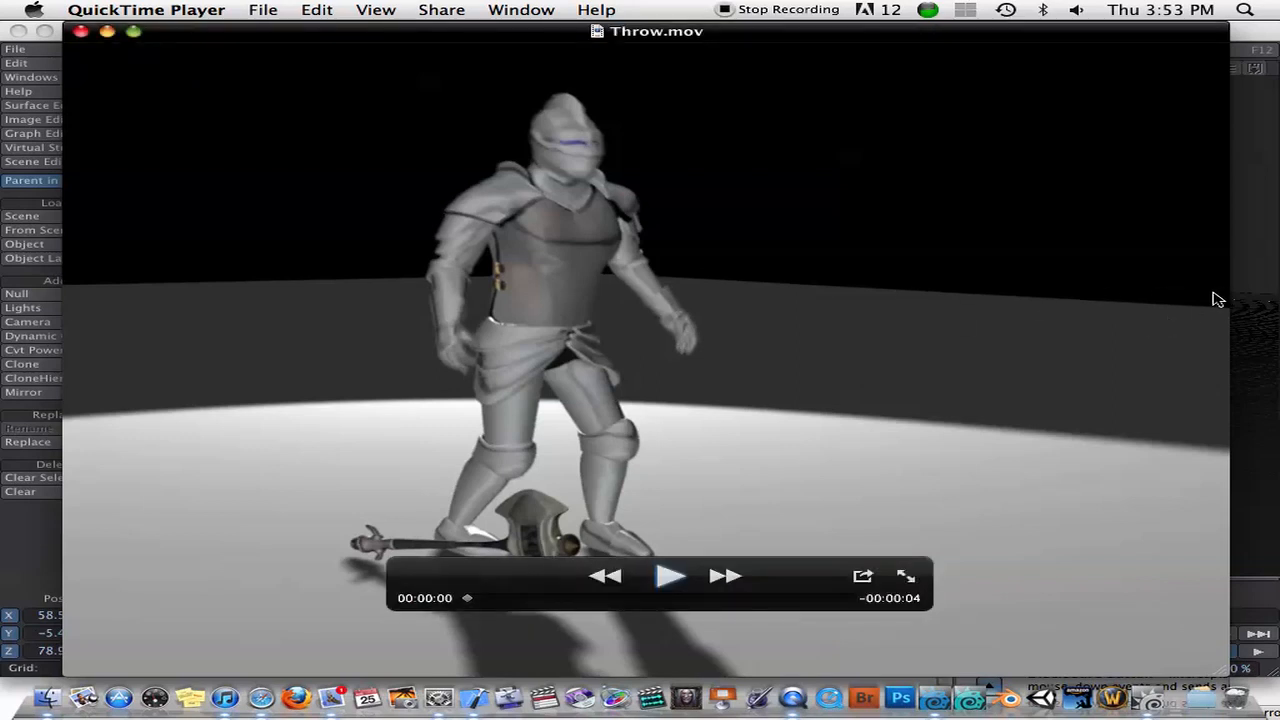
mouse_move(1248, 308)
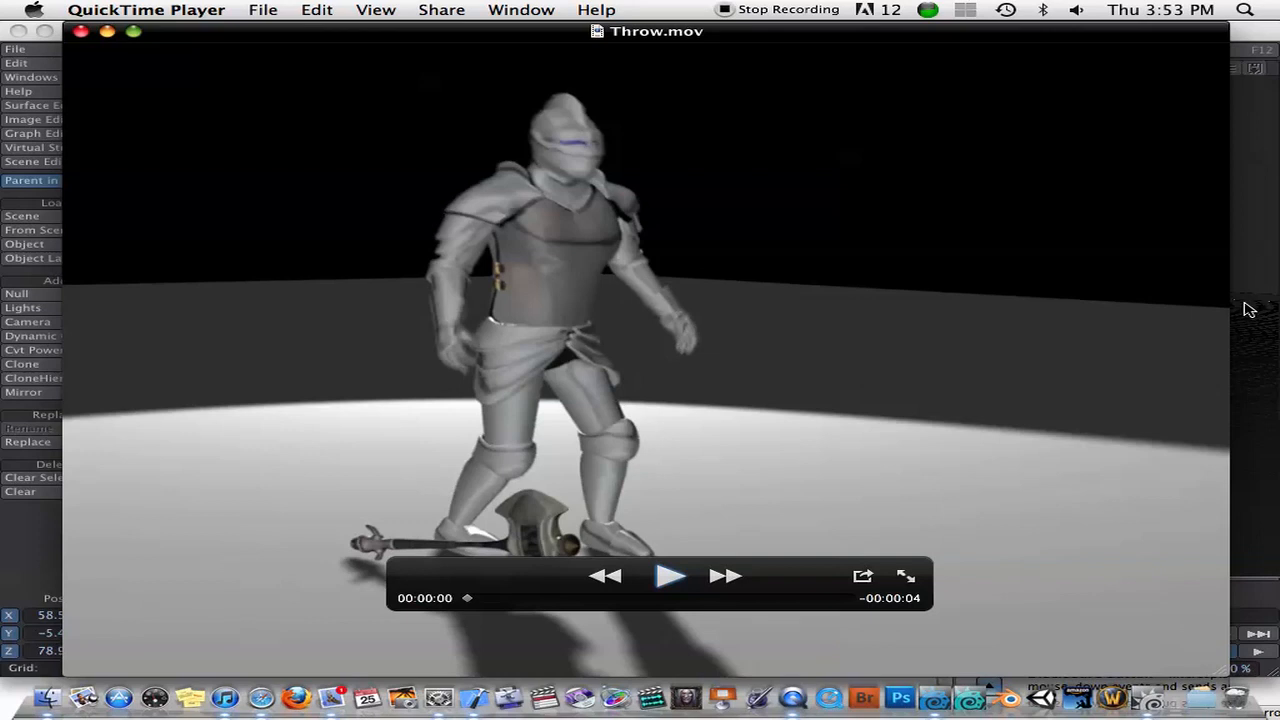
mouse_move(832, 460)
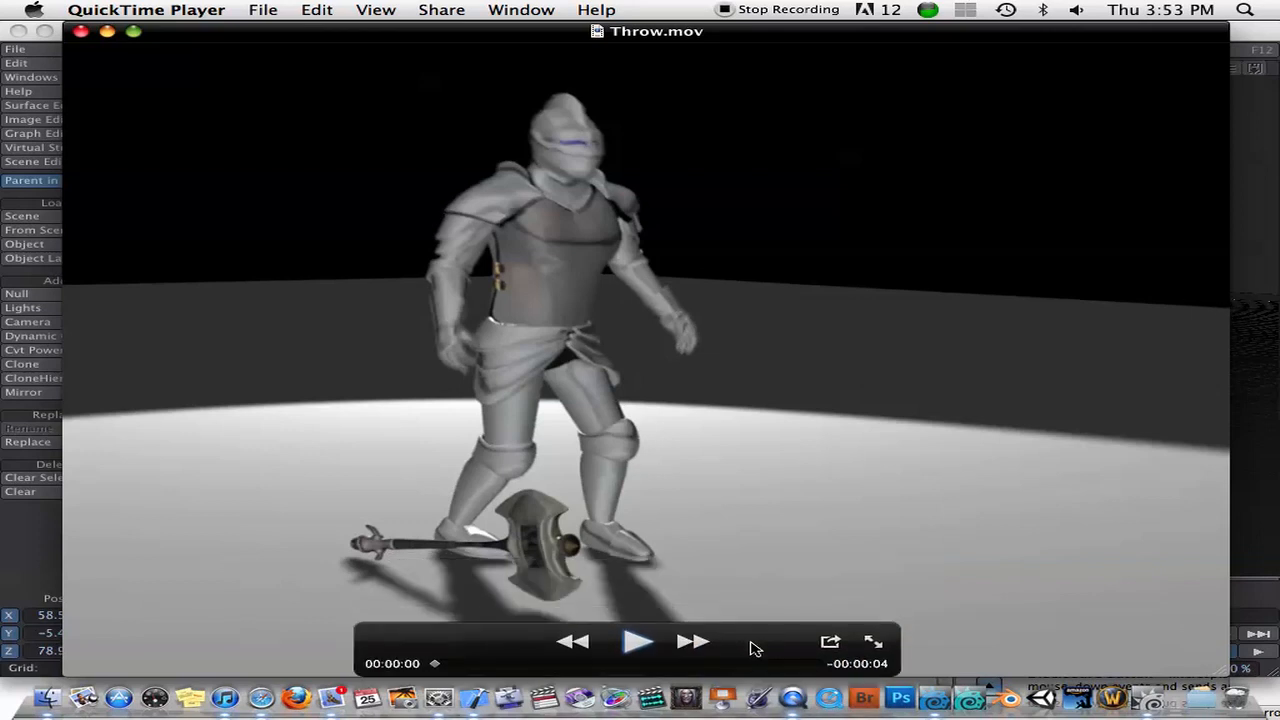
mouse_move(1144, 424)
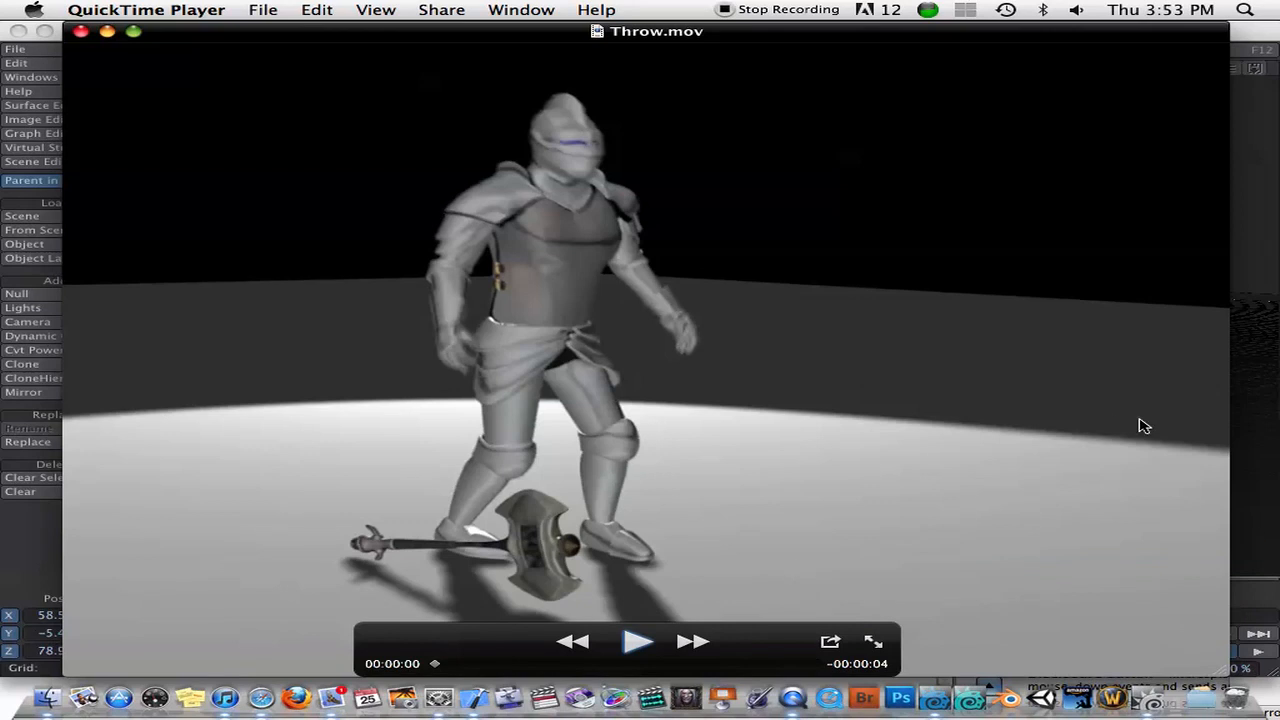
mouse_move(1240, 430)
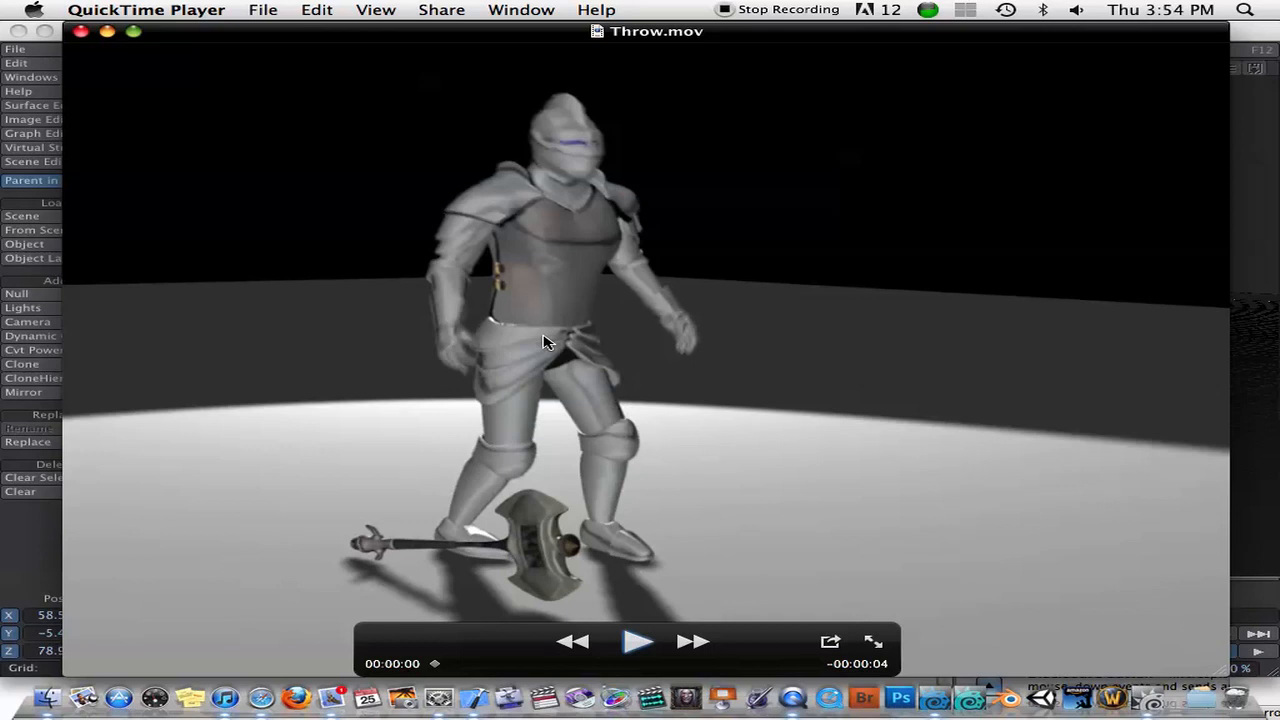
mouse_move(868, 328)
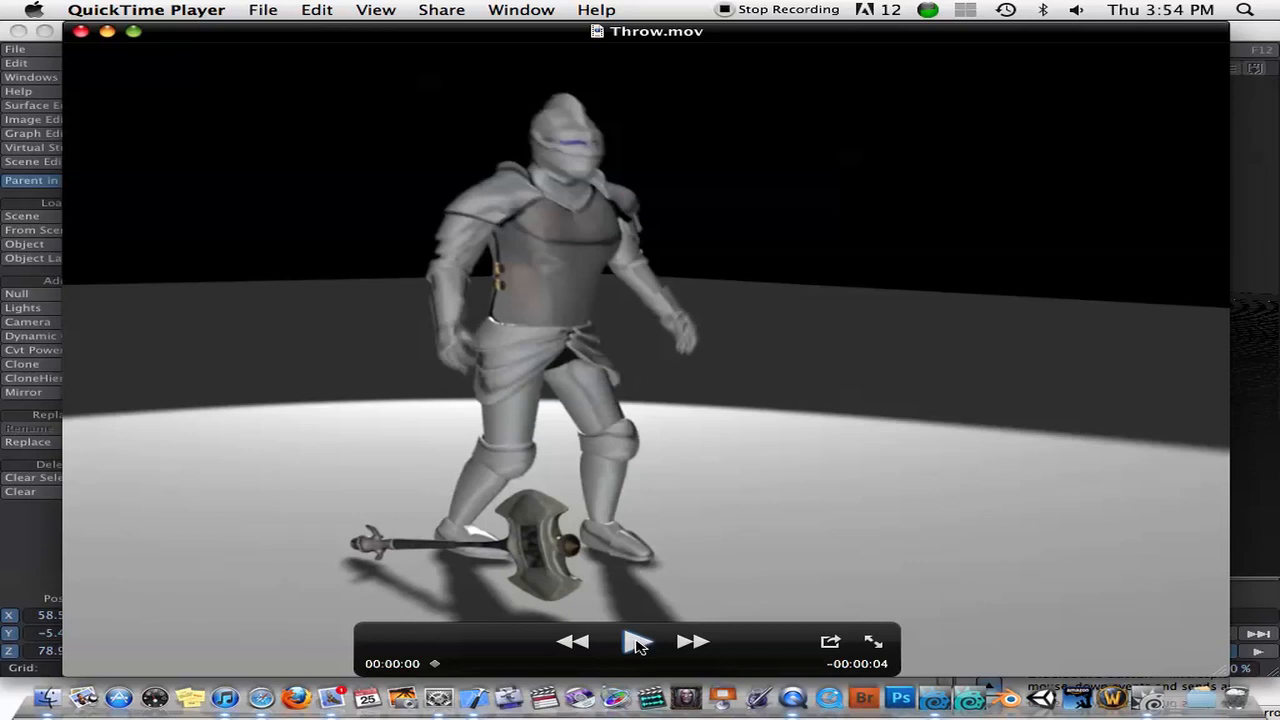
Play Throw.mov through once to the knight's follow-through pose.
click(636, 640)
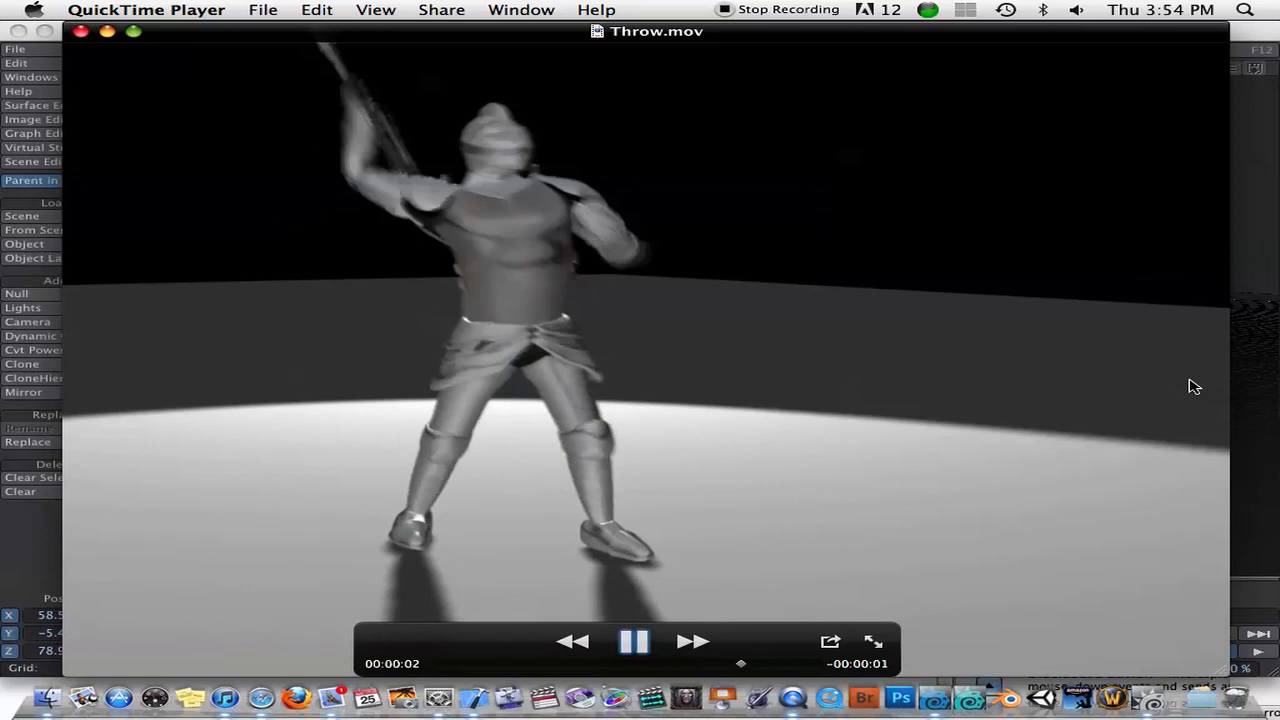
click(634, 640)
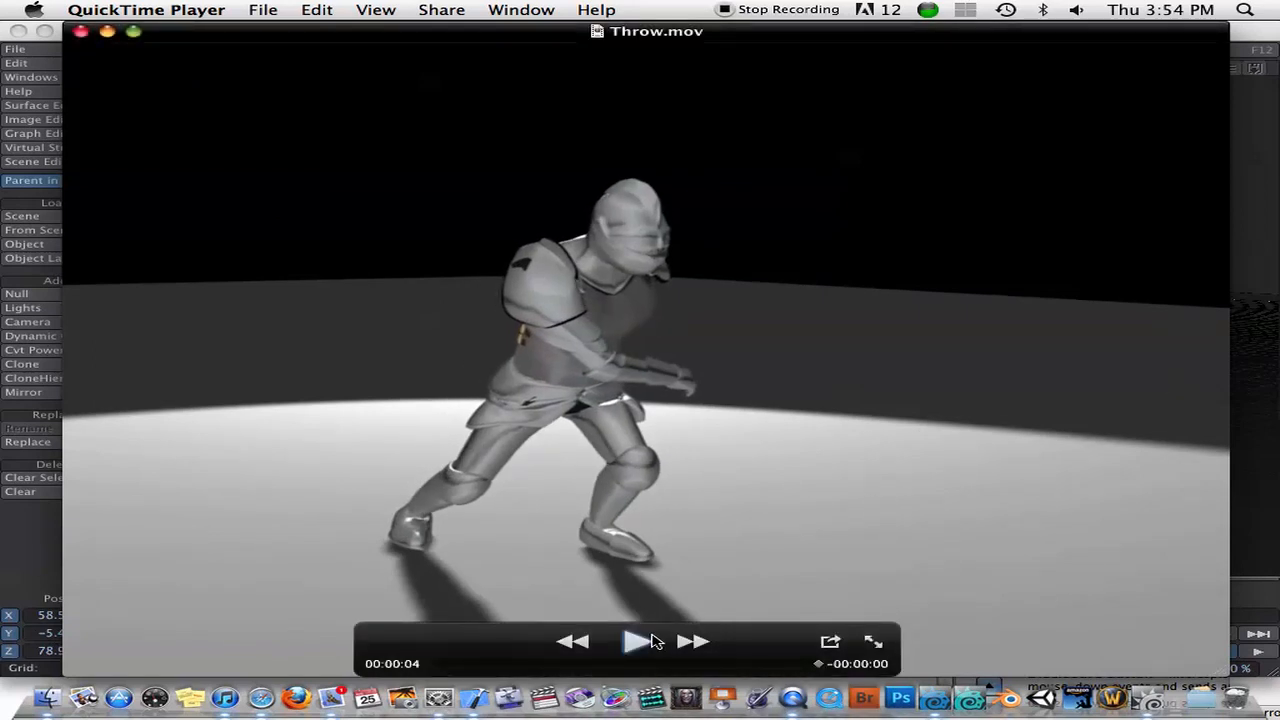
click(640, 640)
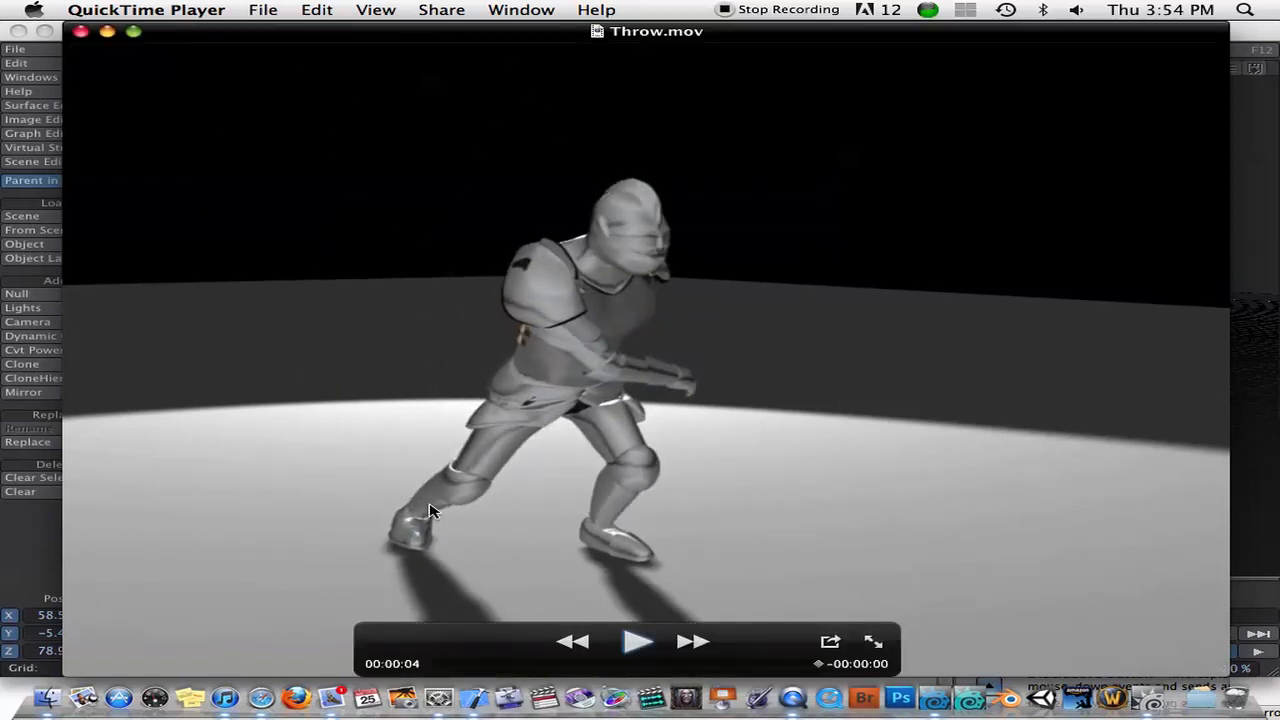
mouse_move(600, 344)
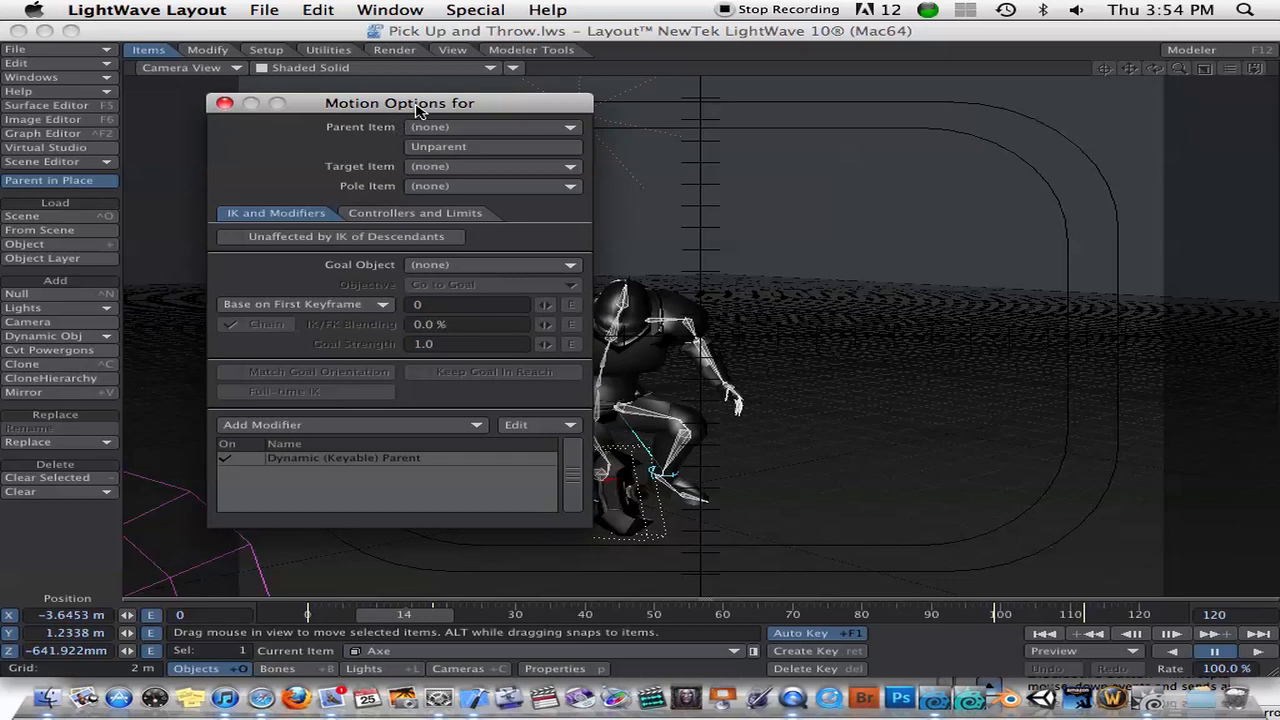
Browse the Add Modifier list, then bring up the Axe's Dynamic (Keyable) Parent settings.
click(352, 424)
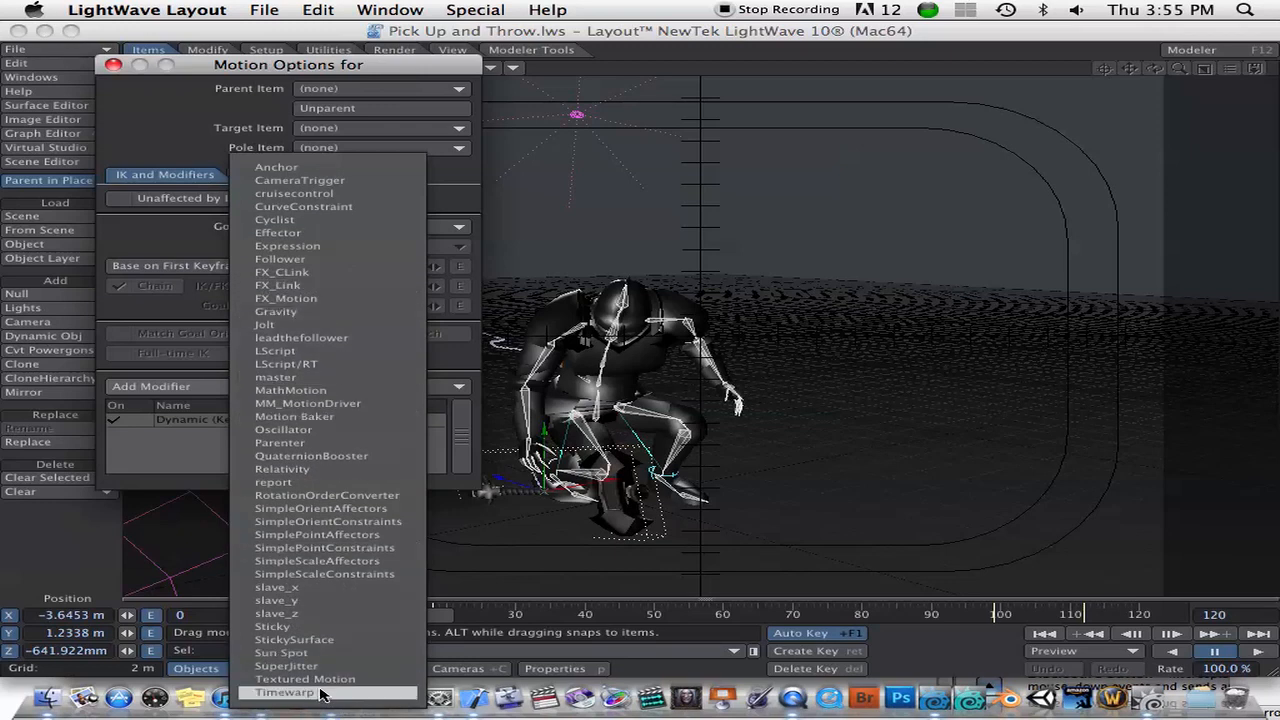
mouse_move(280, 442)
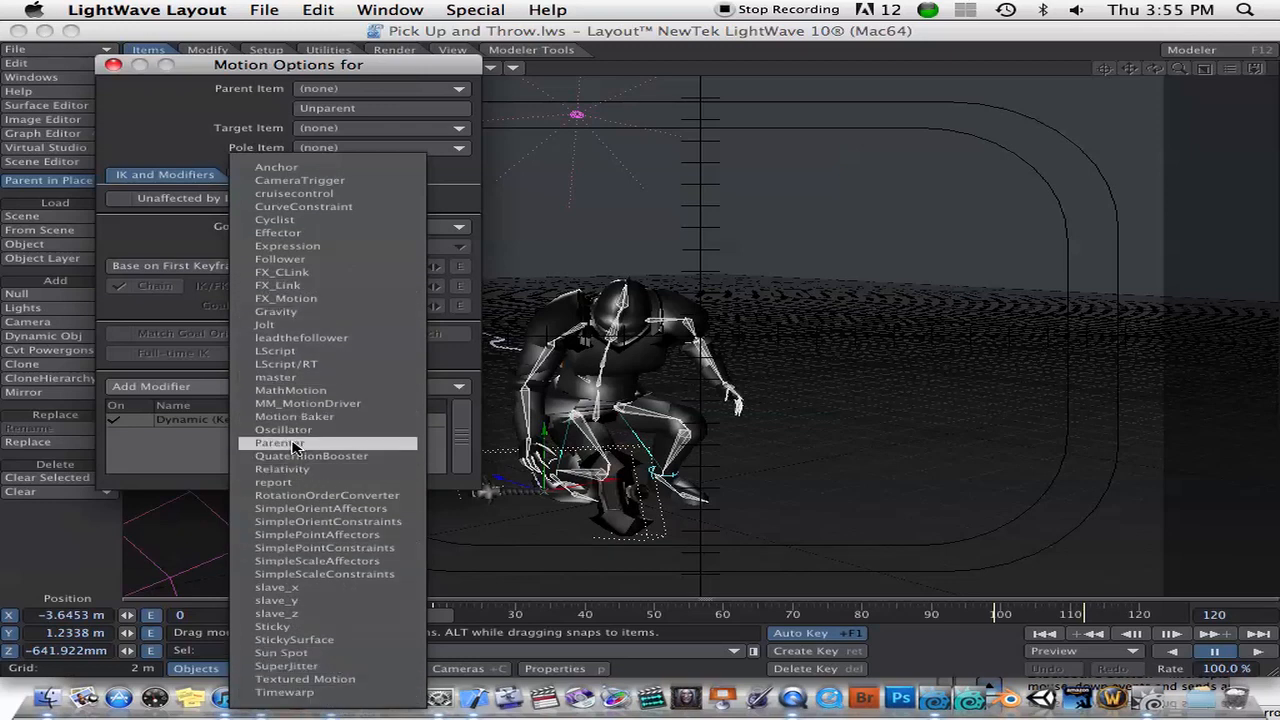
click(280, 442)
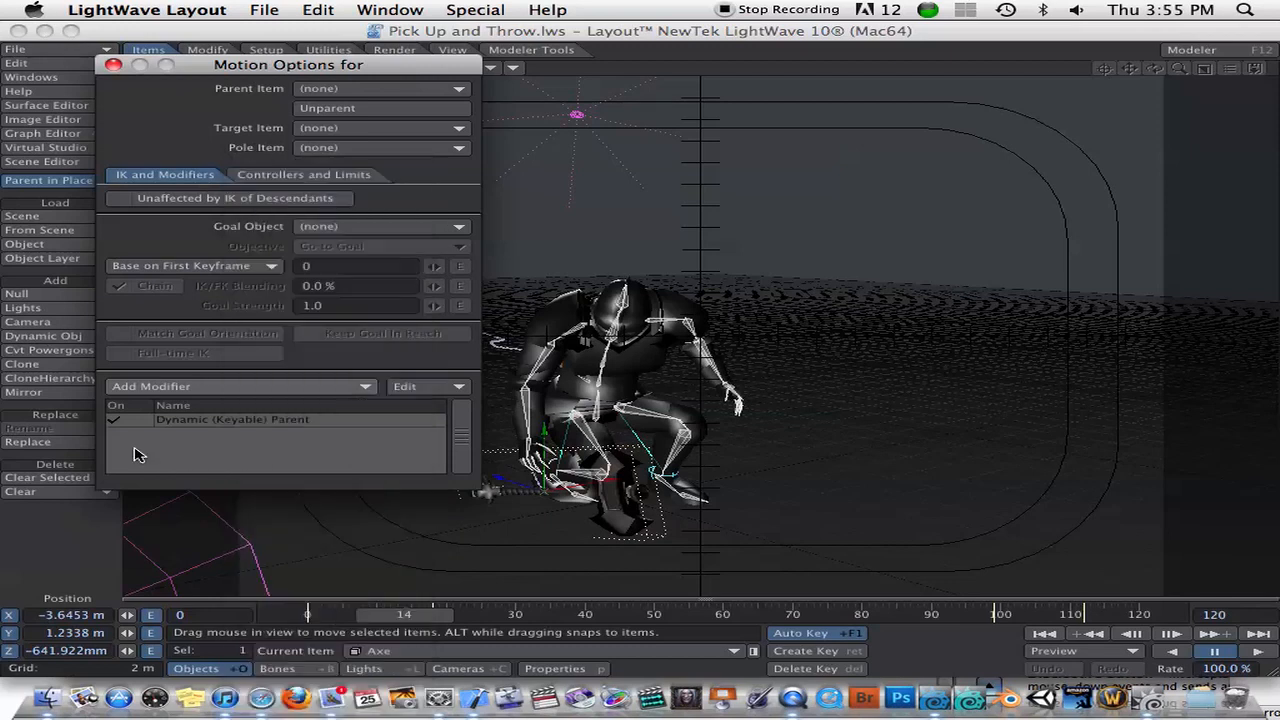
double_click(232, 420)
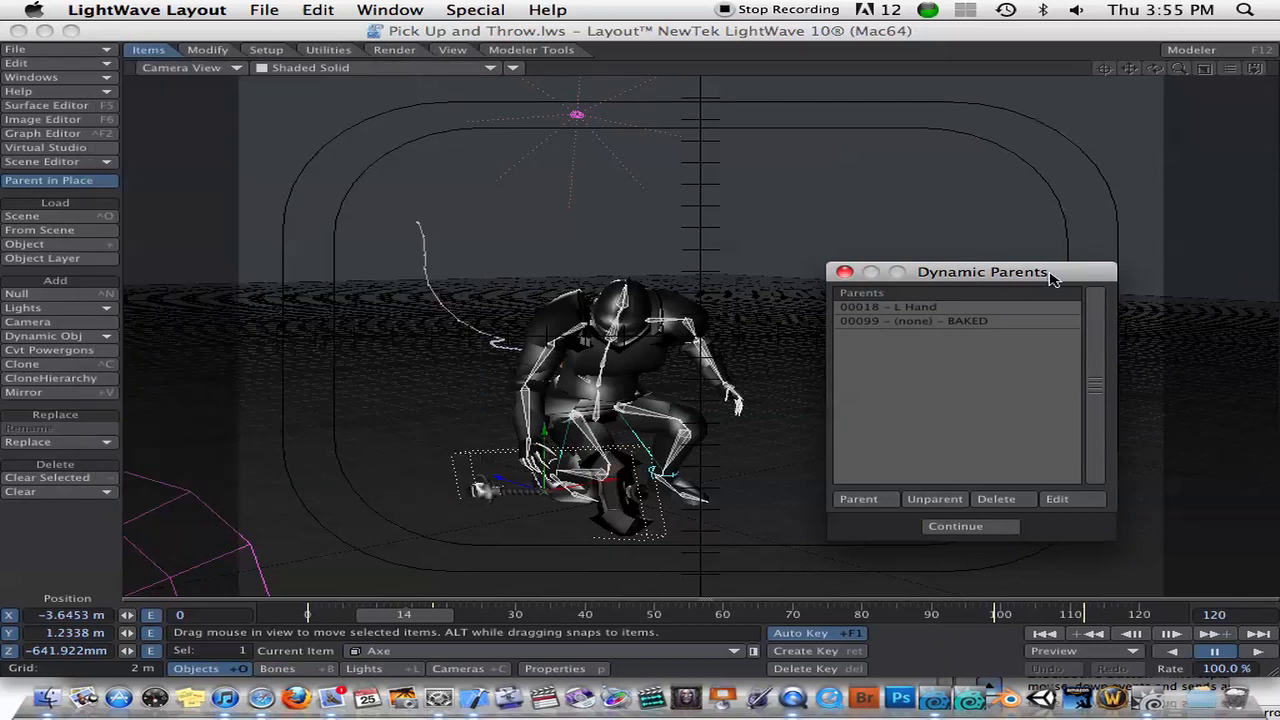
Delete the L Hand and baked none entries so the Axe's parent list is empty.
drag(982, 272, 190, 80)
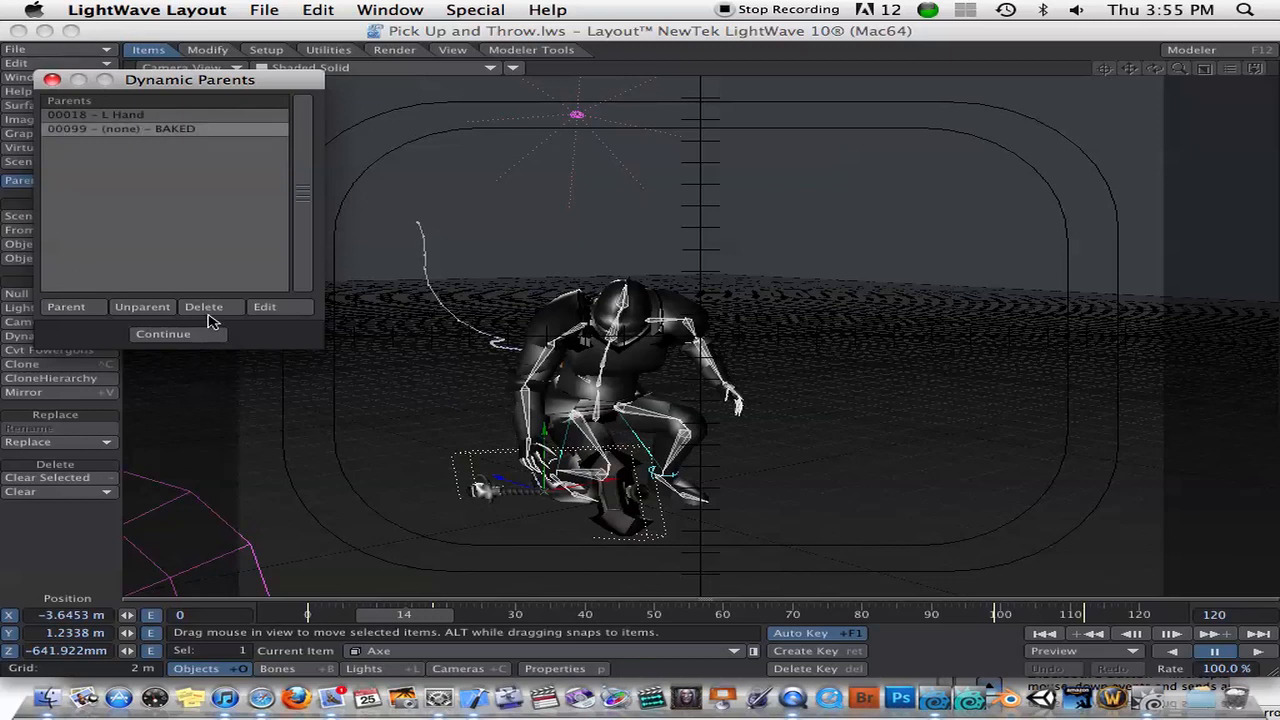
click(204, 308)
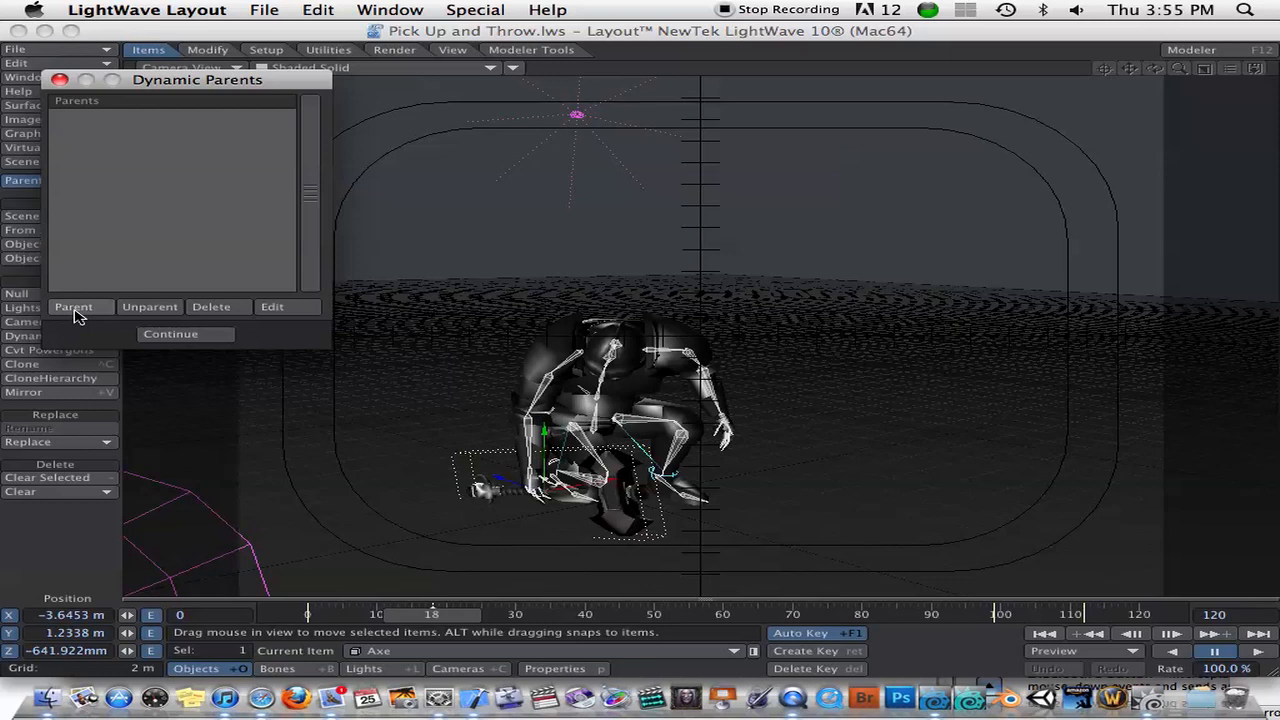
Add L Hand<-Knight1 as the Axe's parent, keeping initial position, rotation and scale.
click(72, 306)
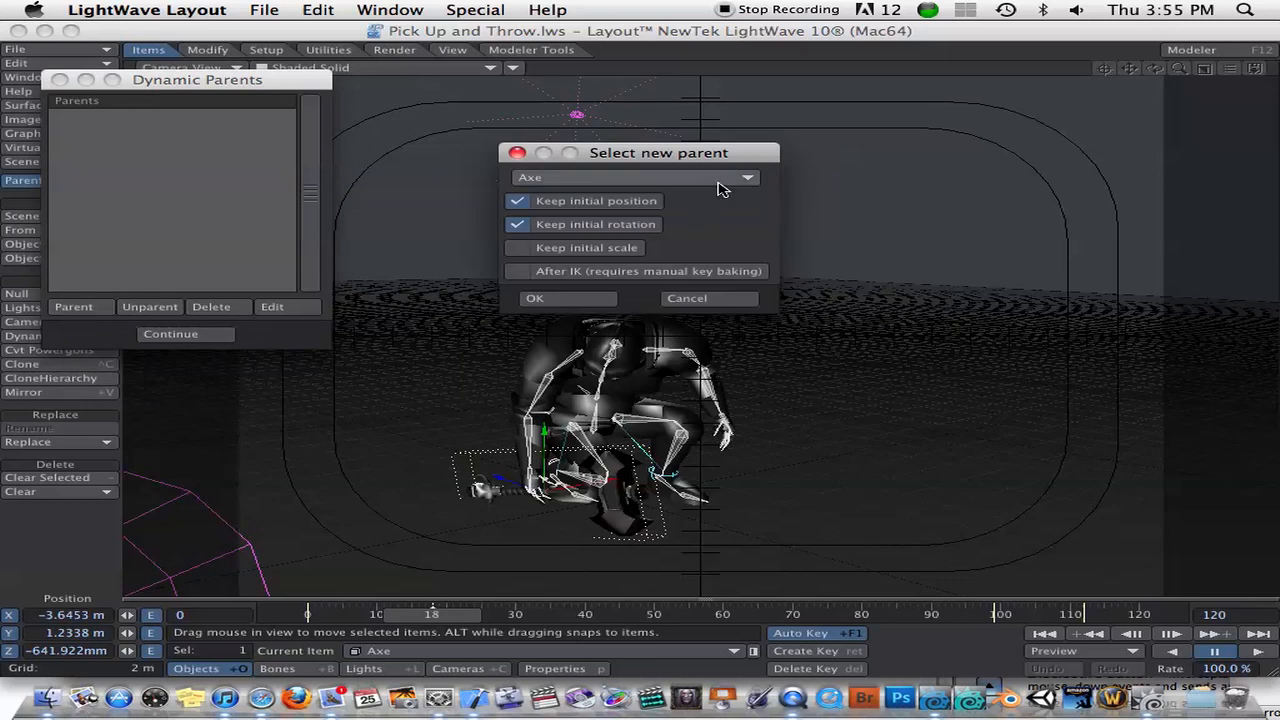
click(748, 176)
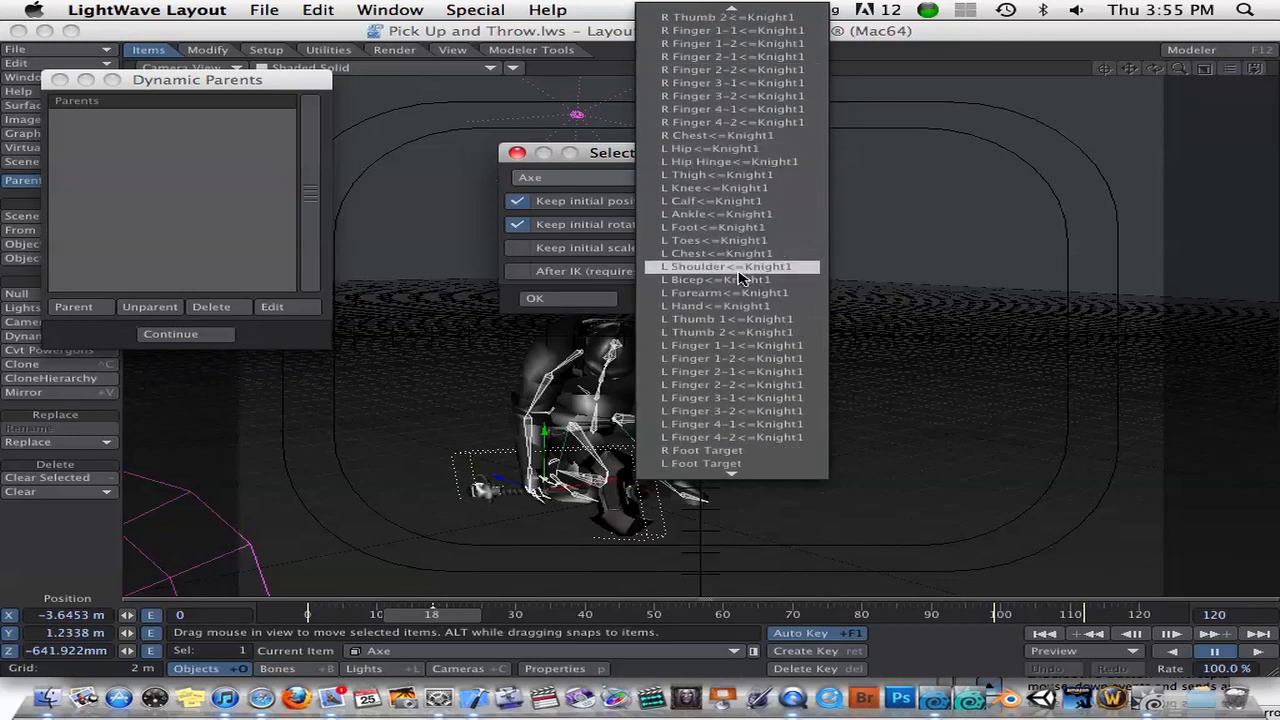
click(712, 304)
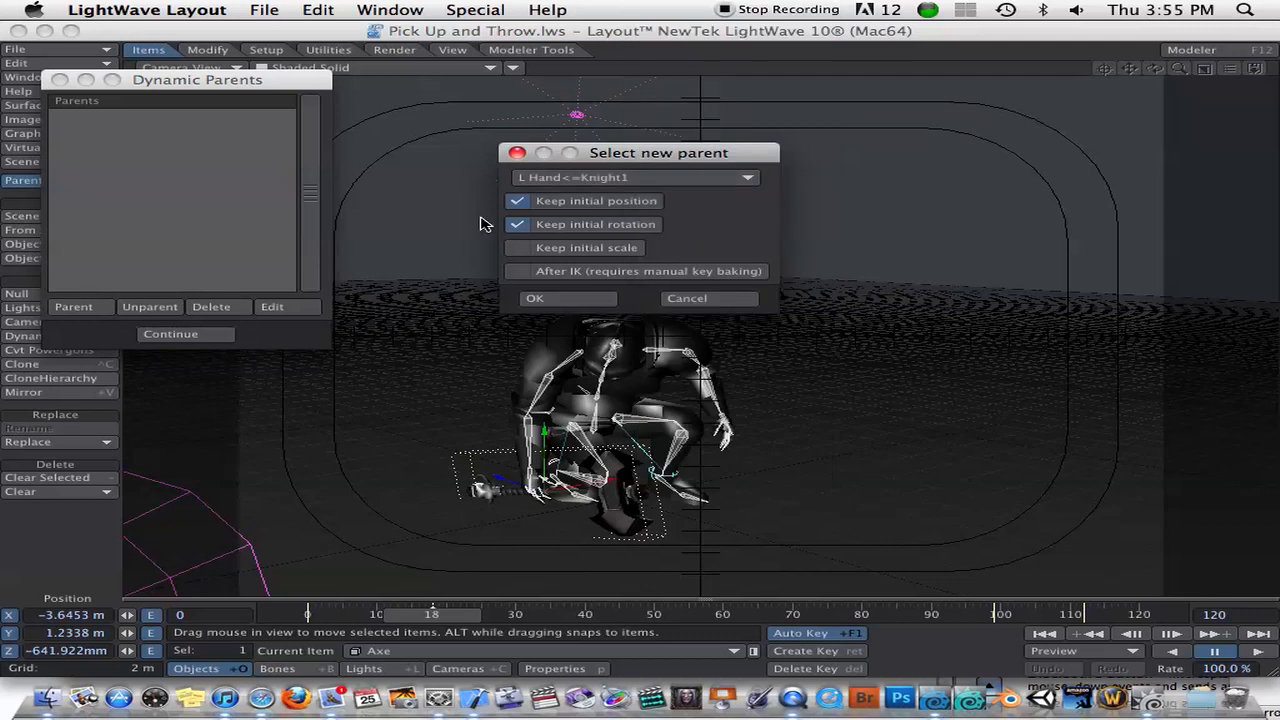
mouse_move(656, 244)
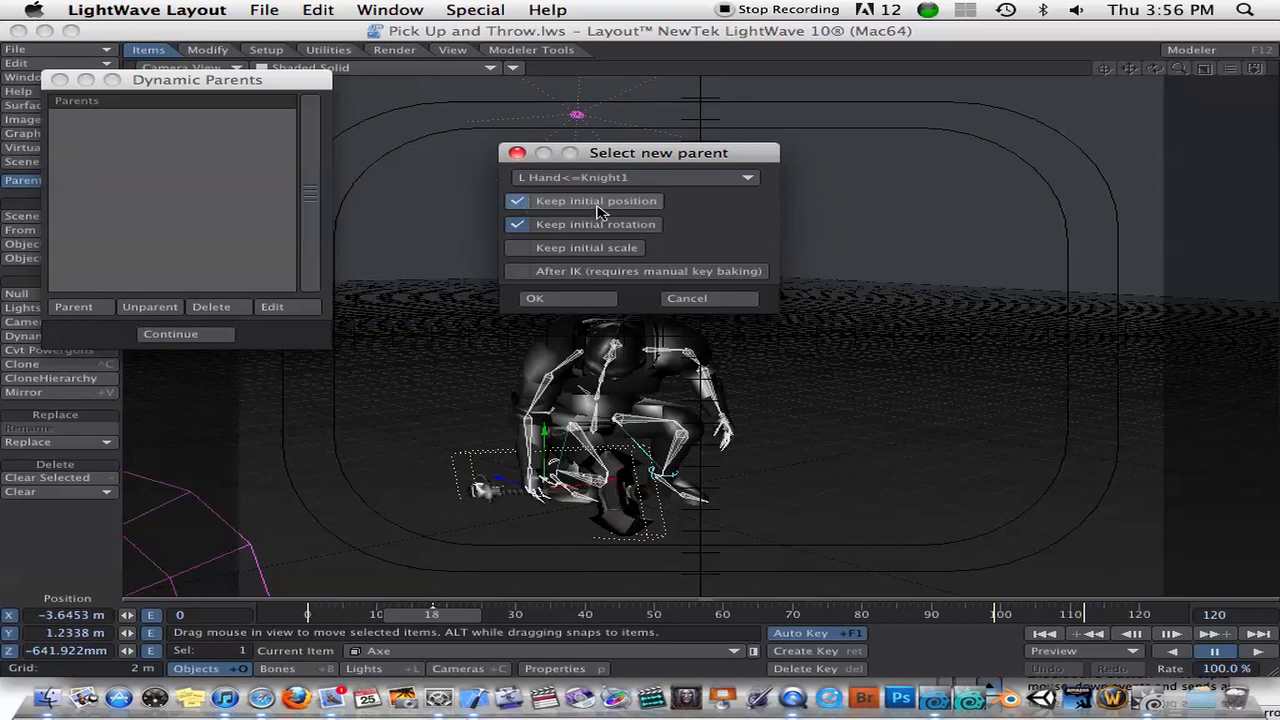
click(520, 248)
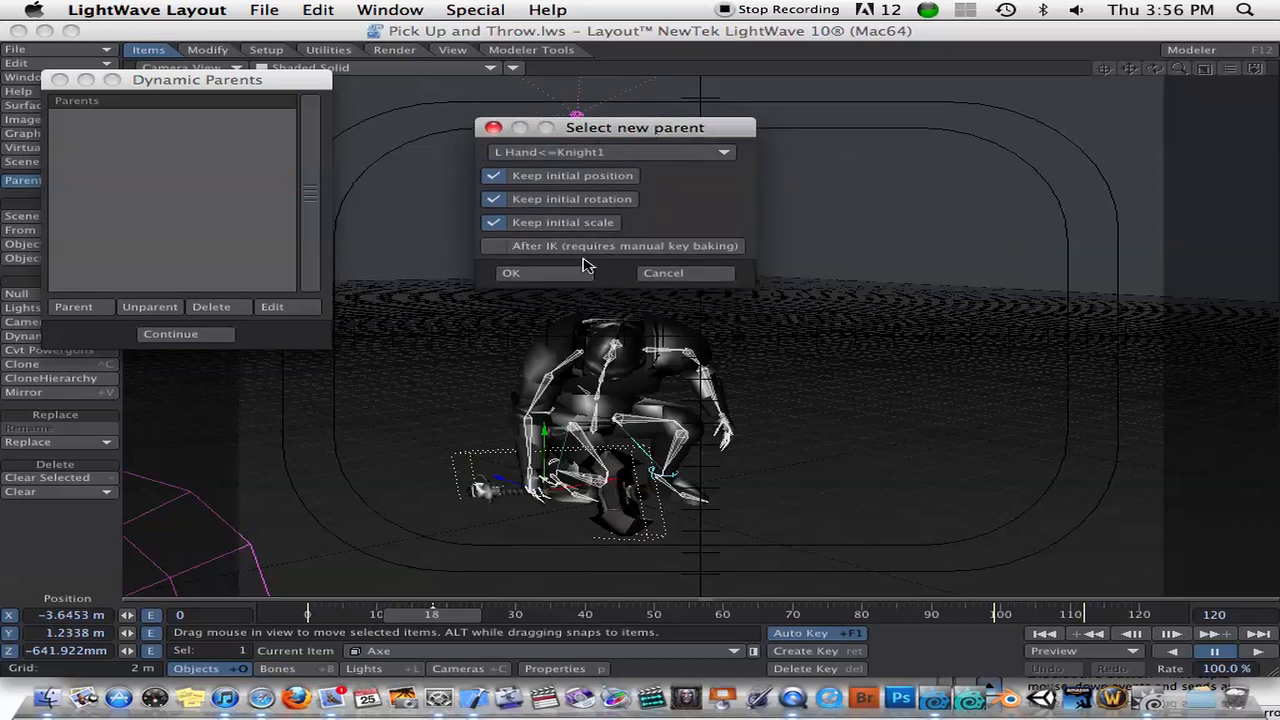
click(510, 272)
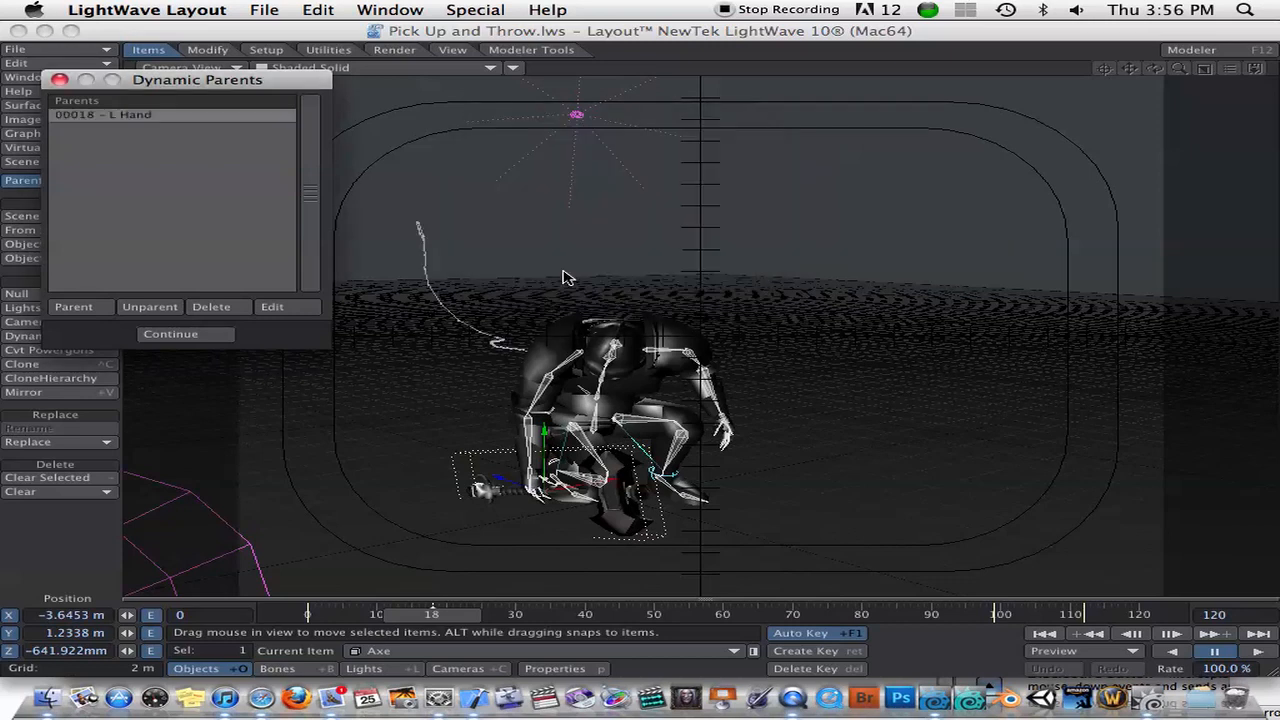
mouse_move(140, 450)
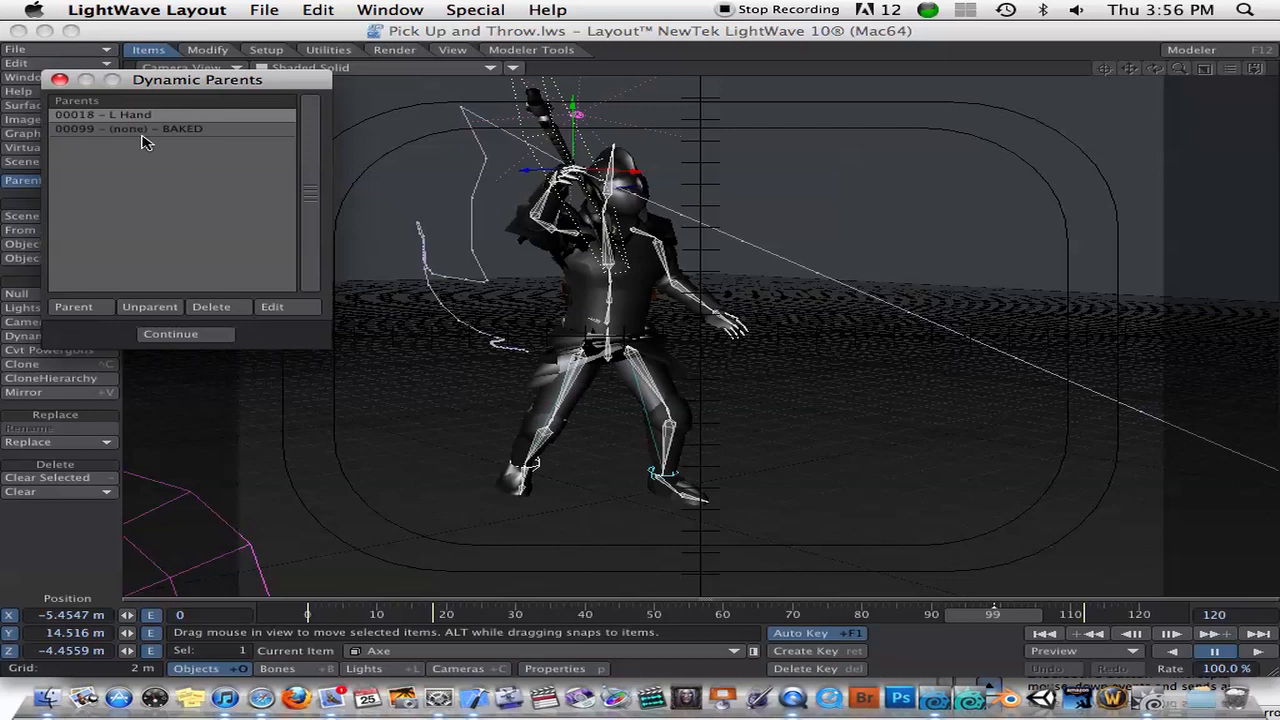
mouse_move(108, 144)
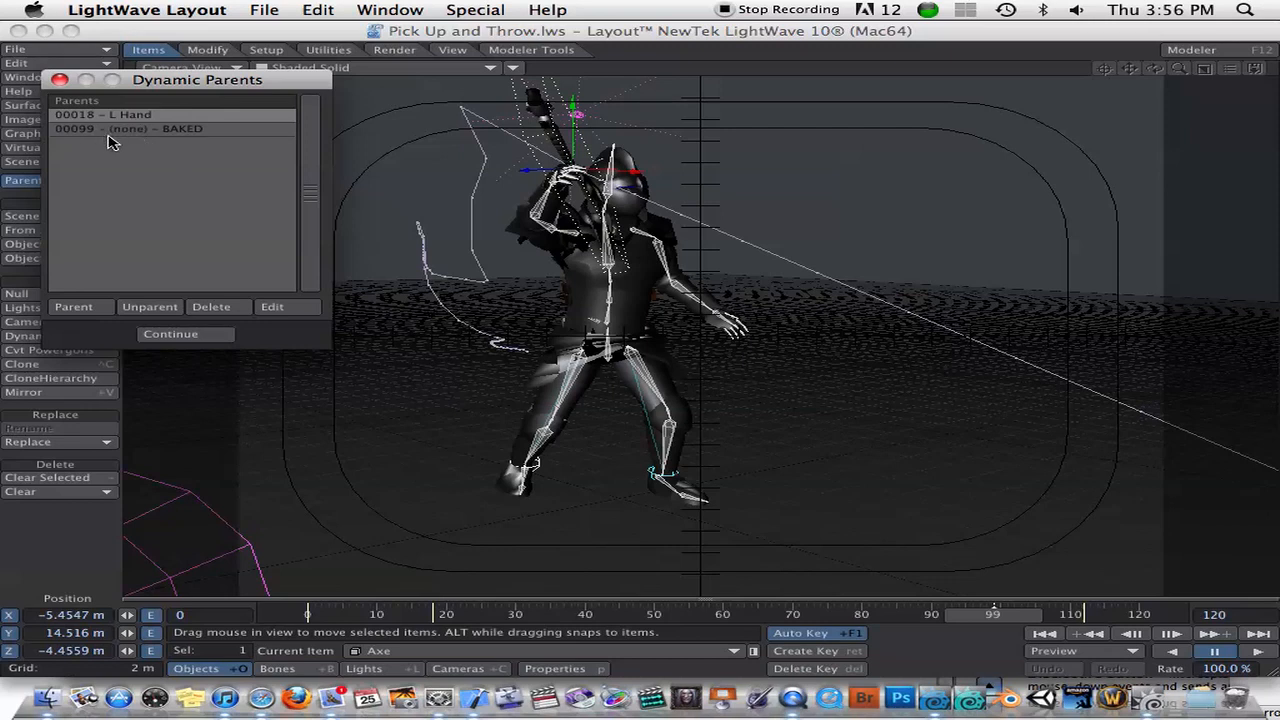
mouse_move(692, 368)
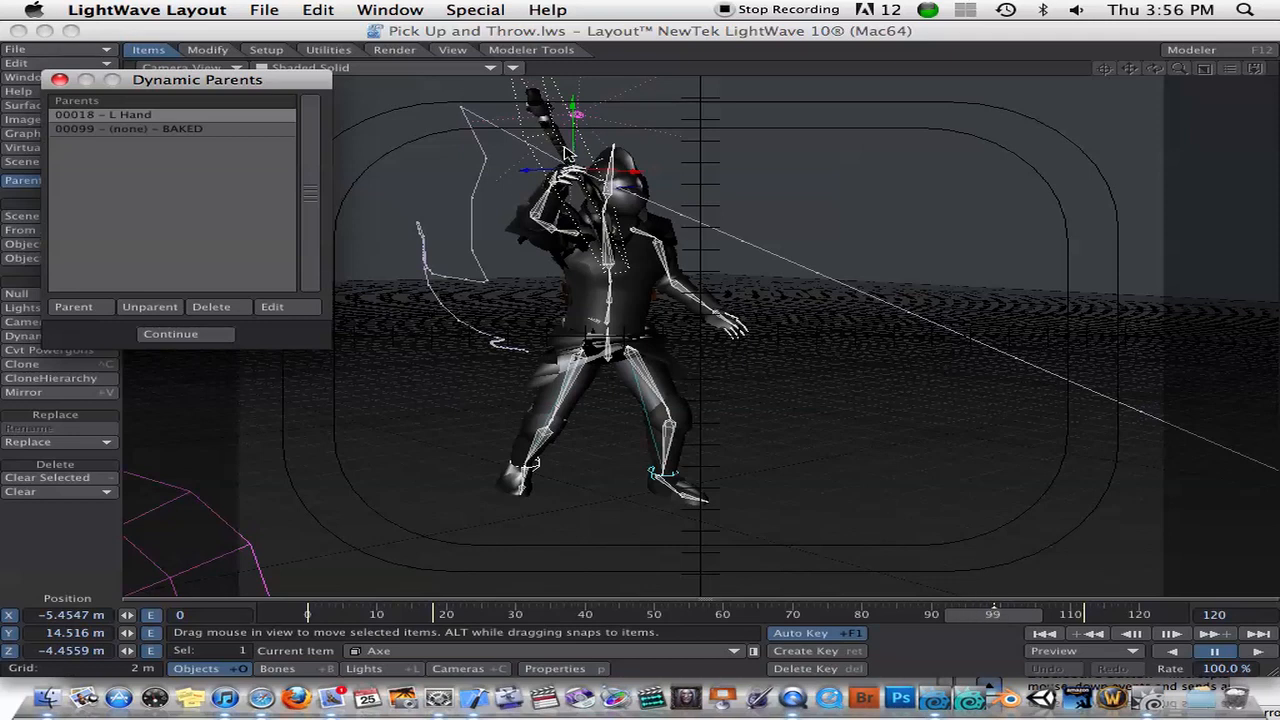
mouse_move(576, 206)
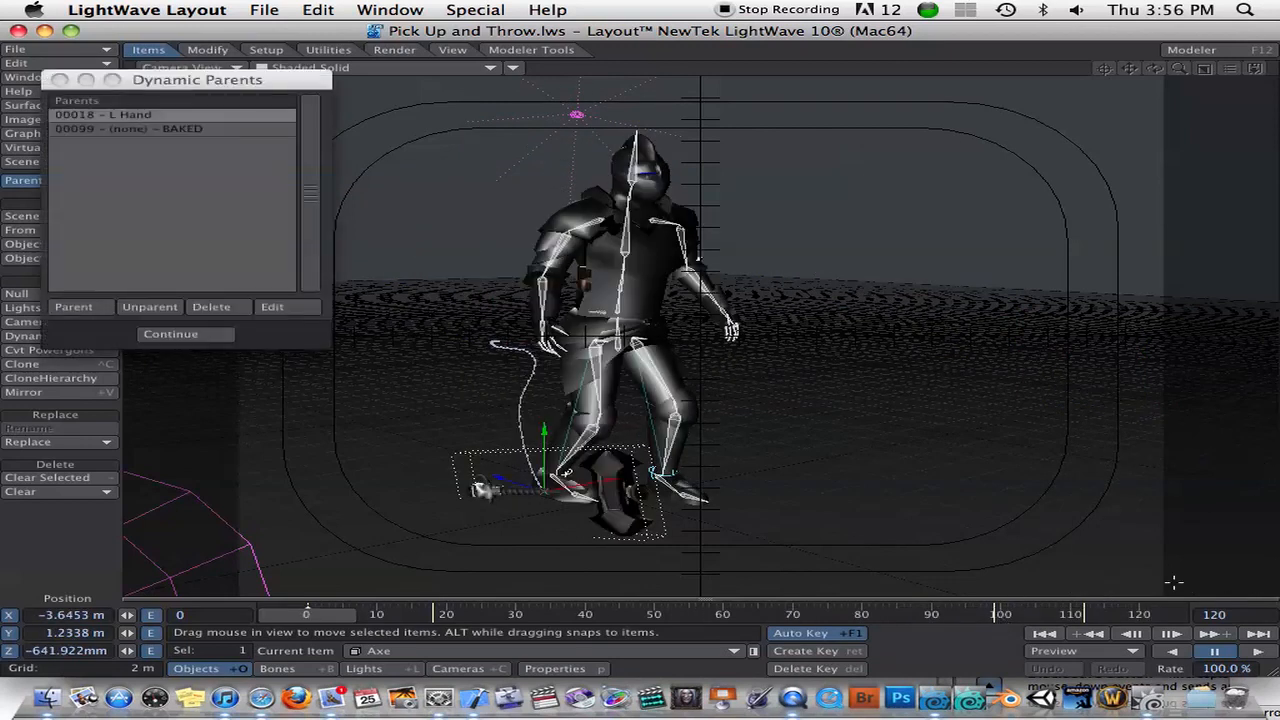
Finish the Axe's parent keys with the frame-99 baked unparent in place.
click(172, 334)
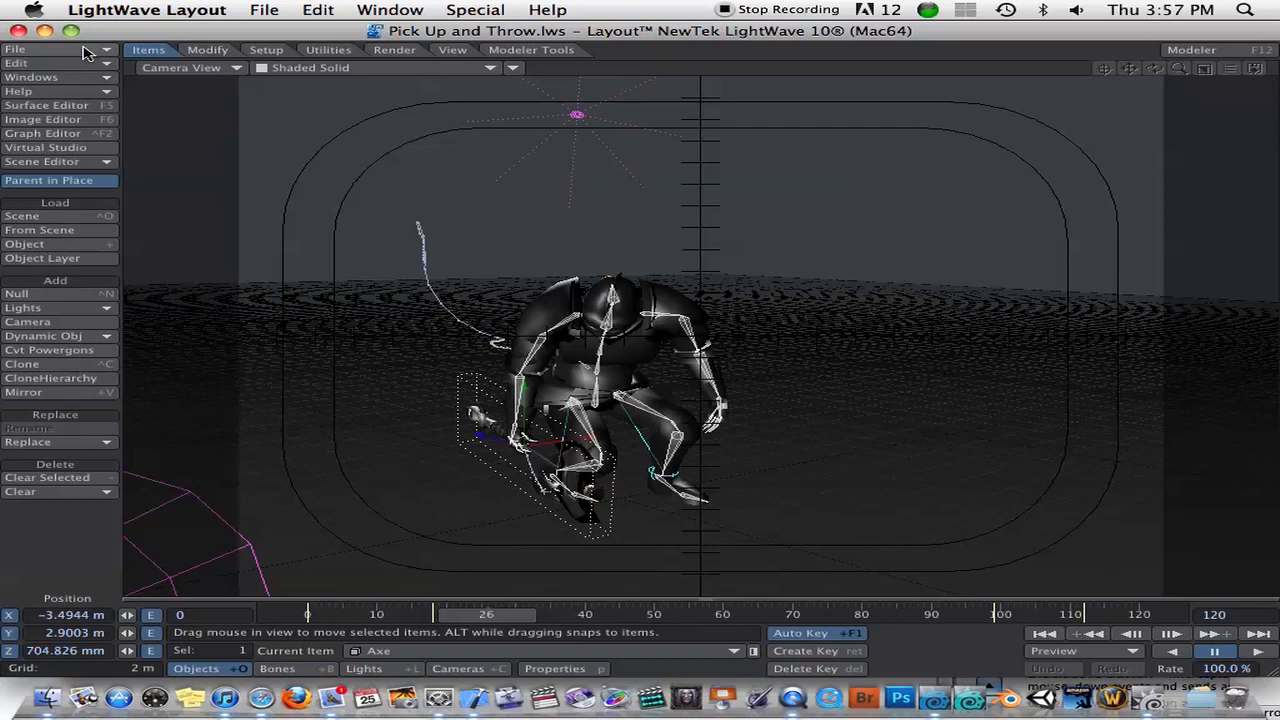
mouse_move(348, 224)
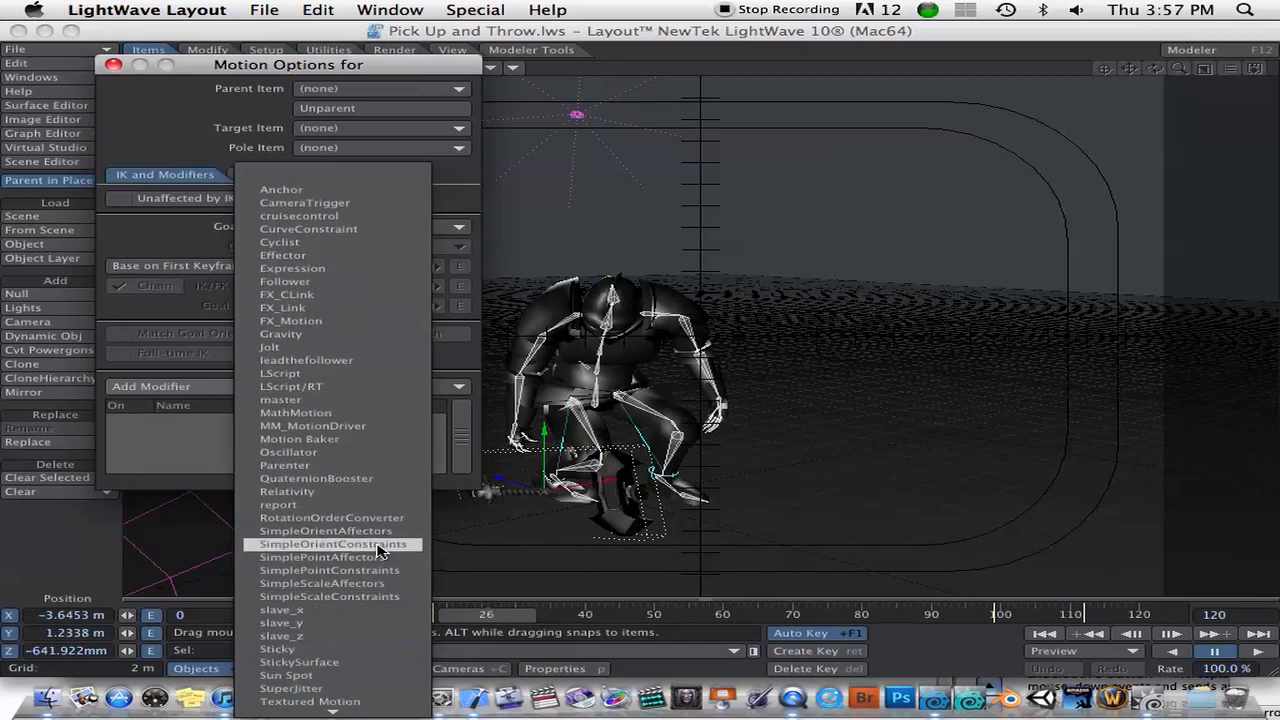
mouse_move(324, 530)
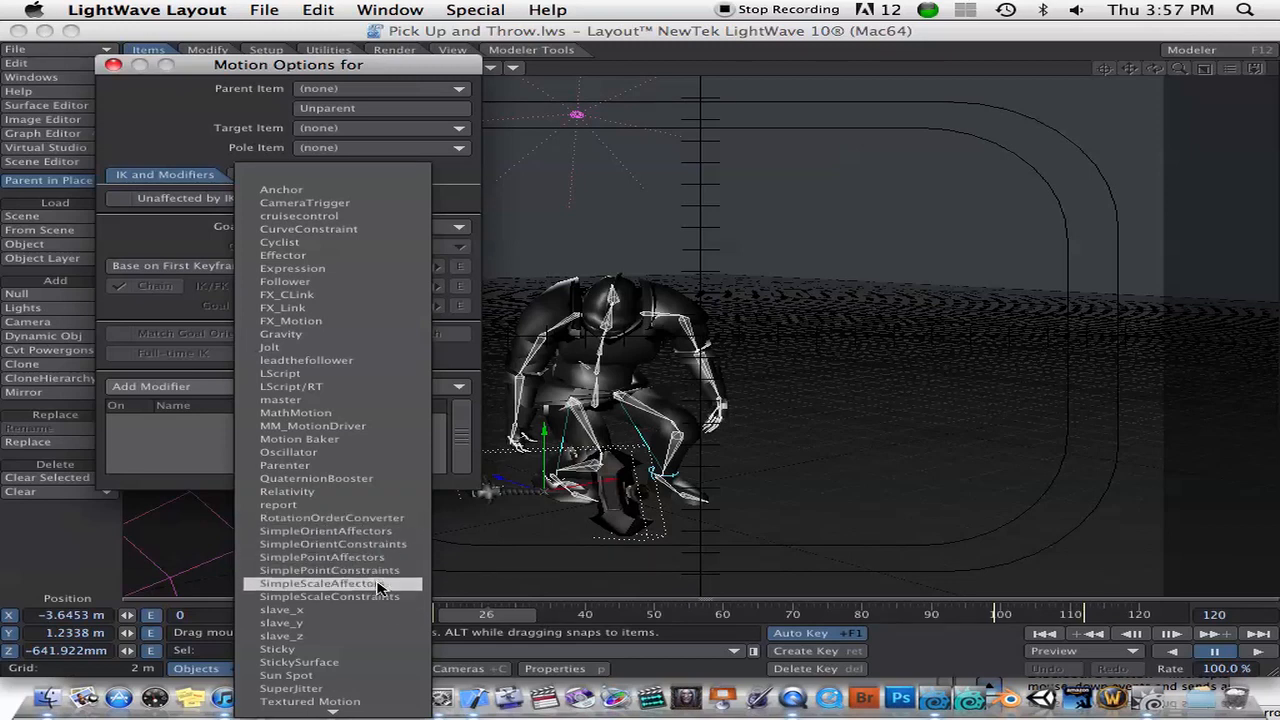
mouse_move(358, 92)
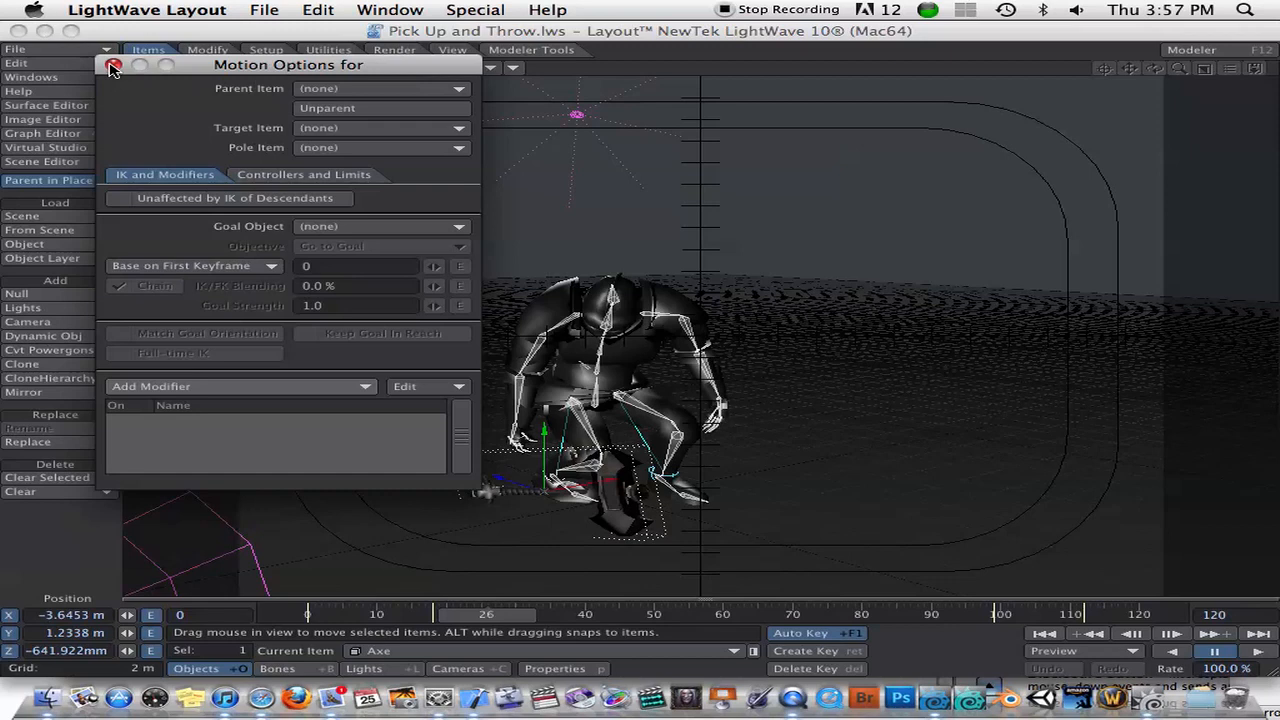
Close the Axe's Motion Options without adding a modifier.
click(112, 68)
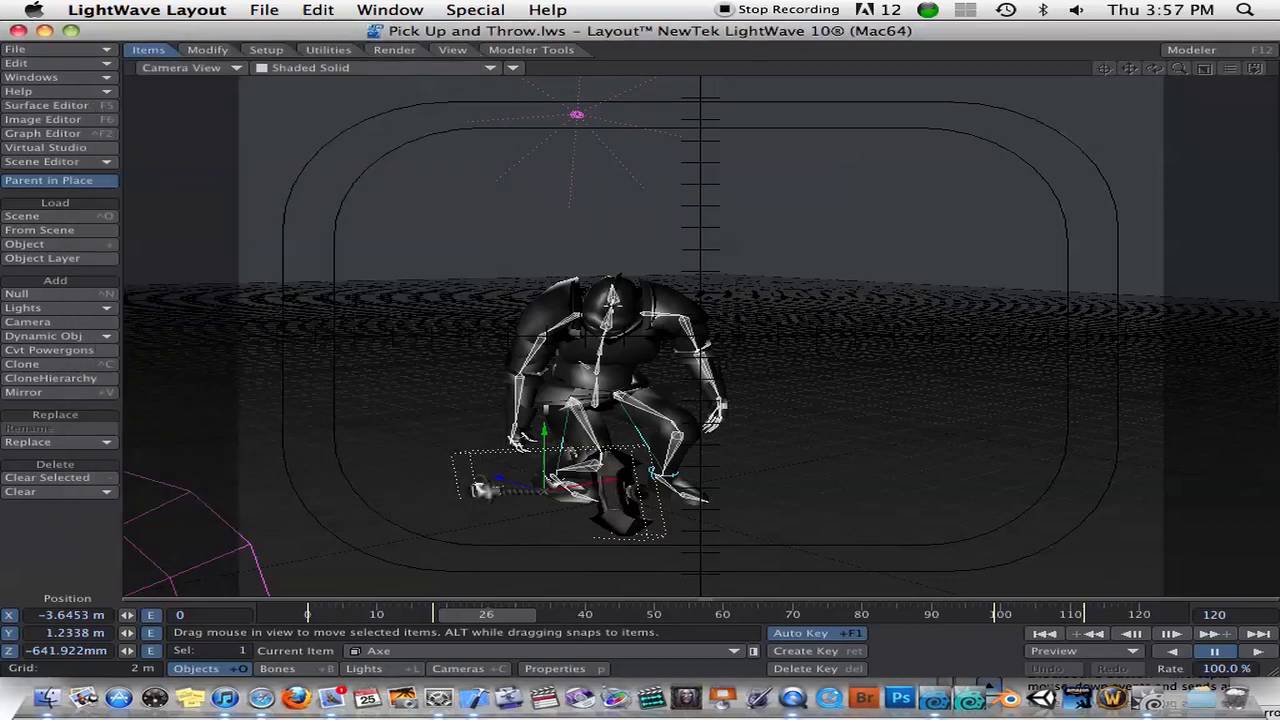
mouse_move(8, 84)
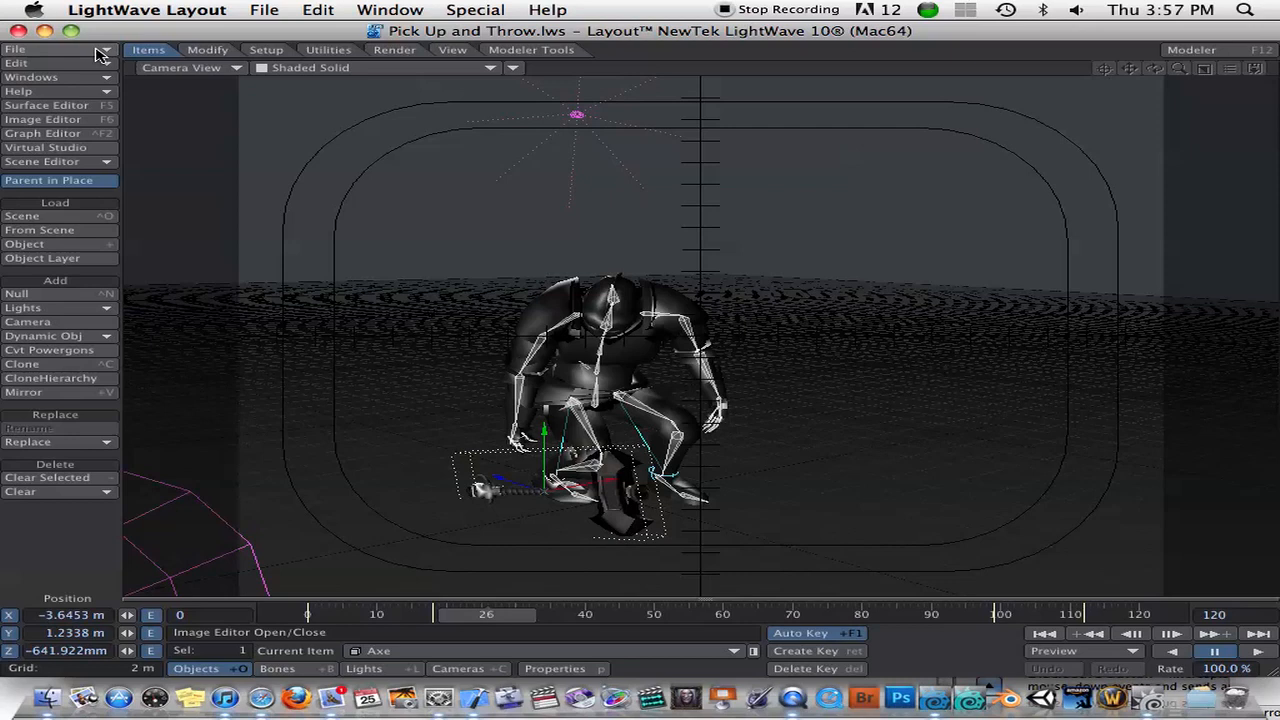
mouse_move(104, 62)
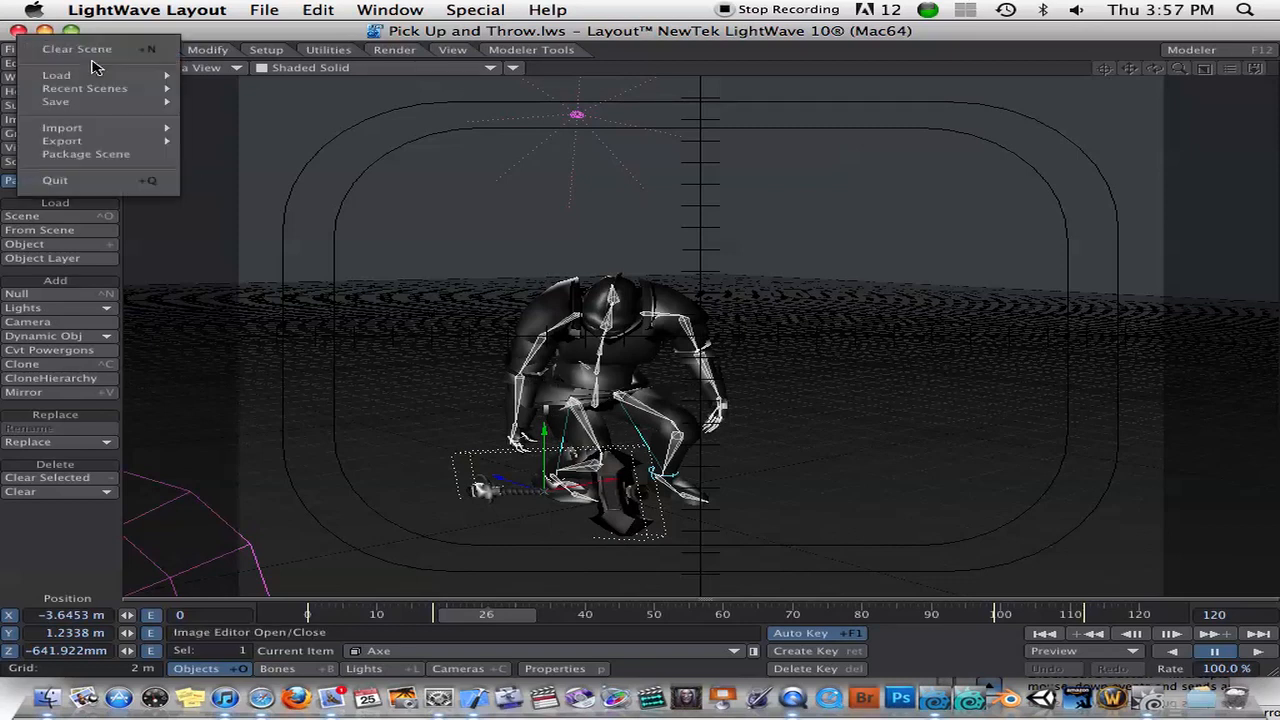
mouse_move(90, 88)
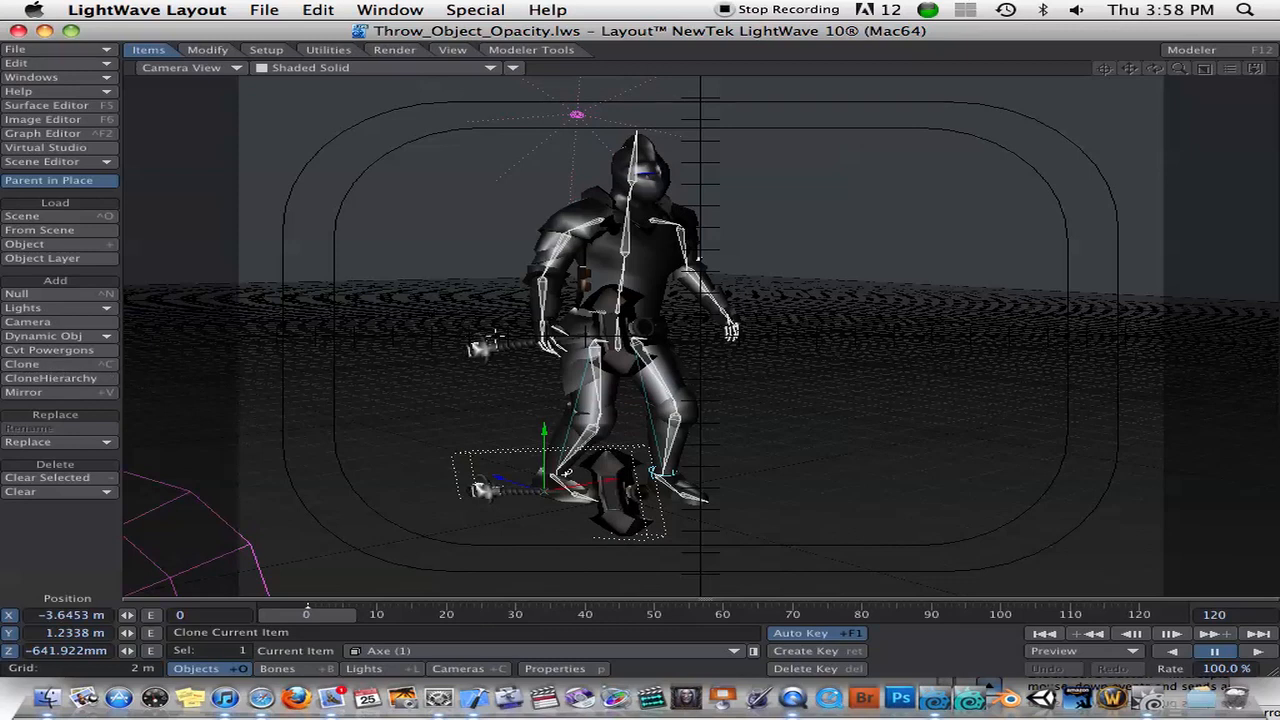
Move and rotate Axe (1) to rest over the knight's shoulder in his raised hands.
drag(560, 476, 544, 340)
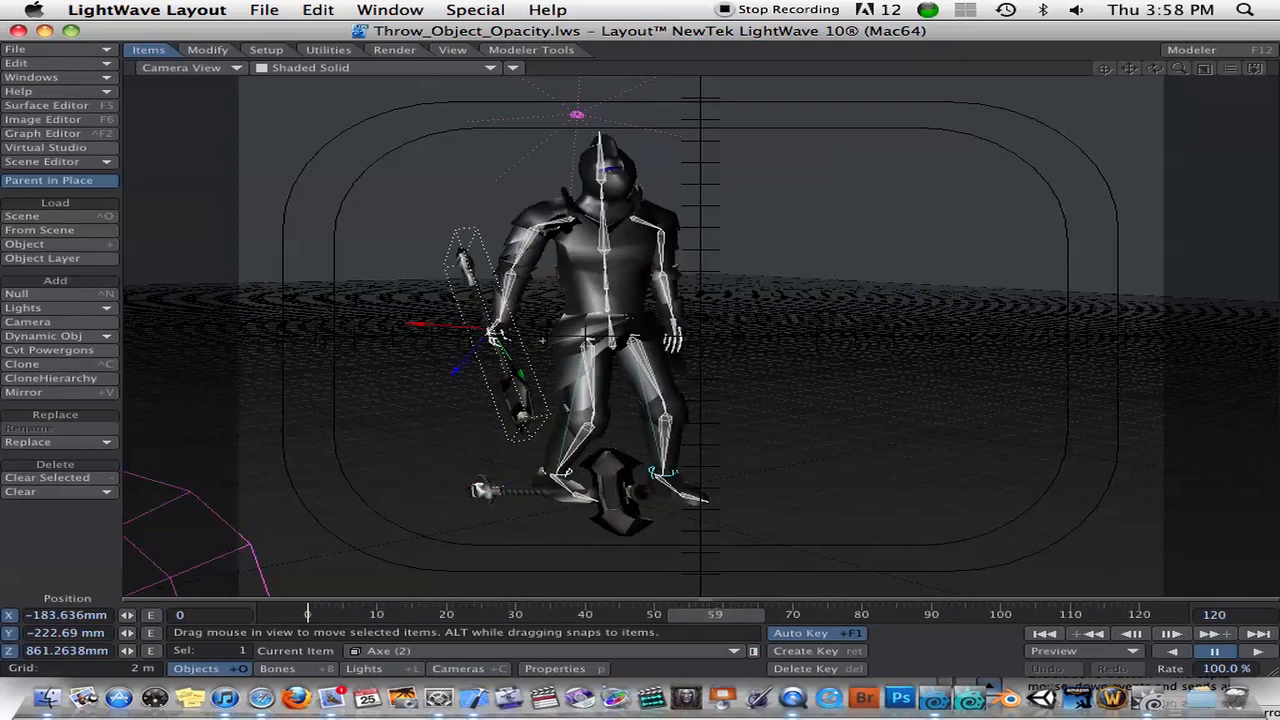
drag(716, 614, 902, 614)
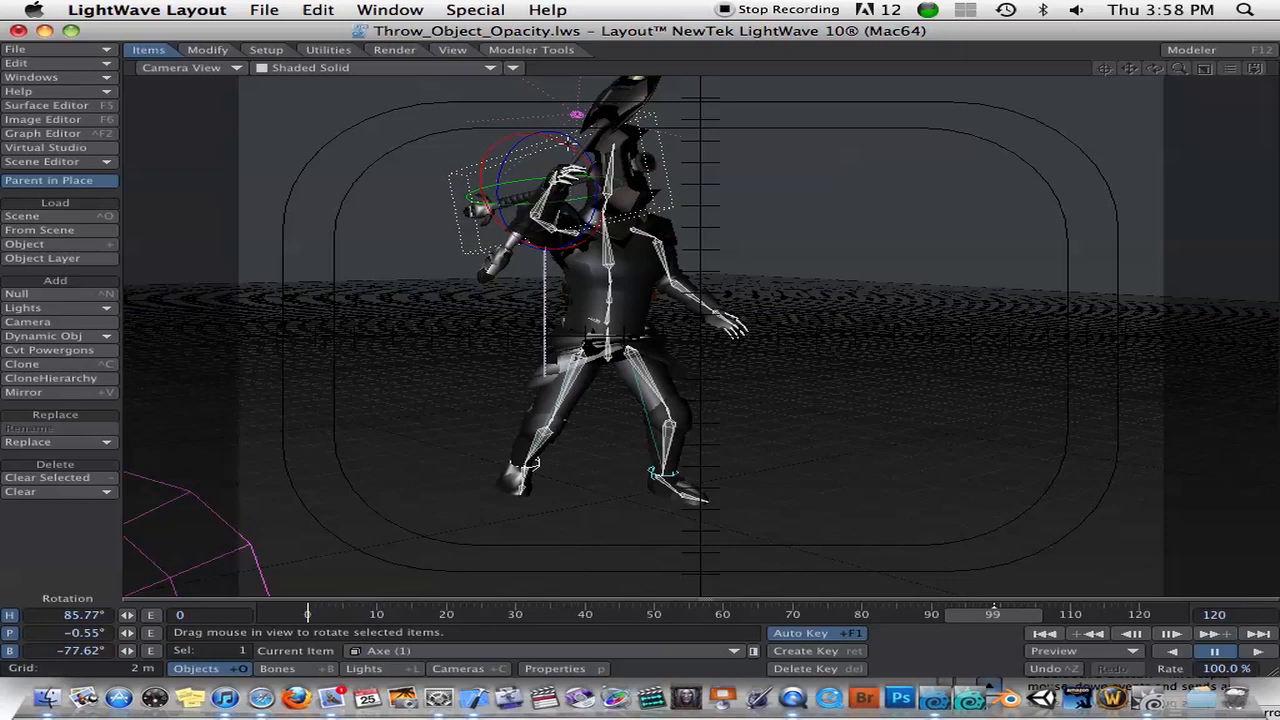
drag(540, 180, 560, 160)
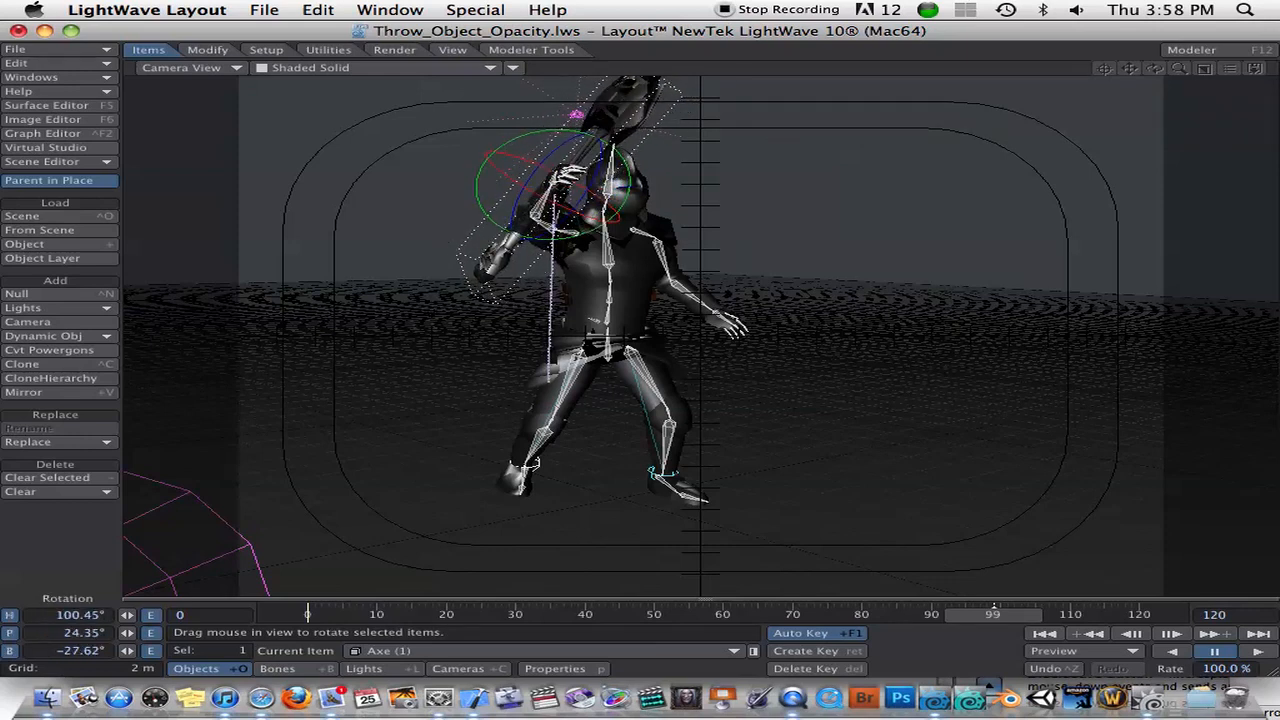
drag(580, 200, 570, 210)
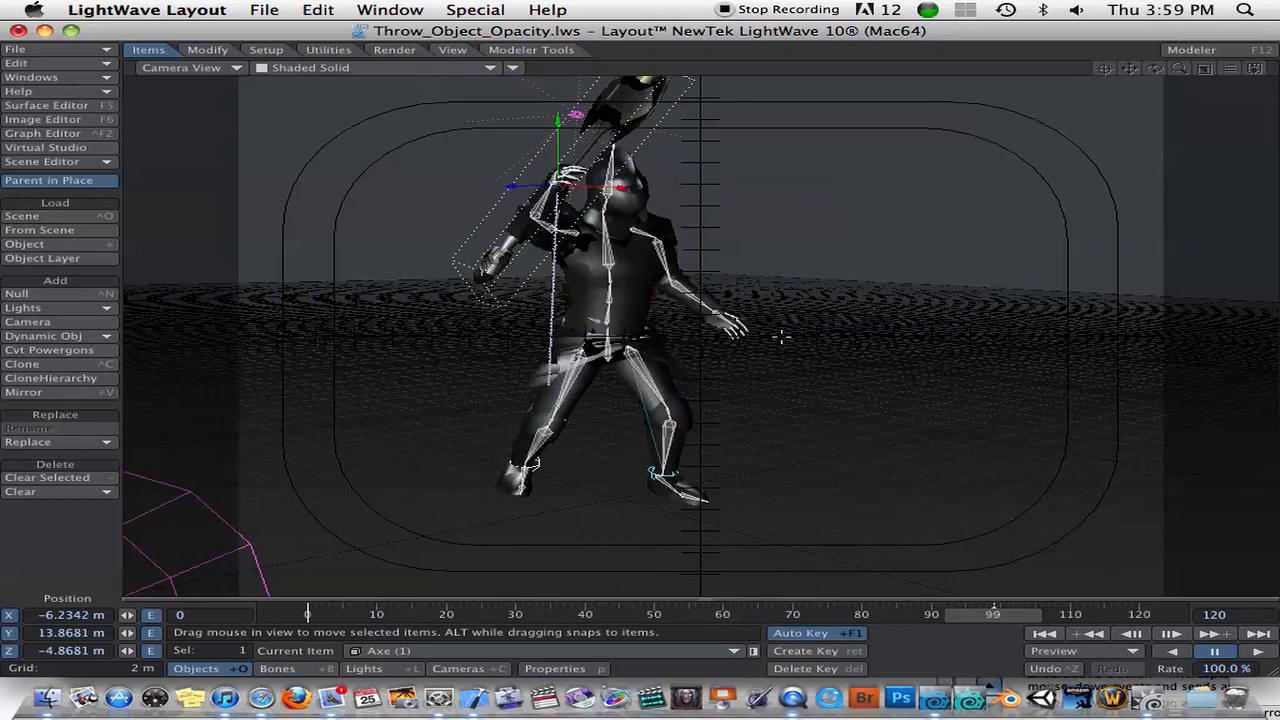
Create motion keys for the axe at frames 99 and 98, then step back to frame 82.
click(810, 652)
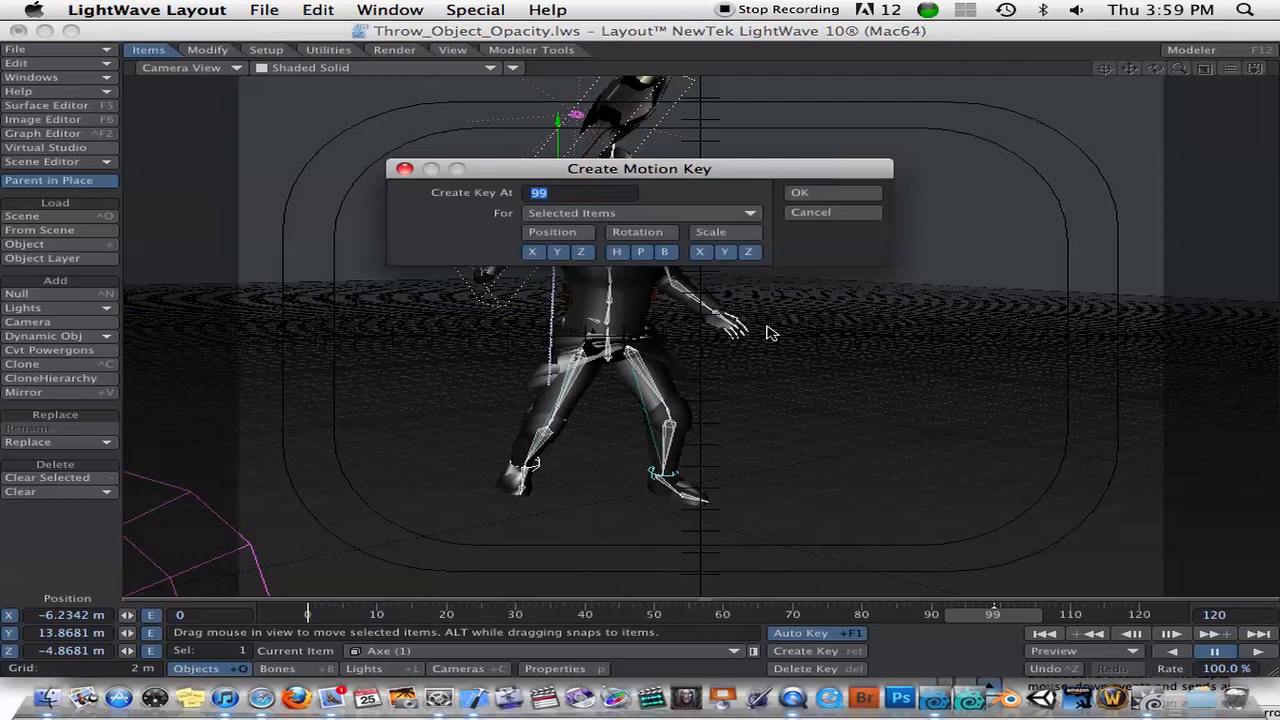
mouse_move(678, 176)
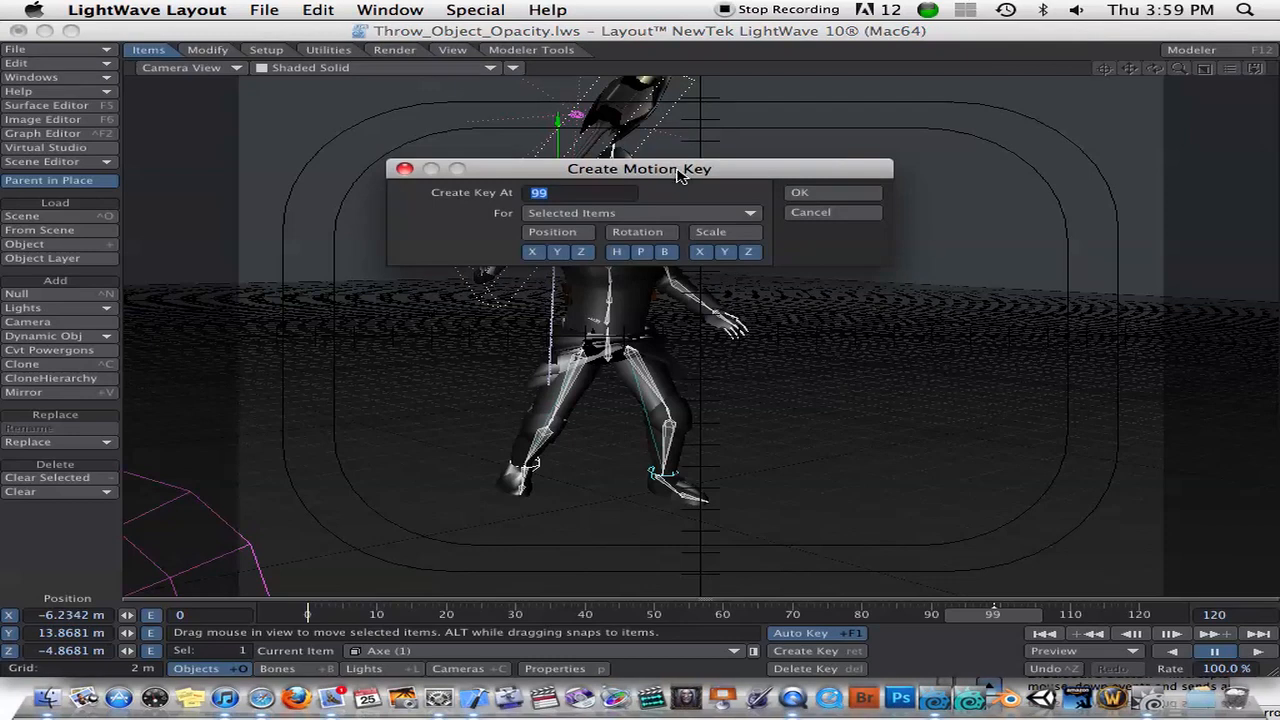
mouse_move(676, 188)
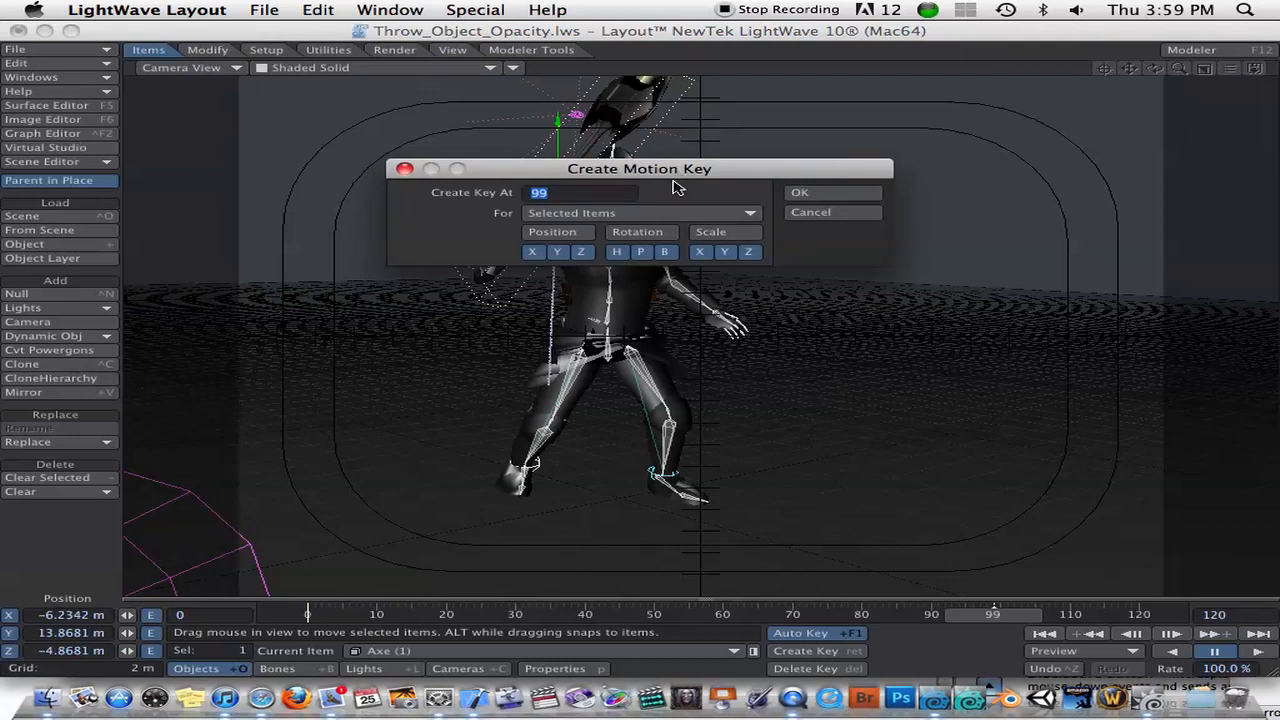
click(832, 192)
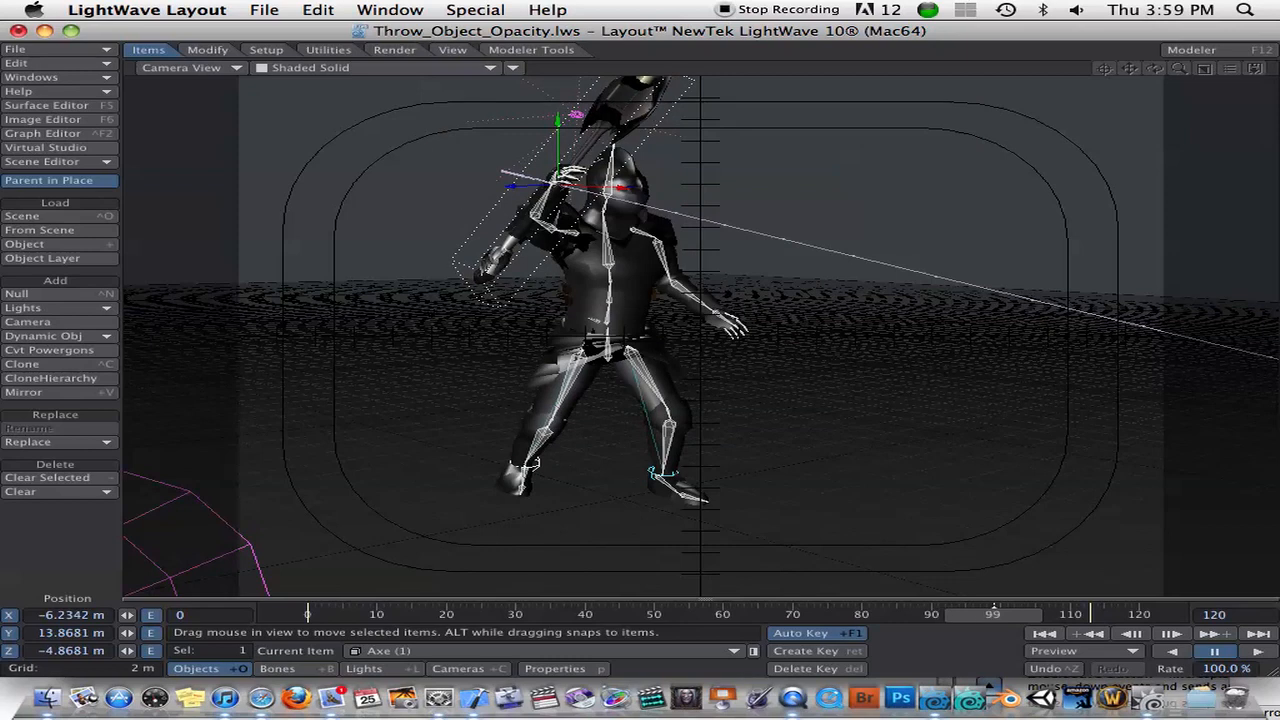
click(804, 652)
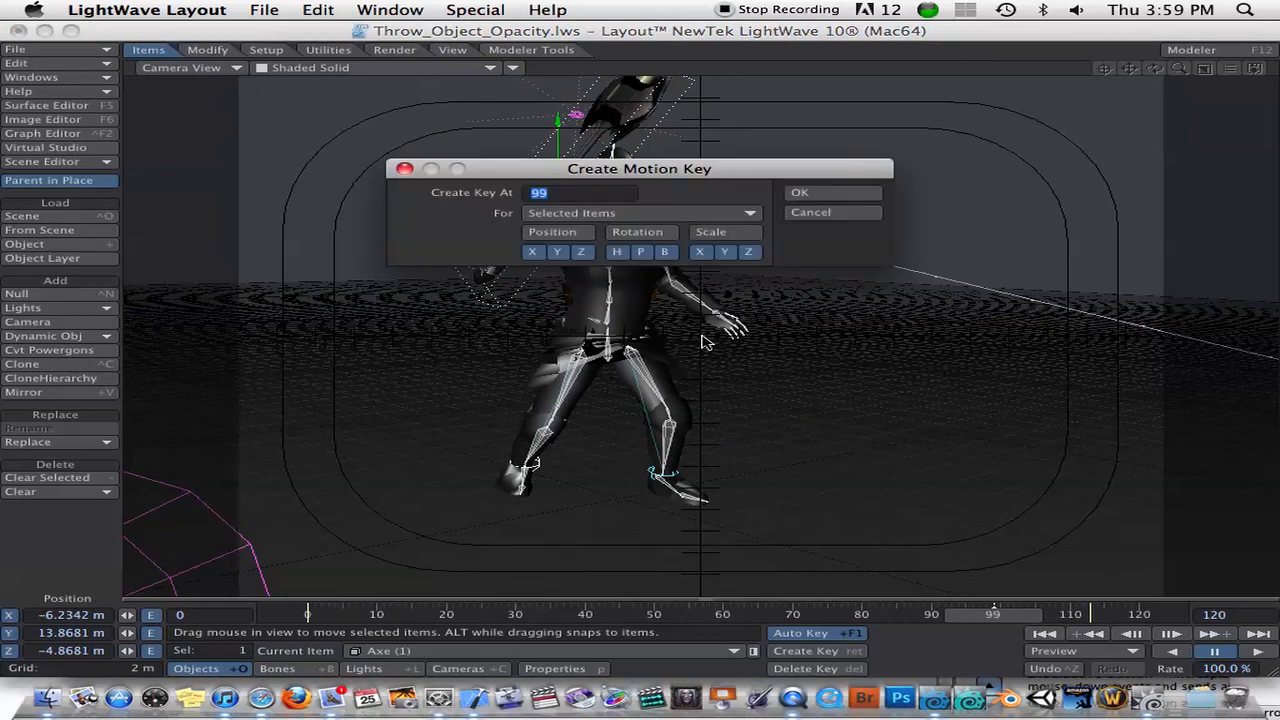
mouse_move(744, 212)
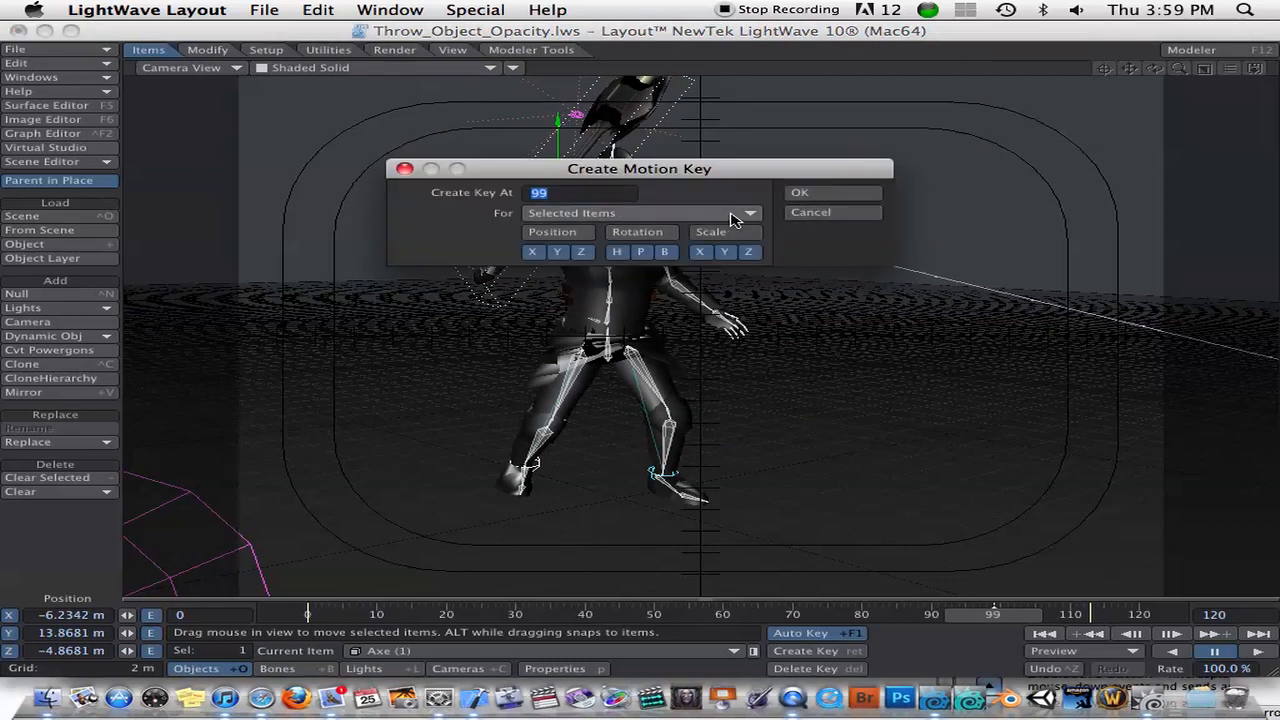
click(832, 192)
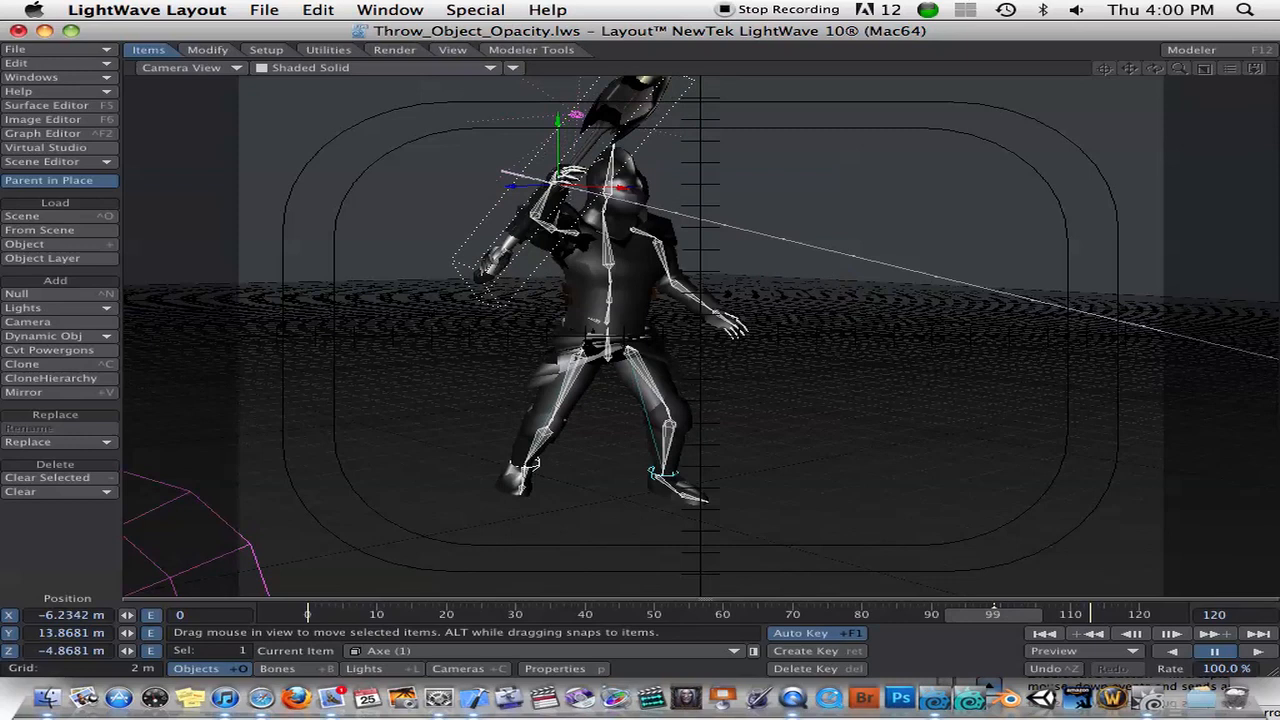
click(810, 650)
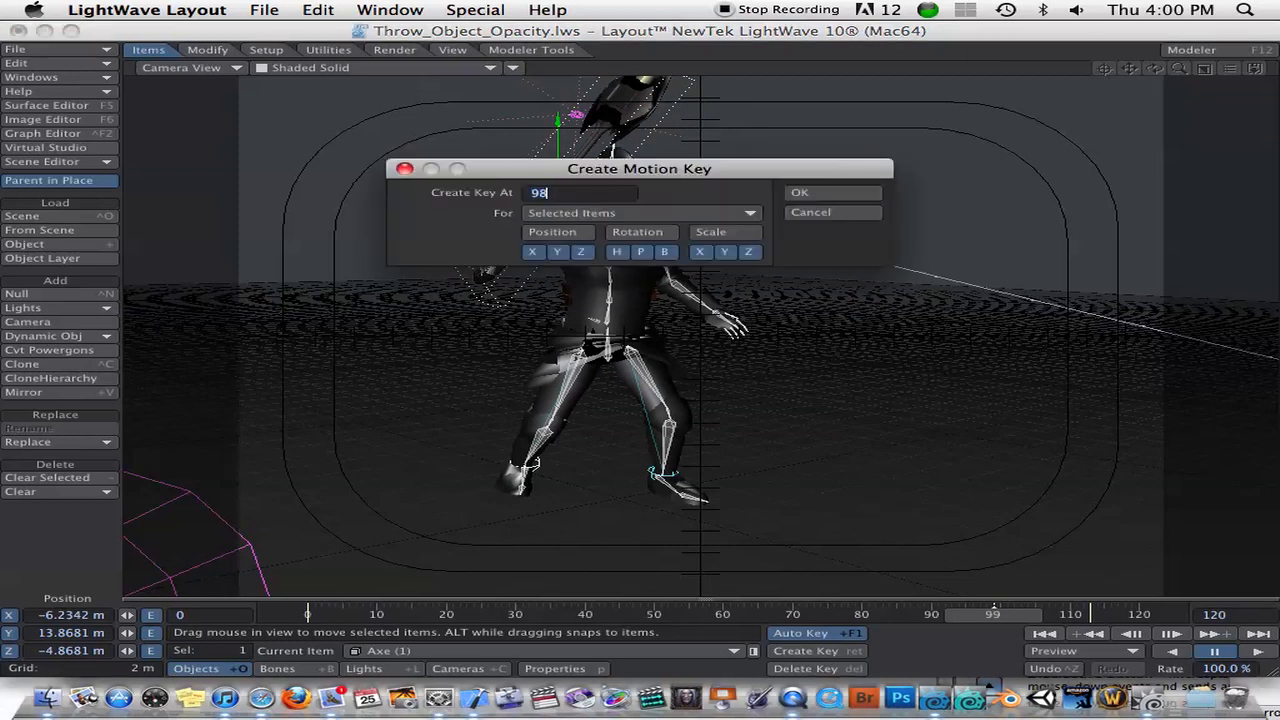
click(832, 192)
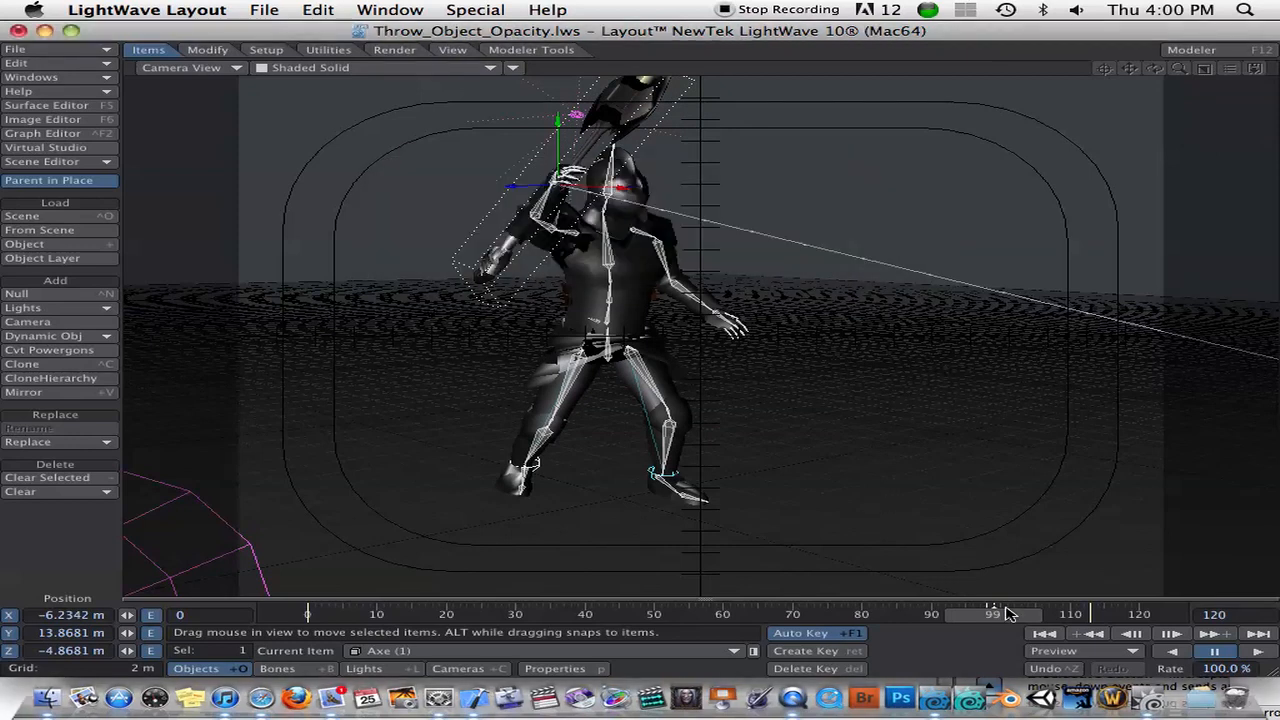
drag(992, 614, 992, 614)
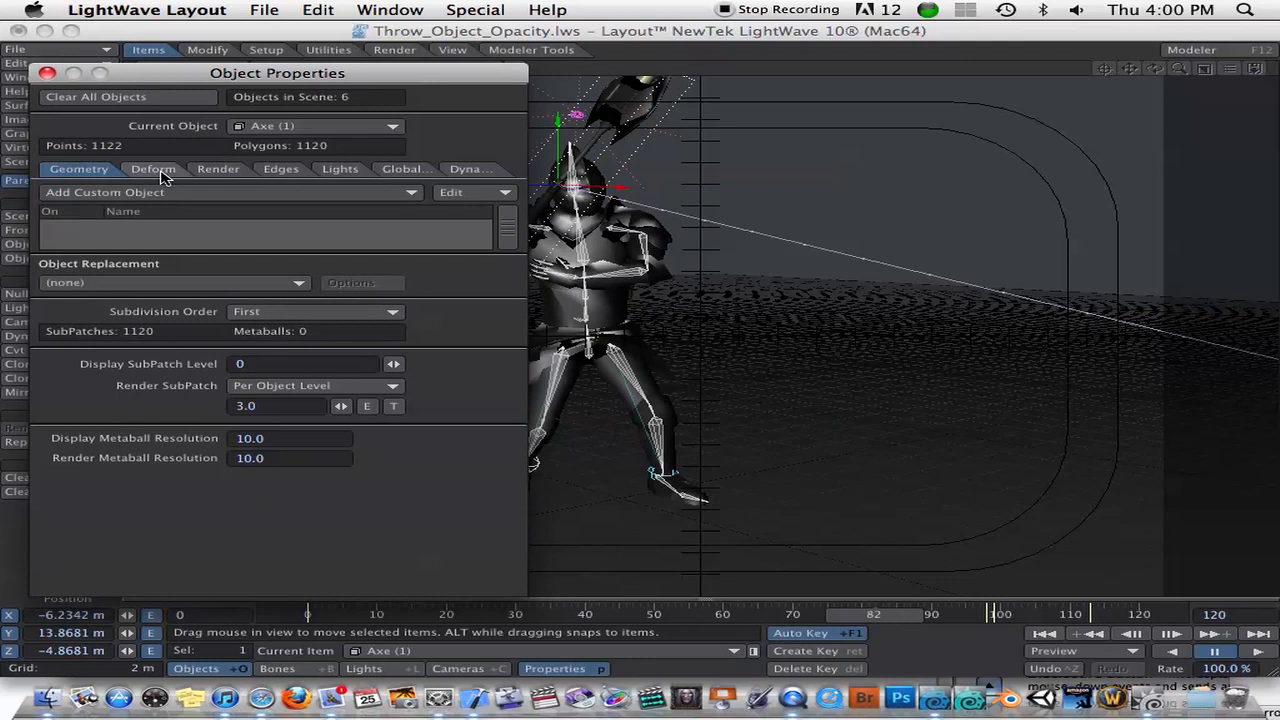
Open the Graph Editor on Axe (1)'s Object Dissolve envelope from the Render properties.
click(210, 168)
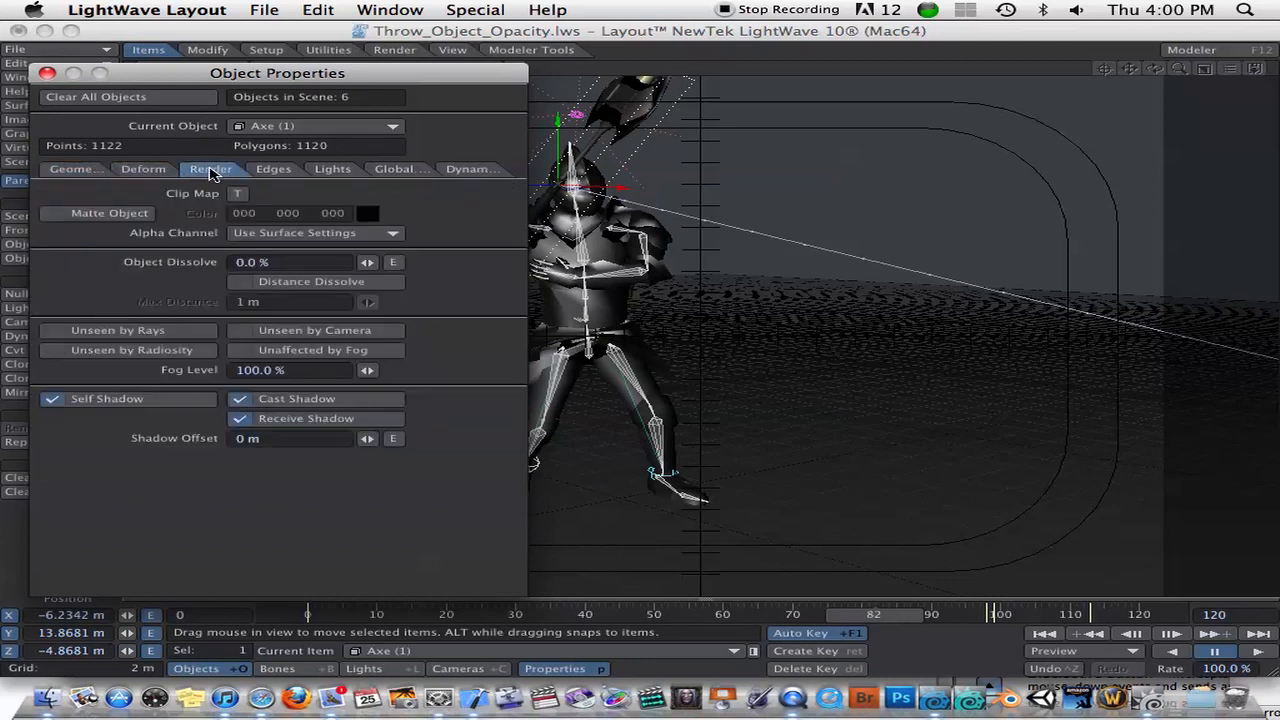
drag(276, 72, 256, 56)
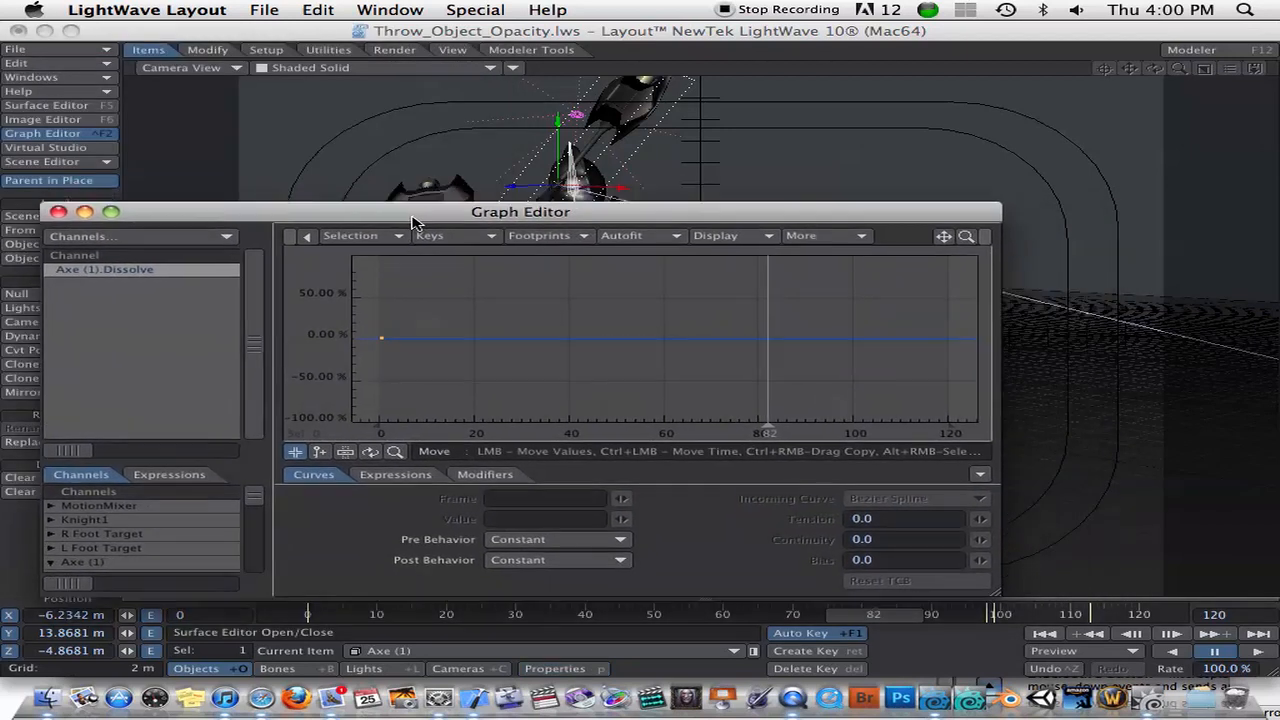
mouse_move(840, 588)
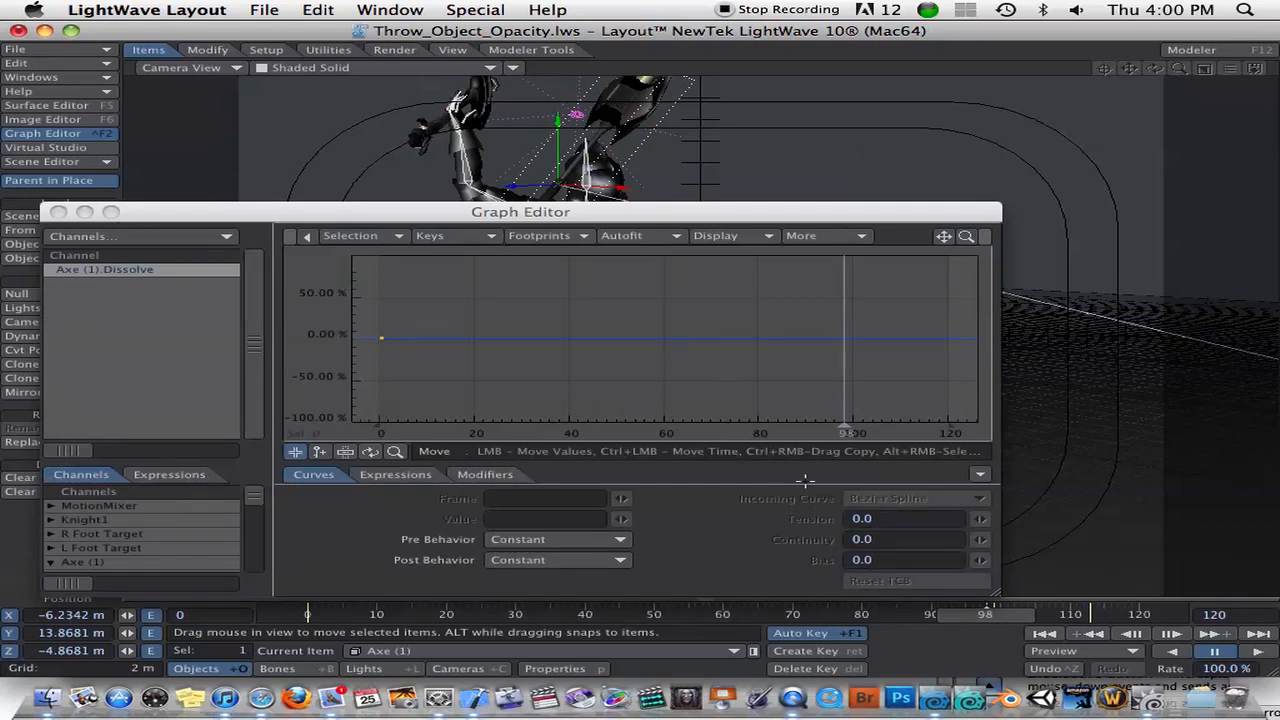
mouse_move(366, 414)
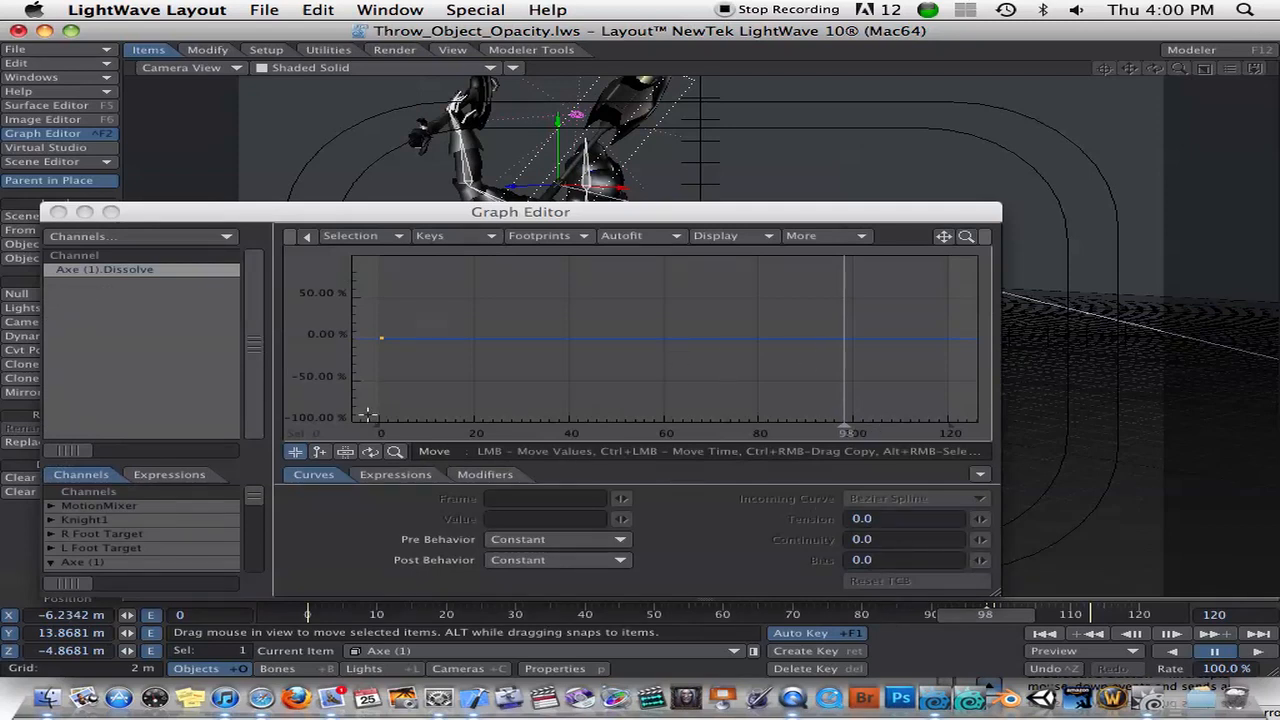
mouse_move(826, 332)
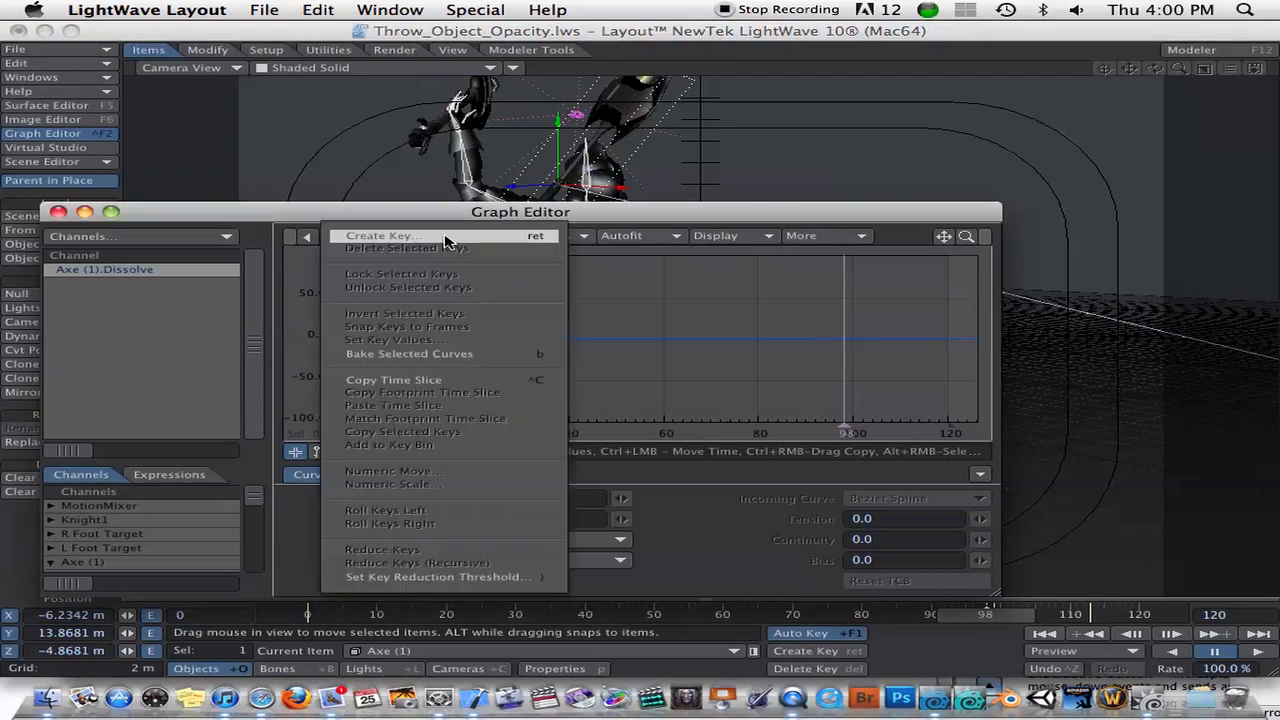
Key Dissolve at 0% on frame 98 and a jump up at frame 99, then close the Graph Editor.
click(386, 236)
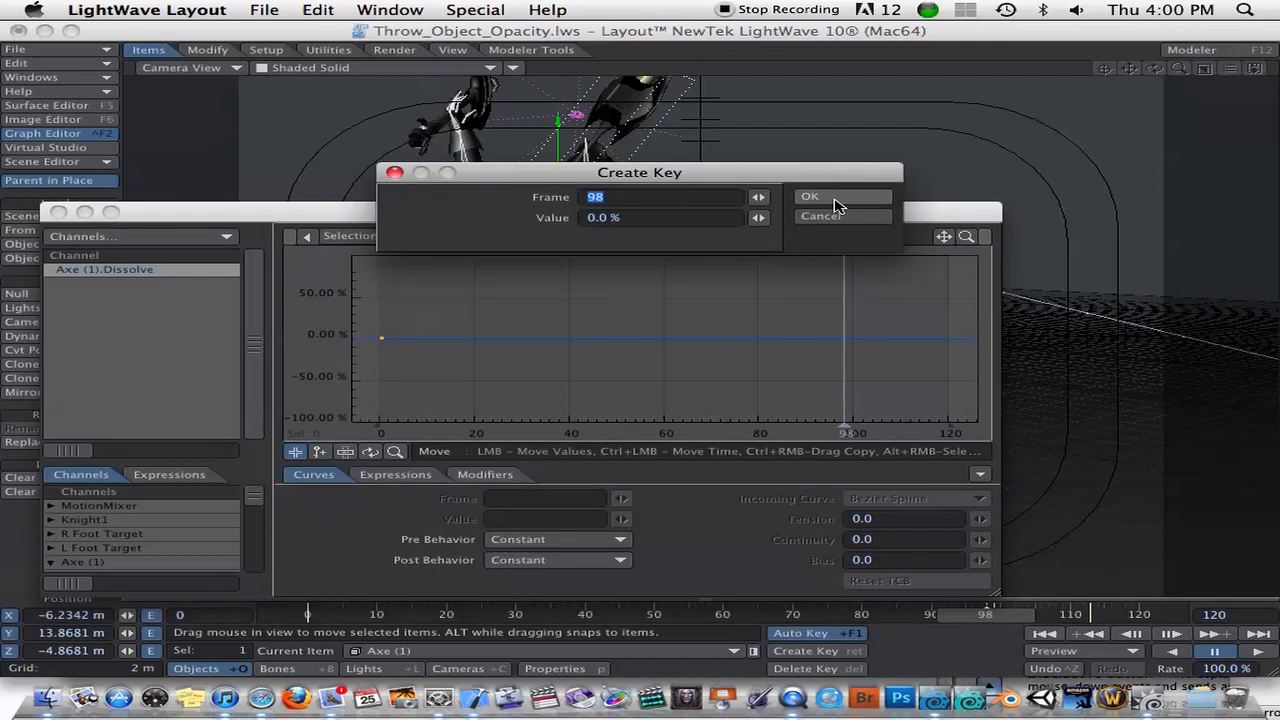
click(810, 196)
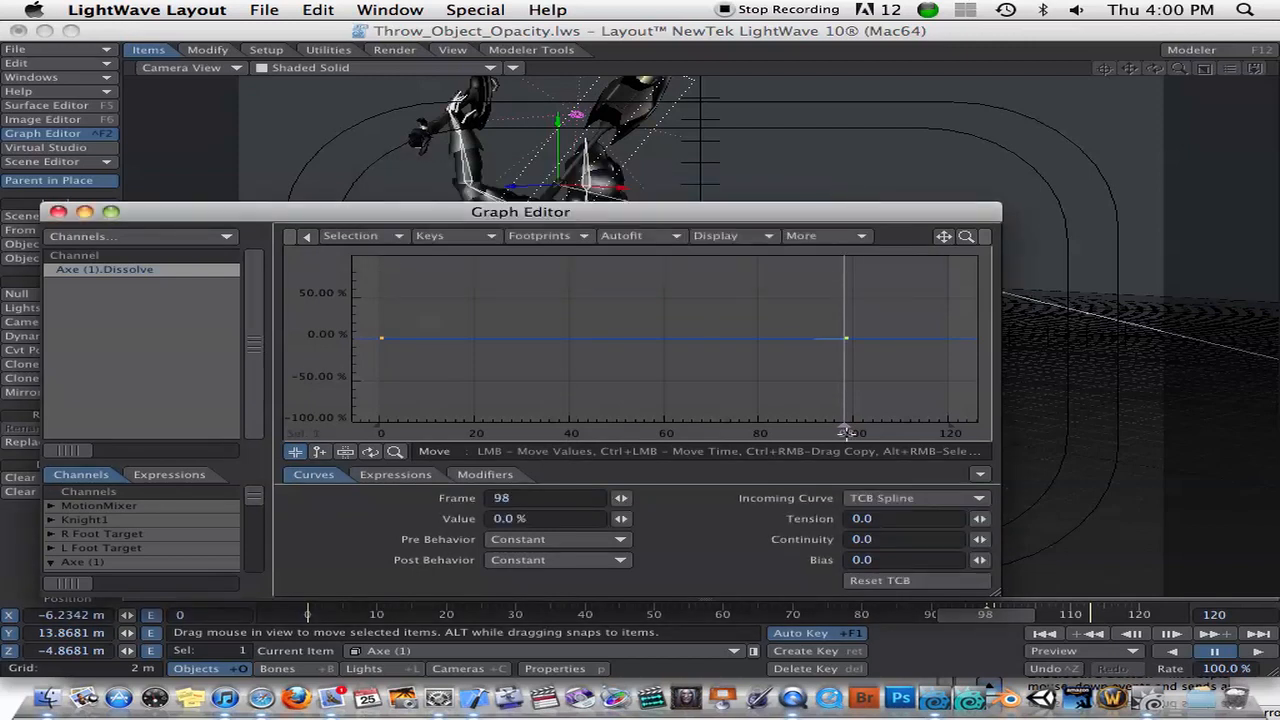
mouse_move(864, 440)
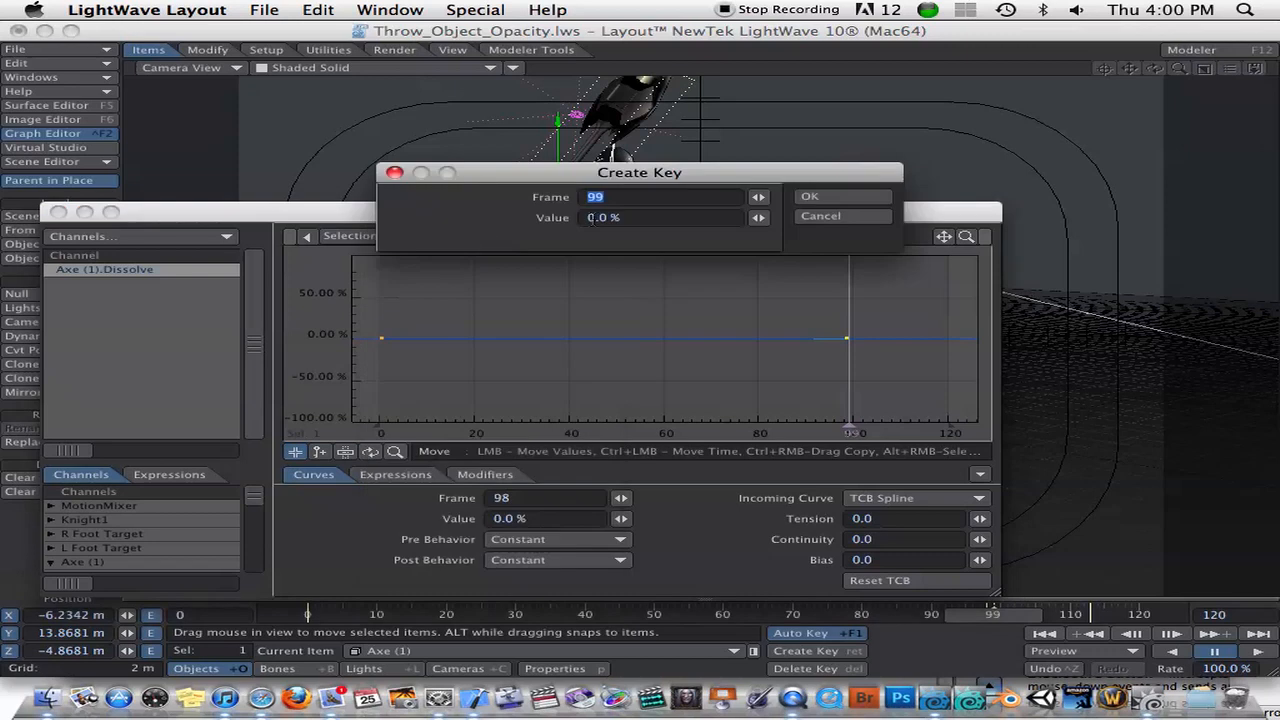
text(1)
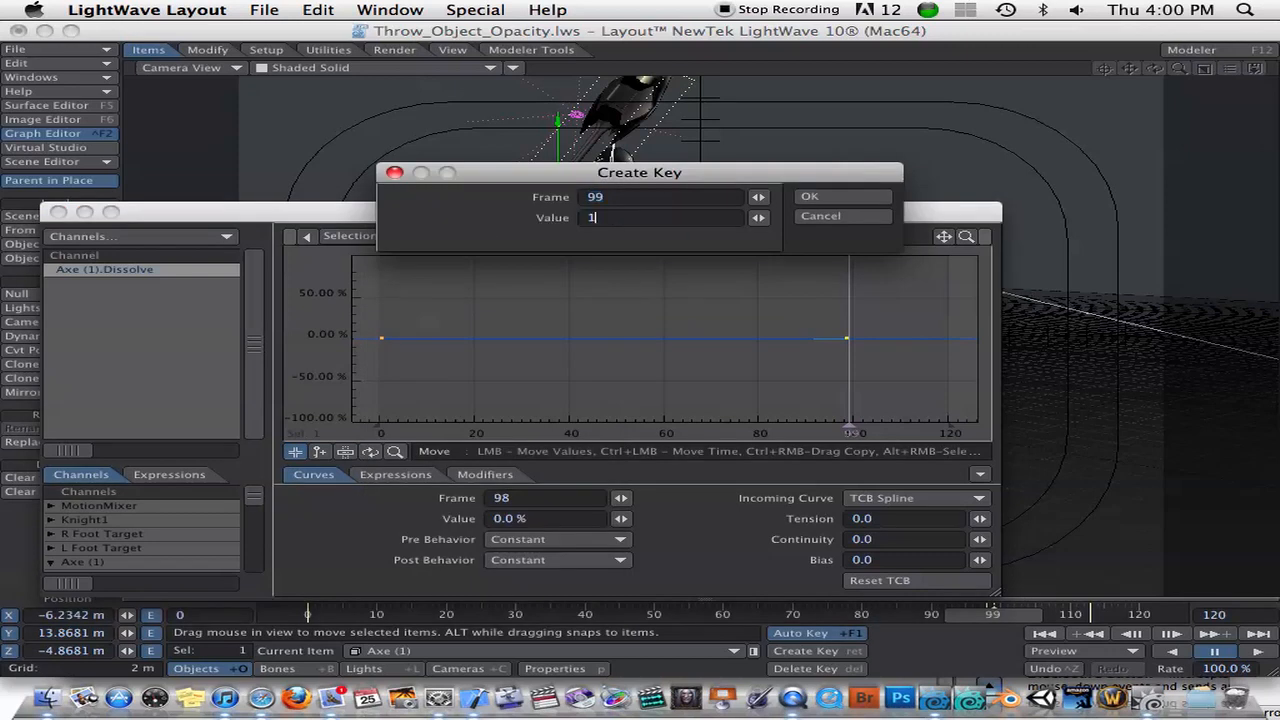
click(842, 196)
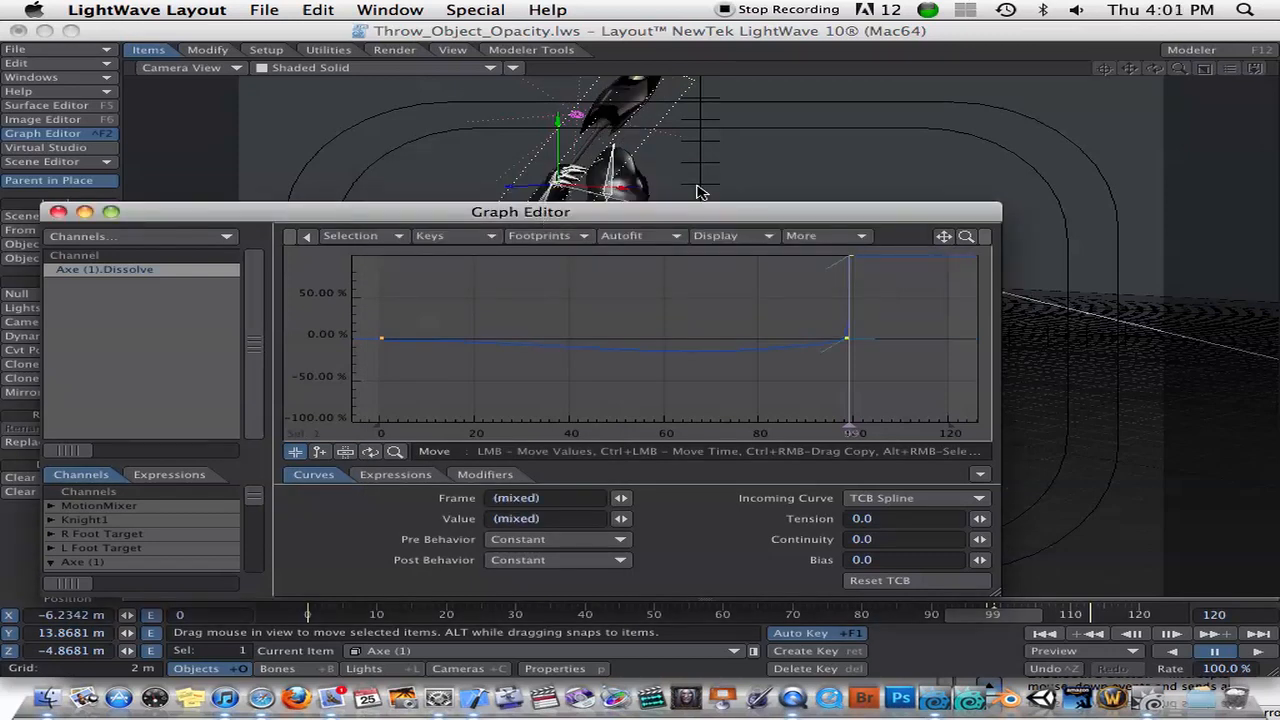
click(58, 212)
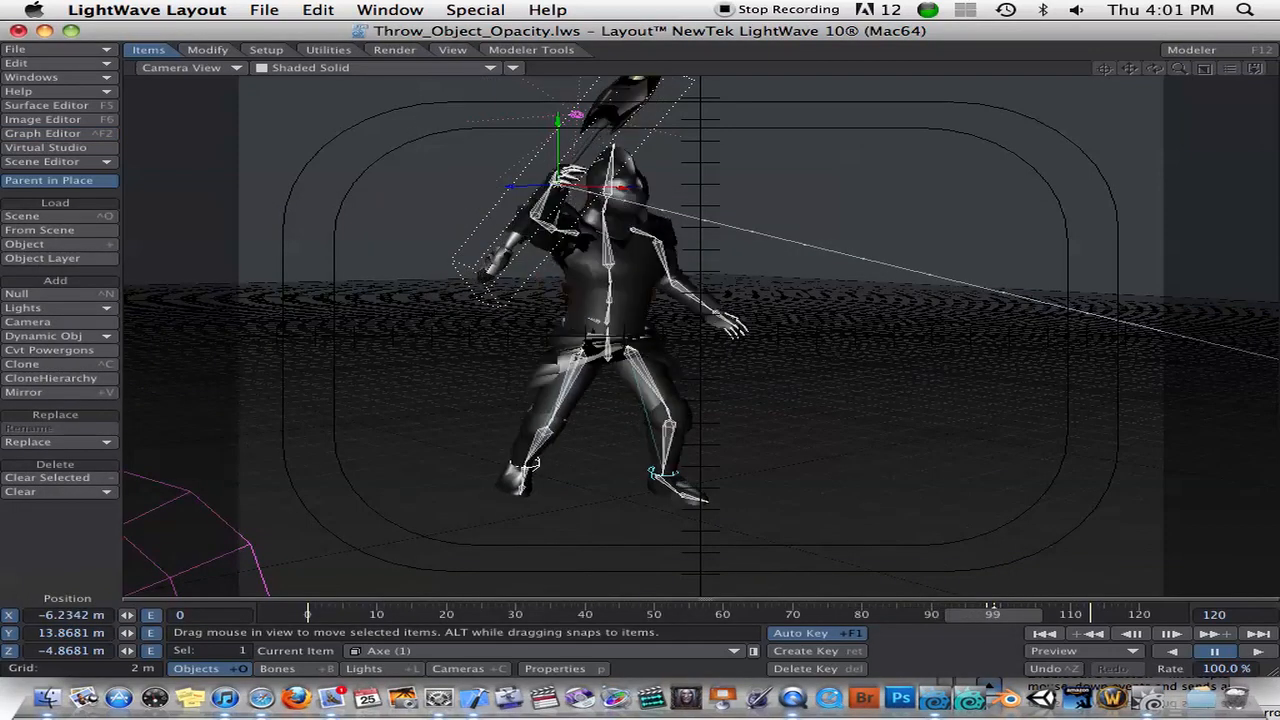
mouse_move(804, 344)
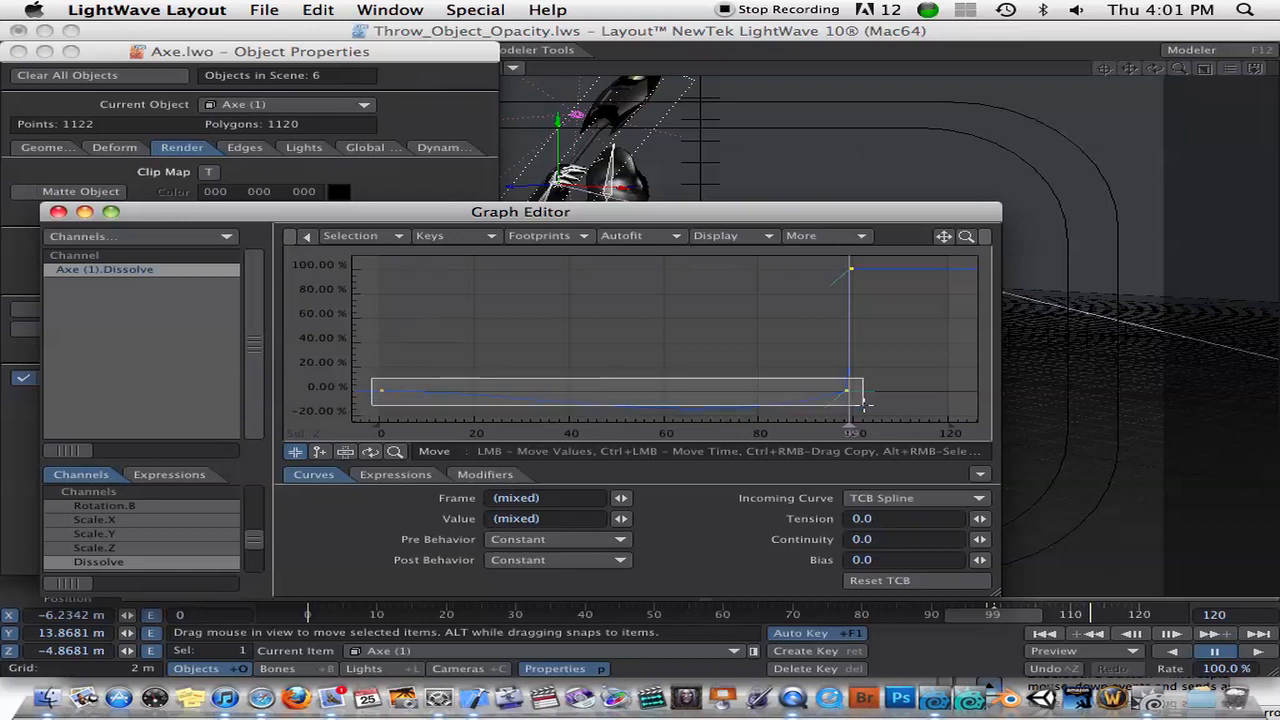
Raise Axe (1)'s frame 0 and 98 dissolve keys to 100% with a Linear incoming curve.
drag(844, 390, 844, 288)
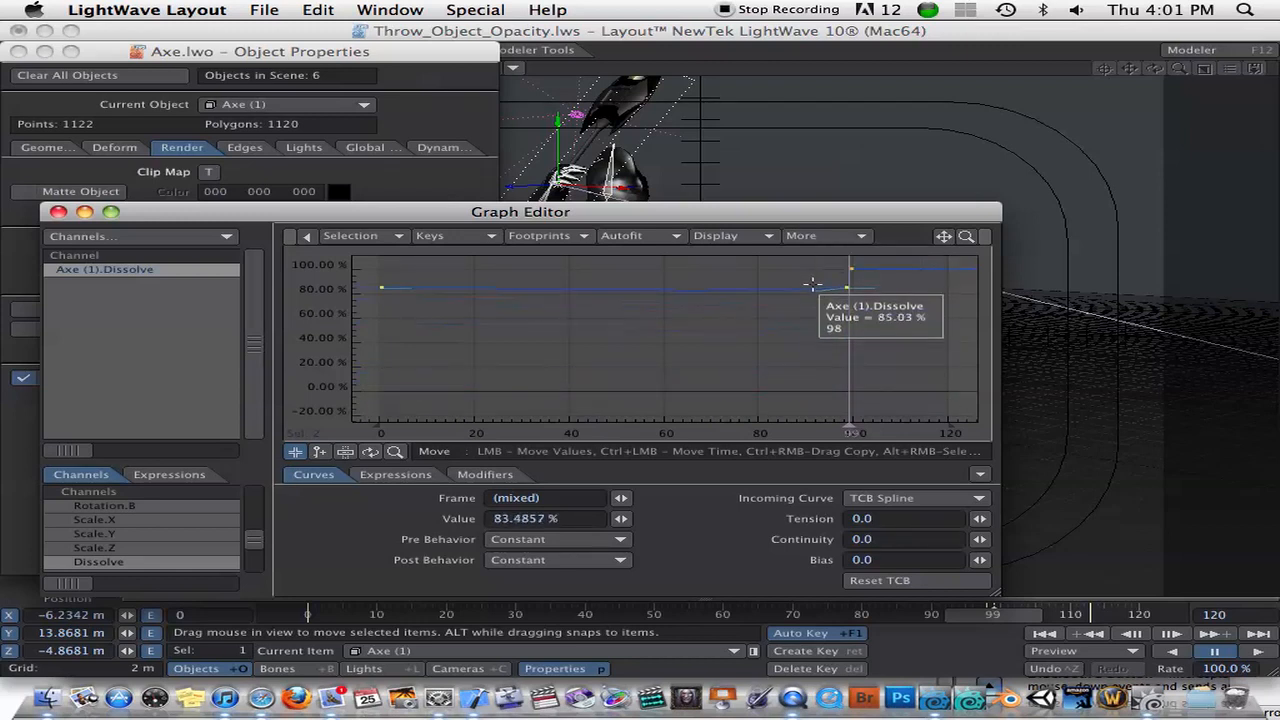
drag(850, 288, 850, 278)
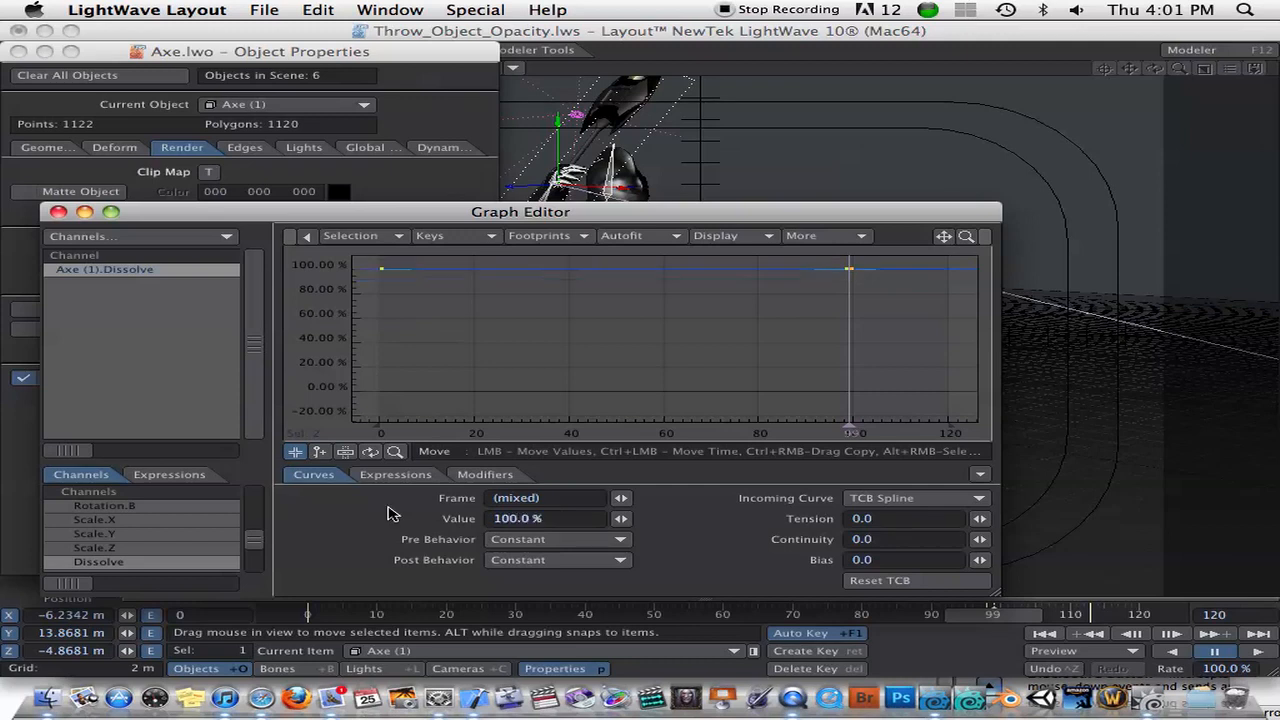
click(912, 498)
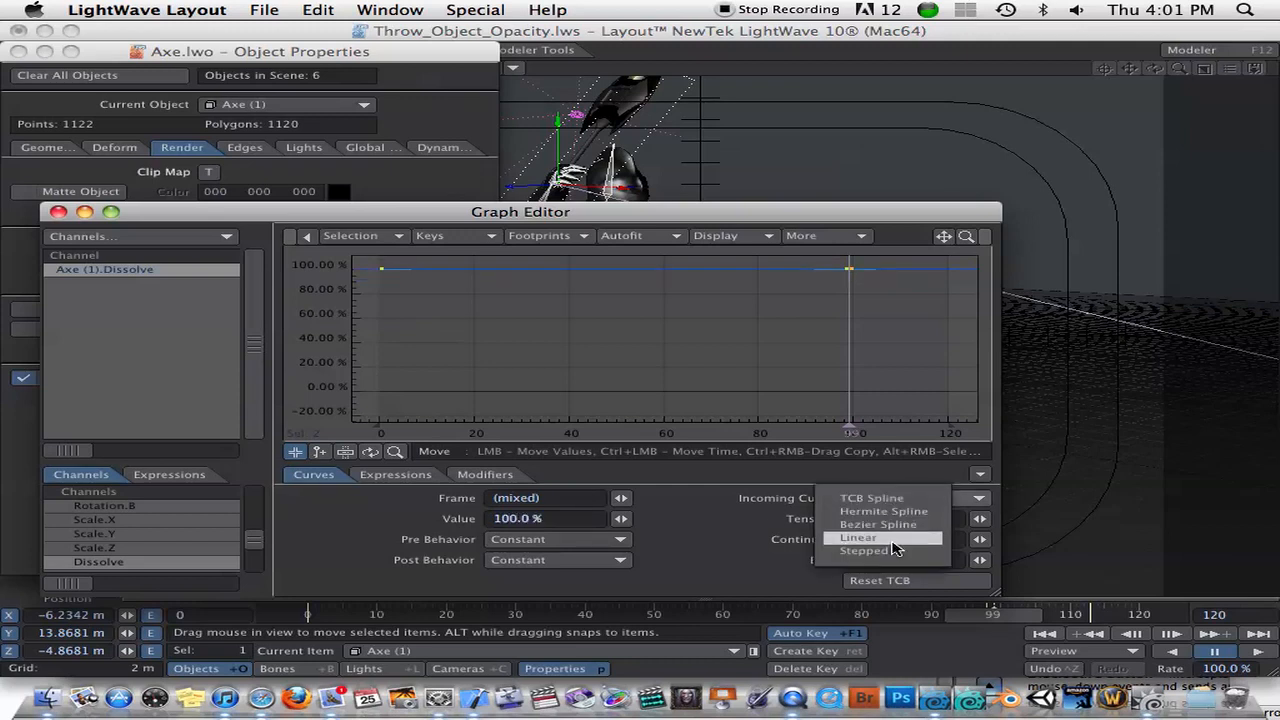
click(860, 536)
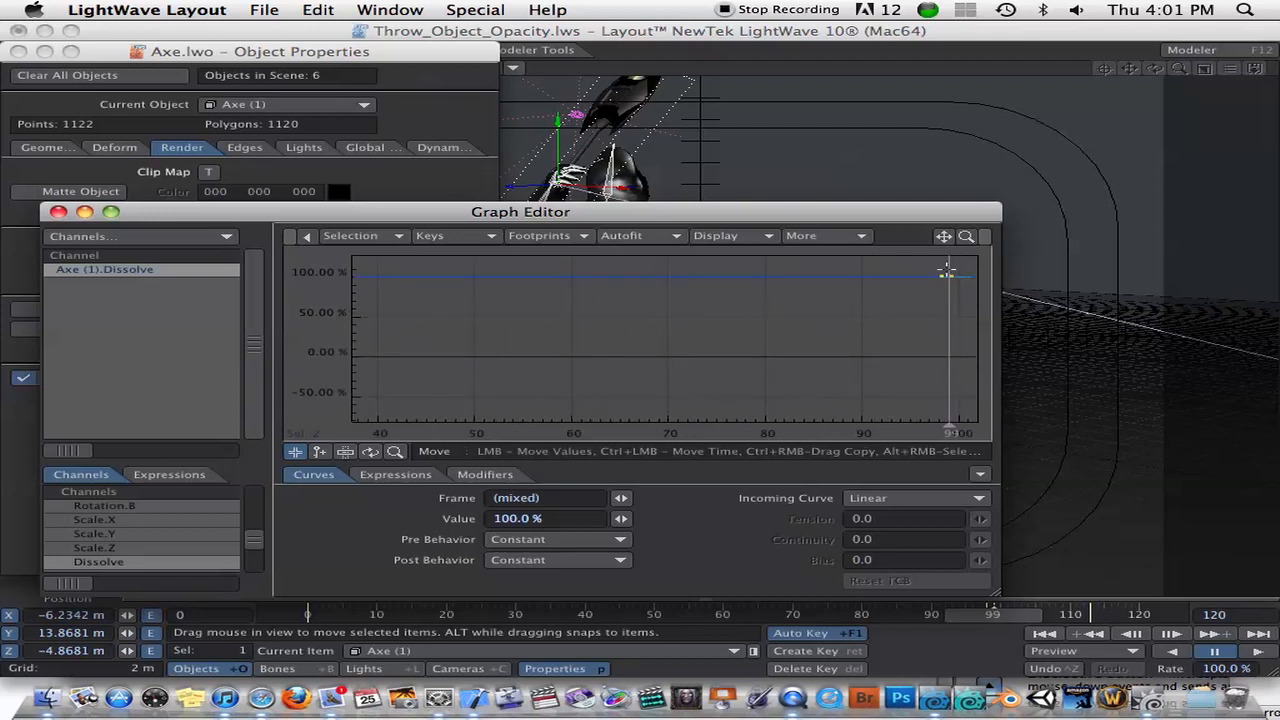
Pull the frame 99 dissolve key down to 0% and close the Graph Editor.
drag(948, 272, 948, 278)
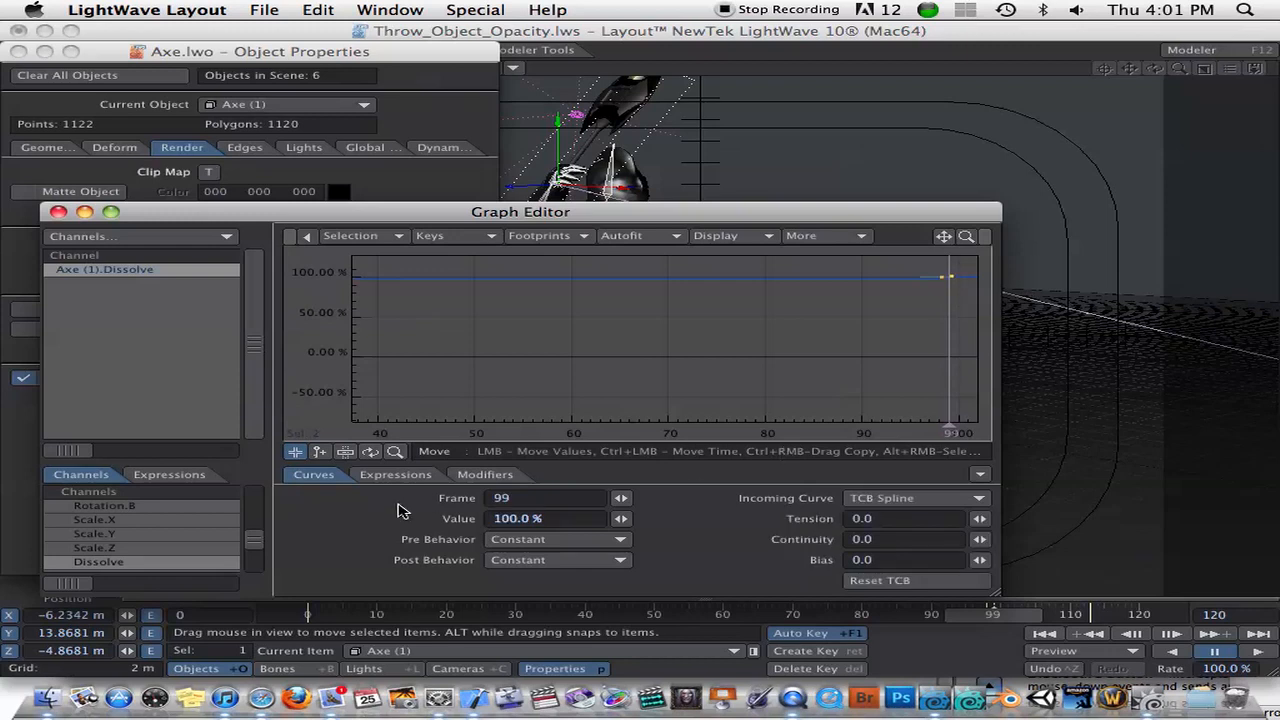
drag(948, 276, 948, 356)
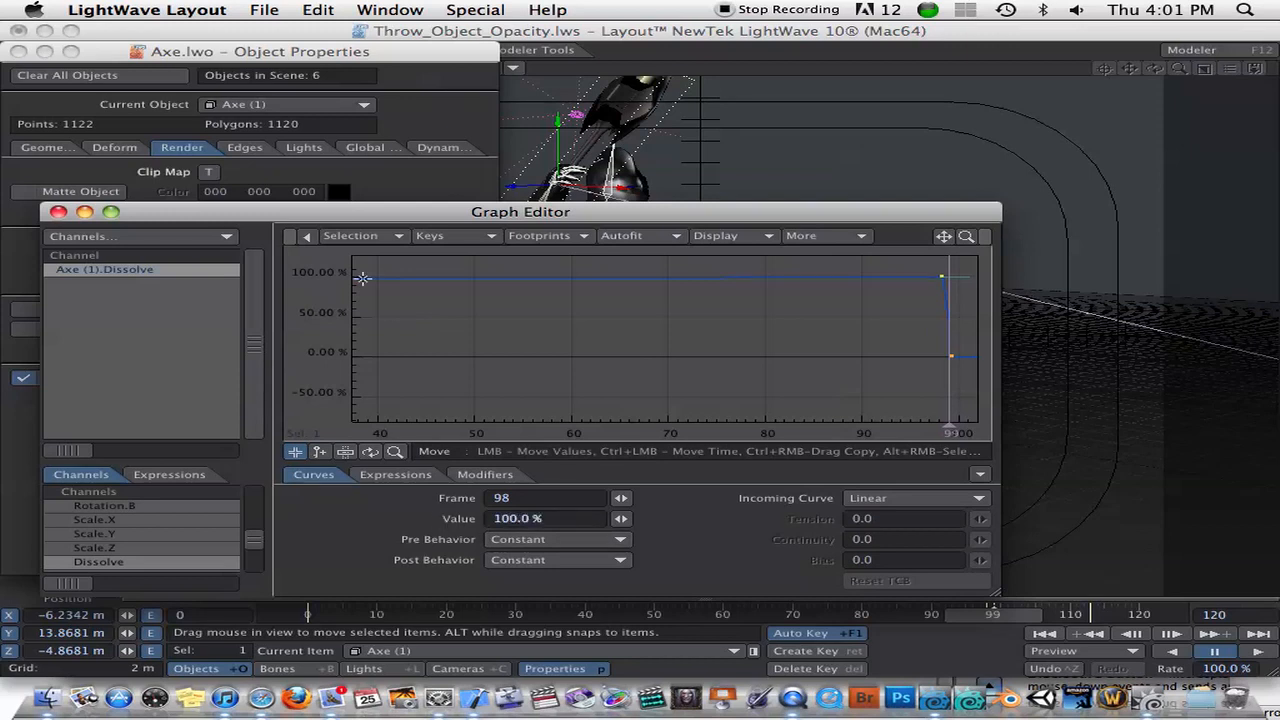
click(60, 208)
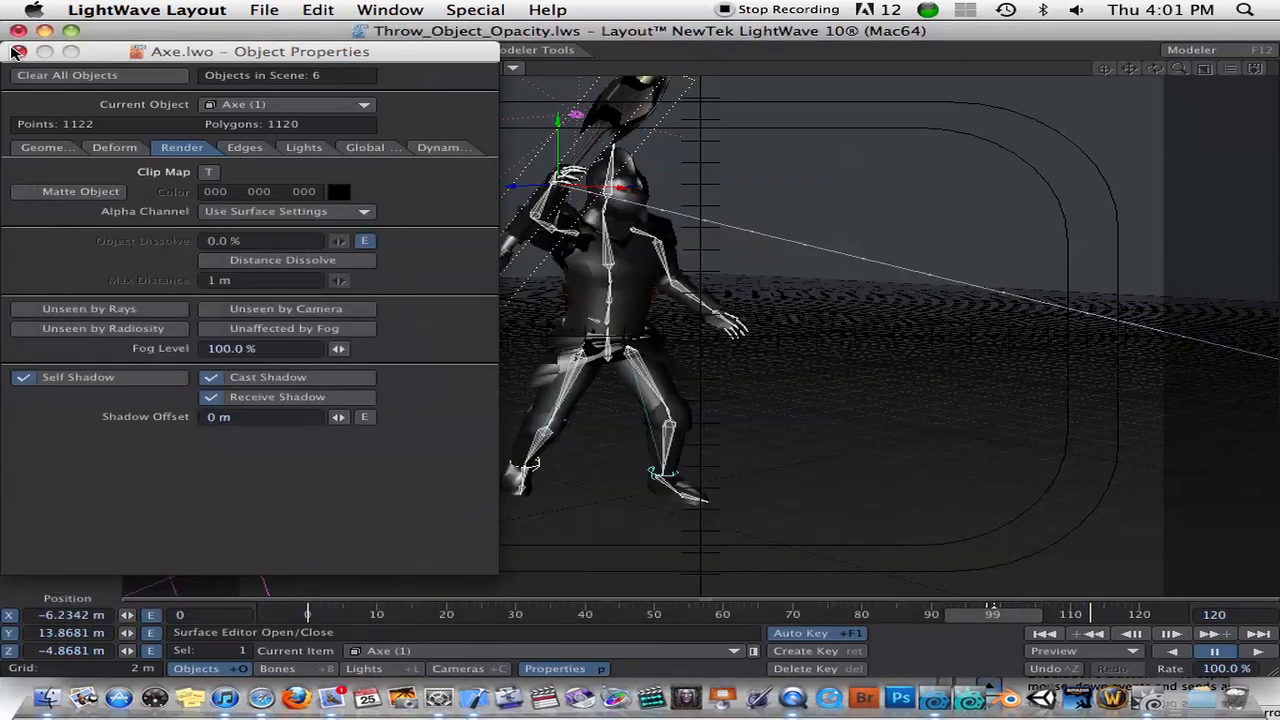
Reopen Axe (1)'s Dissolve curve and reposition the Graph Editor window to review the frame 99 drop.
click(14, 48)
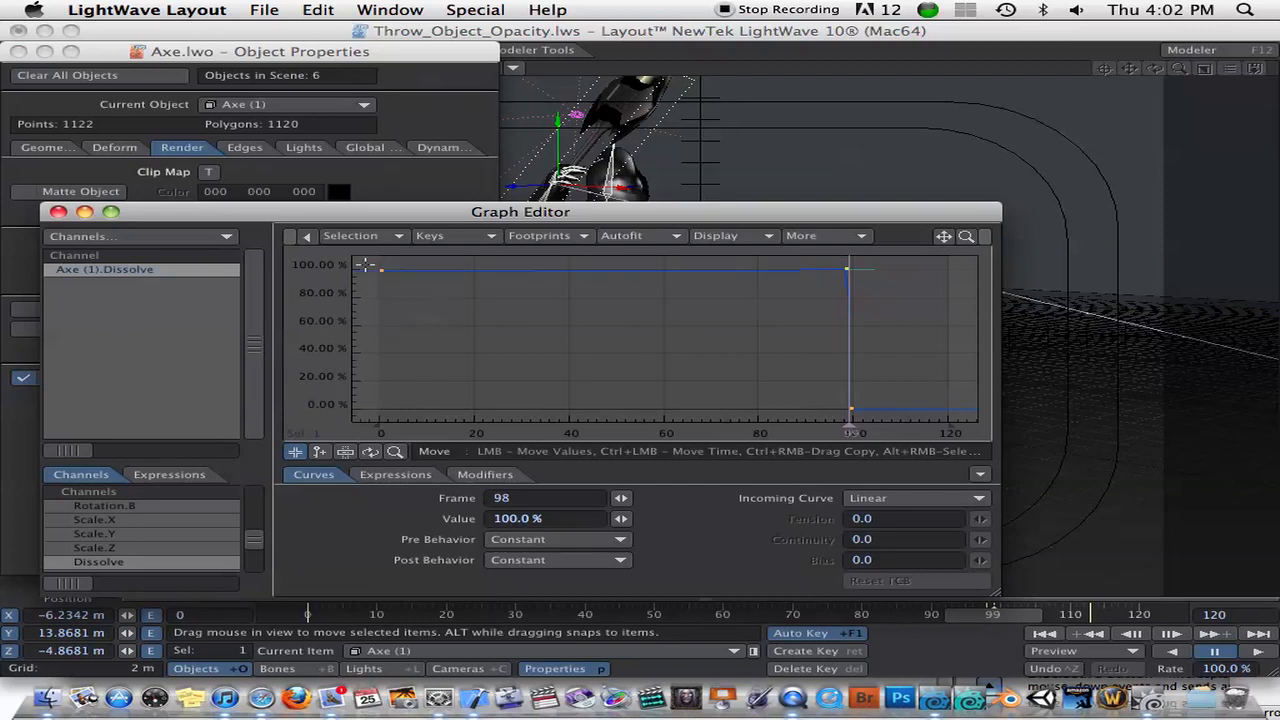
mouse_move(722, 212)
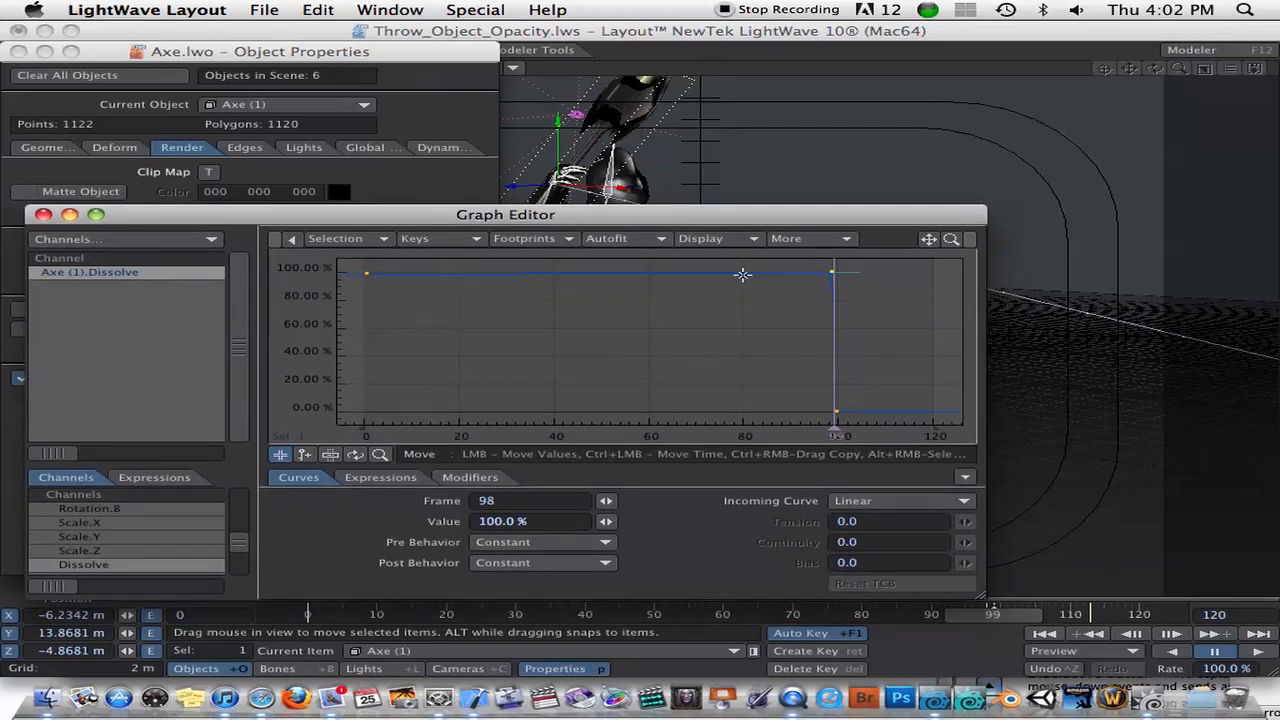
mouse_move(828, 450)
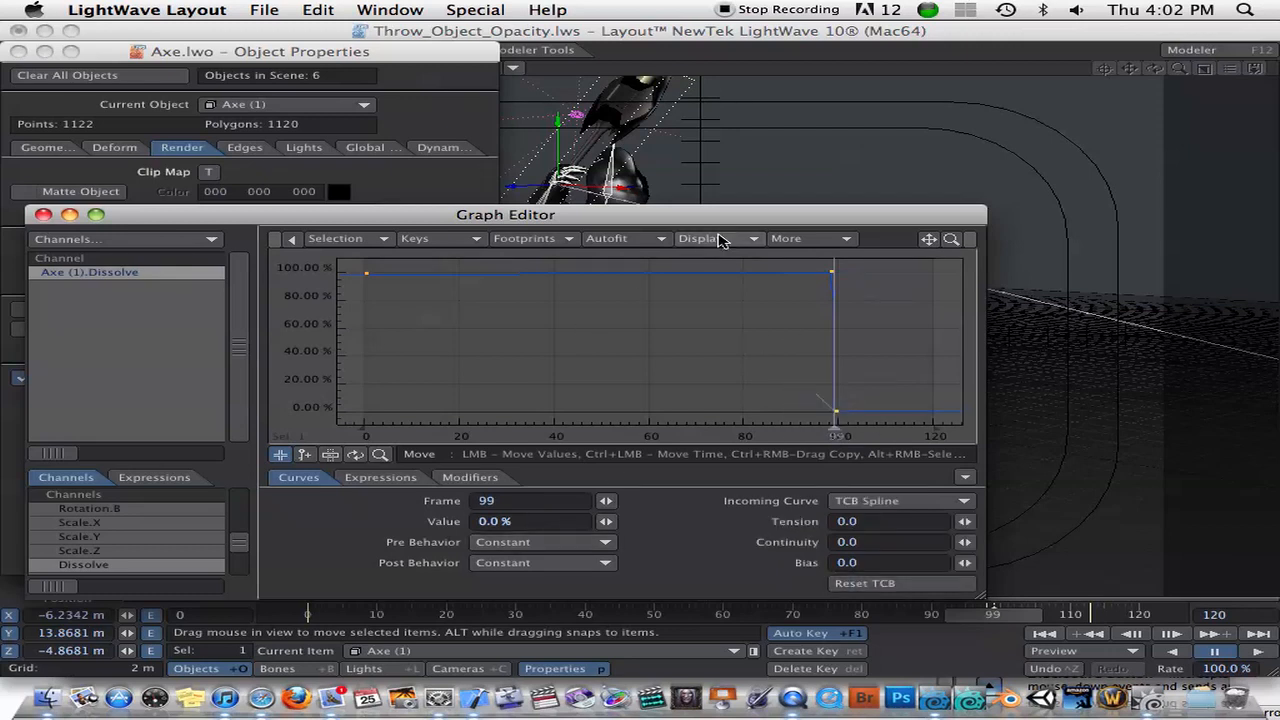
drag(504, 214, 536, 214)
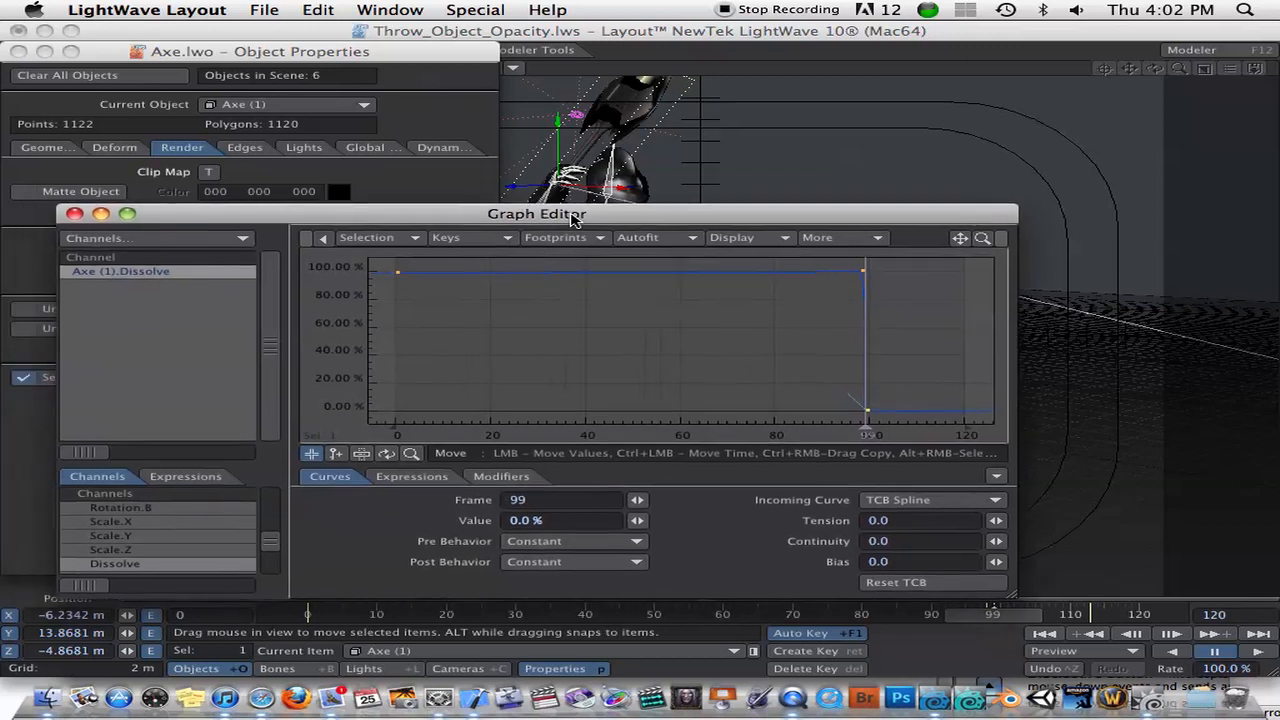
drag(536, 212, 470, 232)
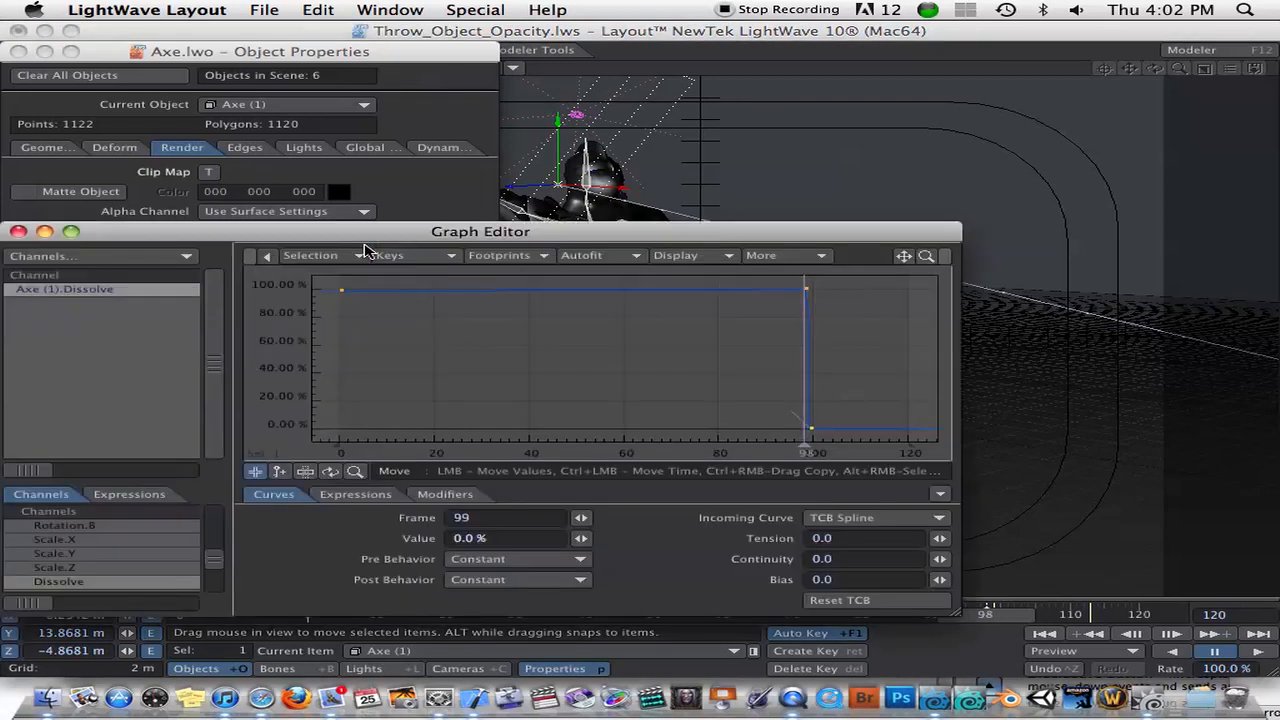
Switch the Graph Editor's current item to Axe (2) to show its Dissolve channel.
right_click(64, 288)
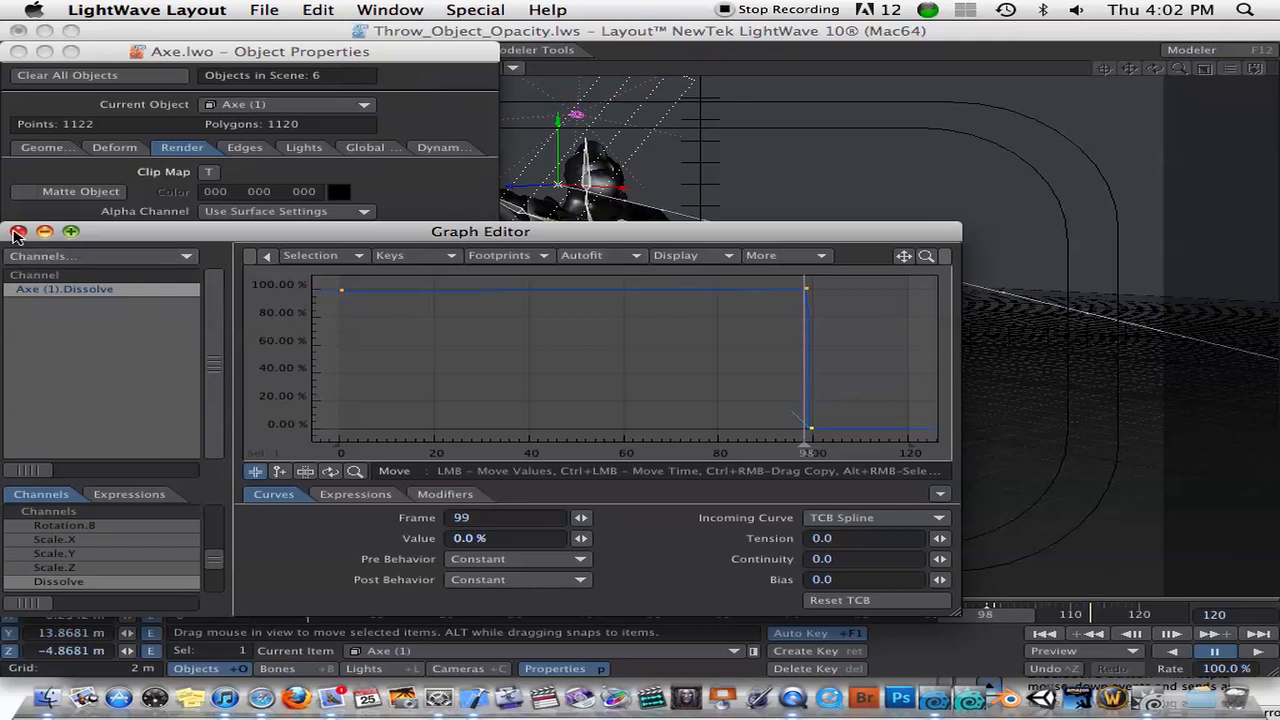
click(16, 230)
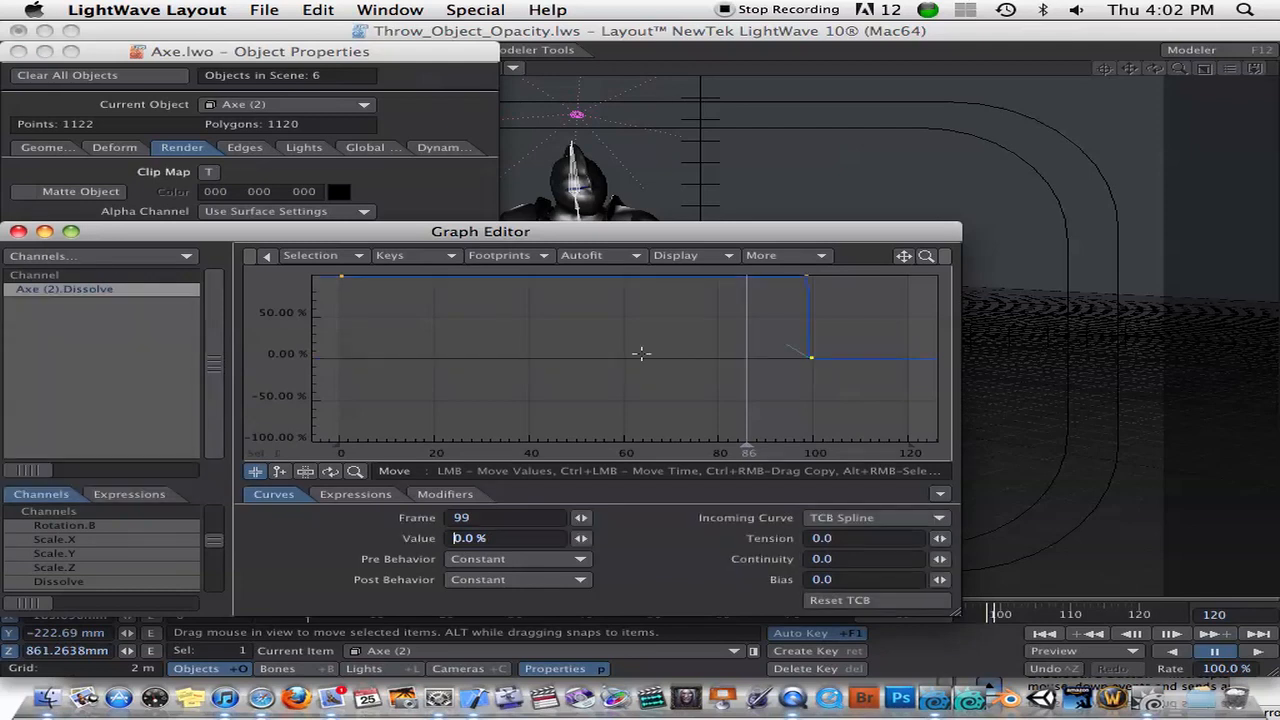
mouse_move(660, 338)
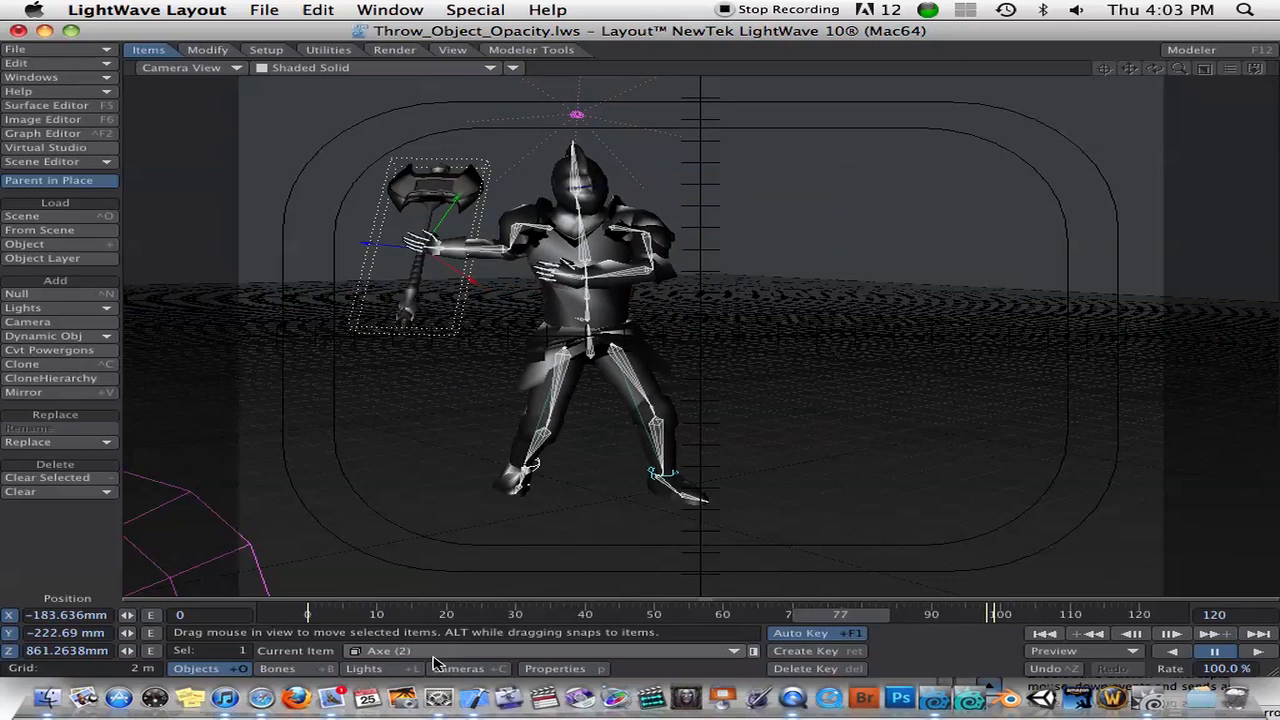
mouse_move(980, 676)
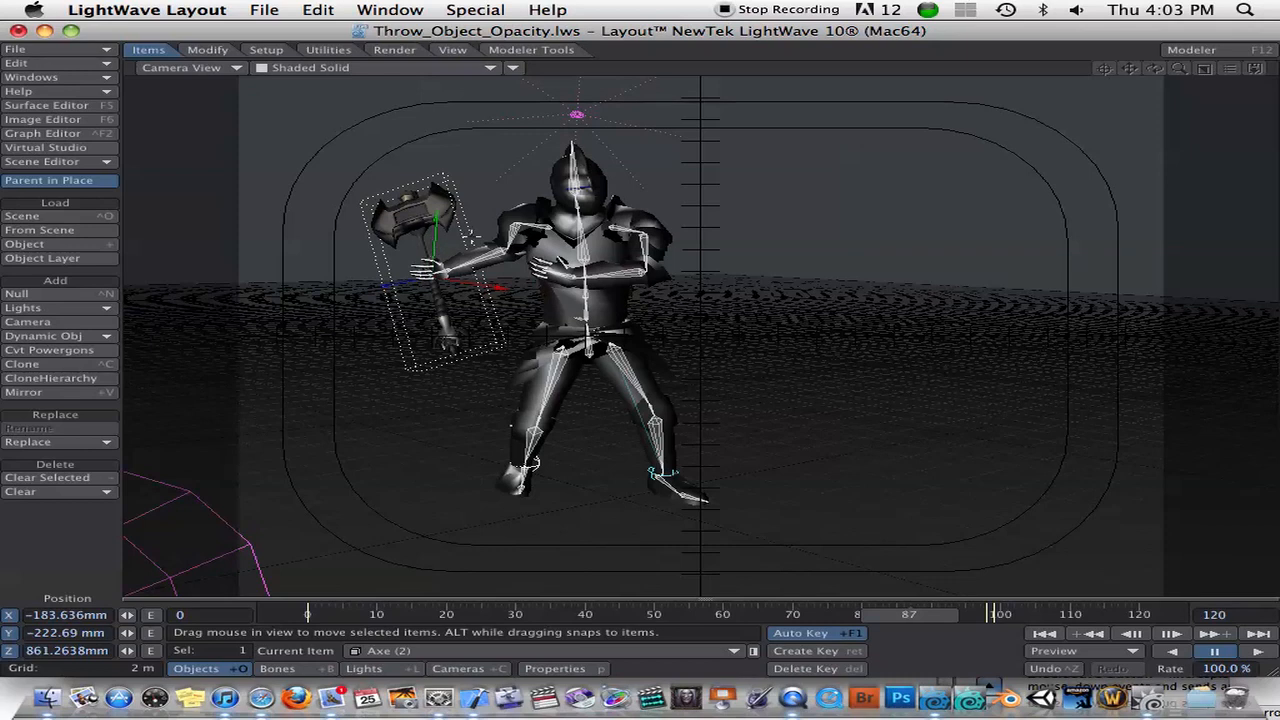
mouse_move(894, 576)
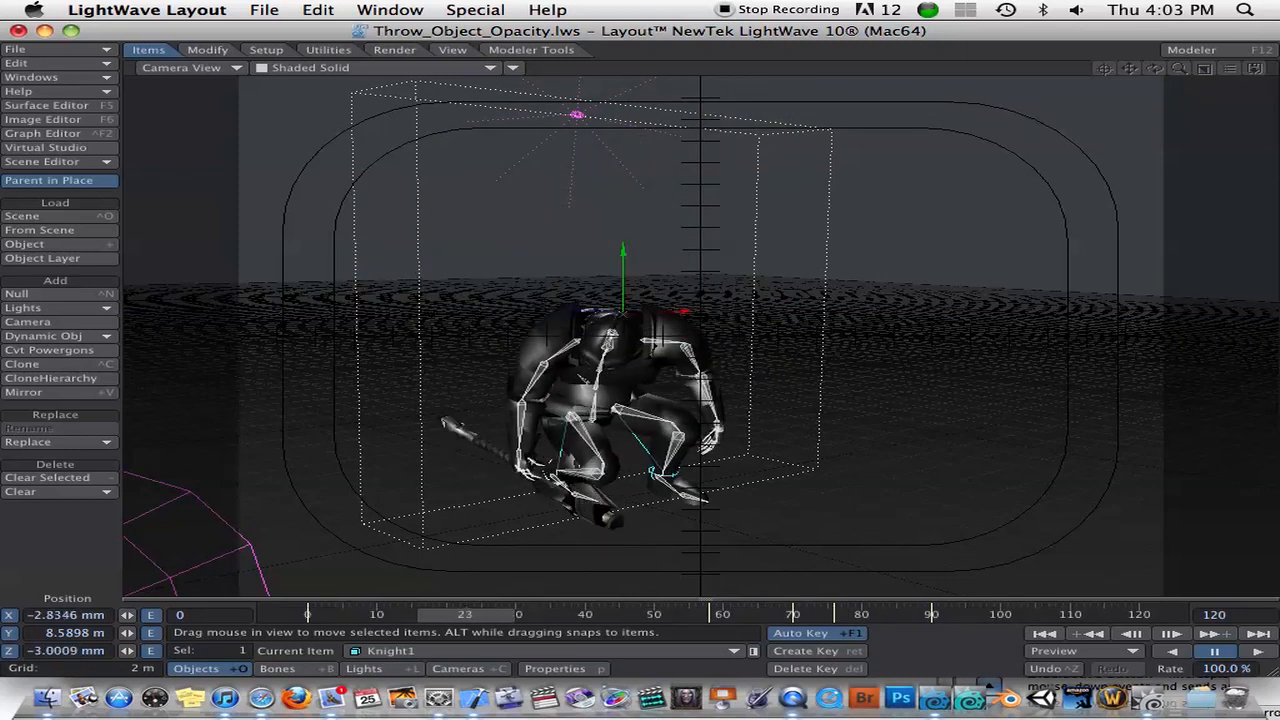
Scrub the timeline slider through the frames to preview the knight's axe throw.
drag(464, 614, 714, 614)
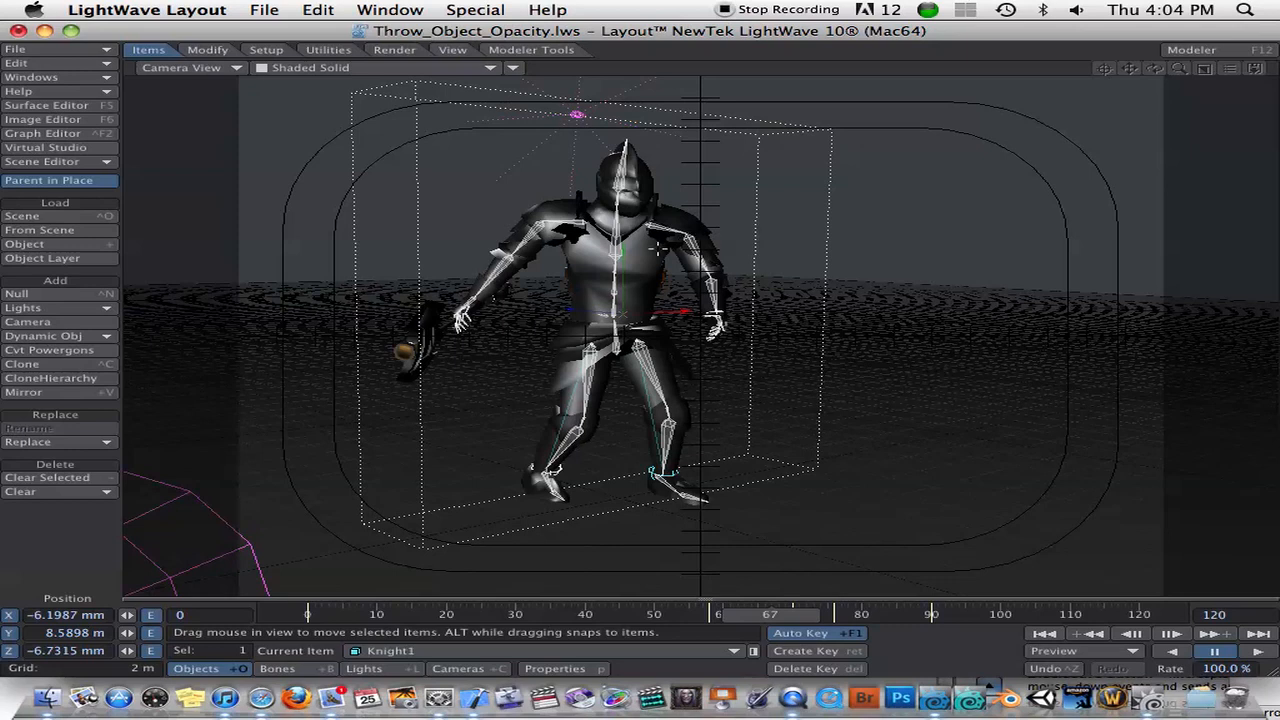
mouse_move(836, 236)
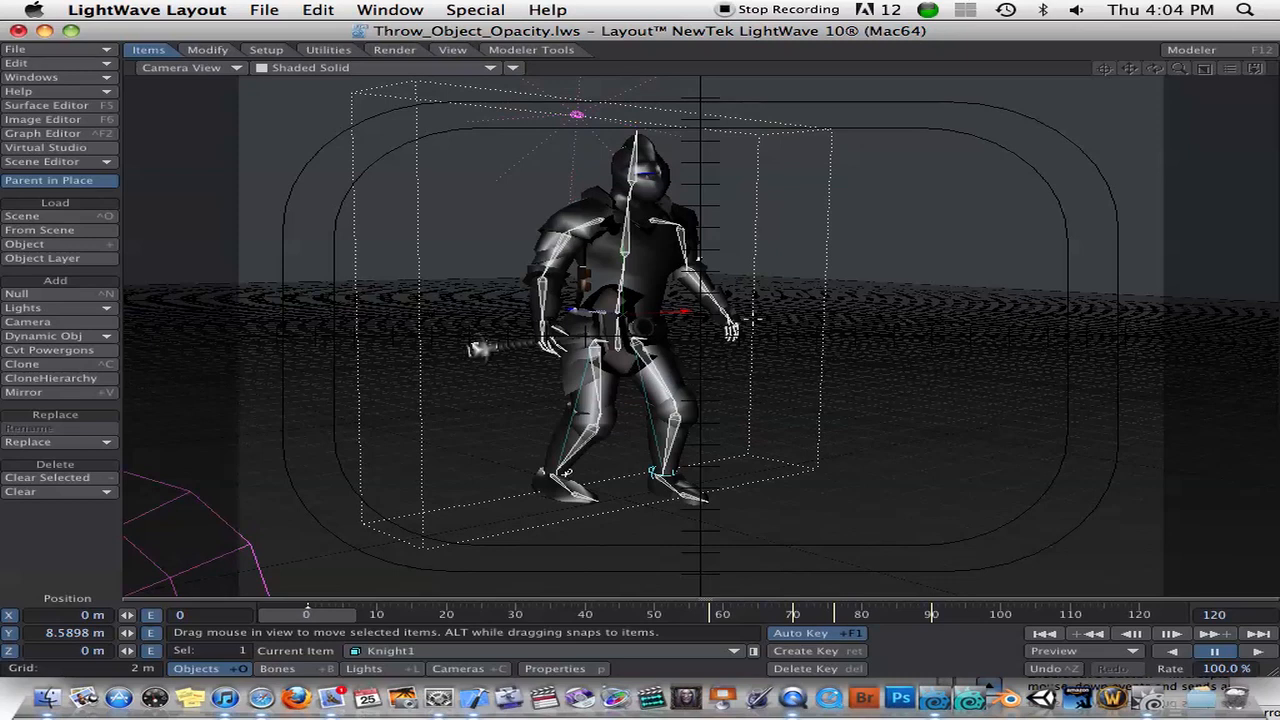
mouse_move(792, 712)
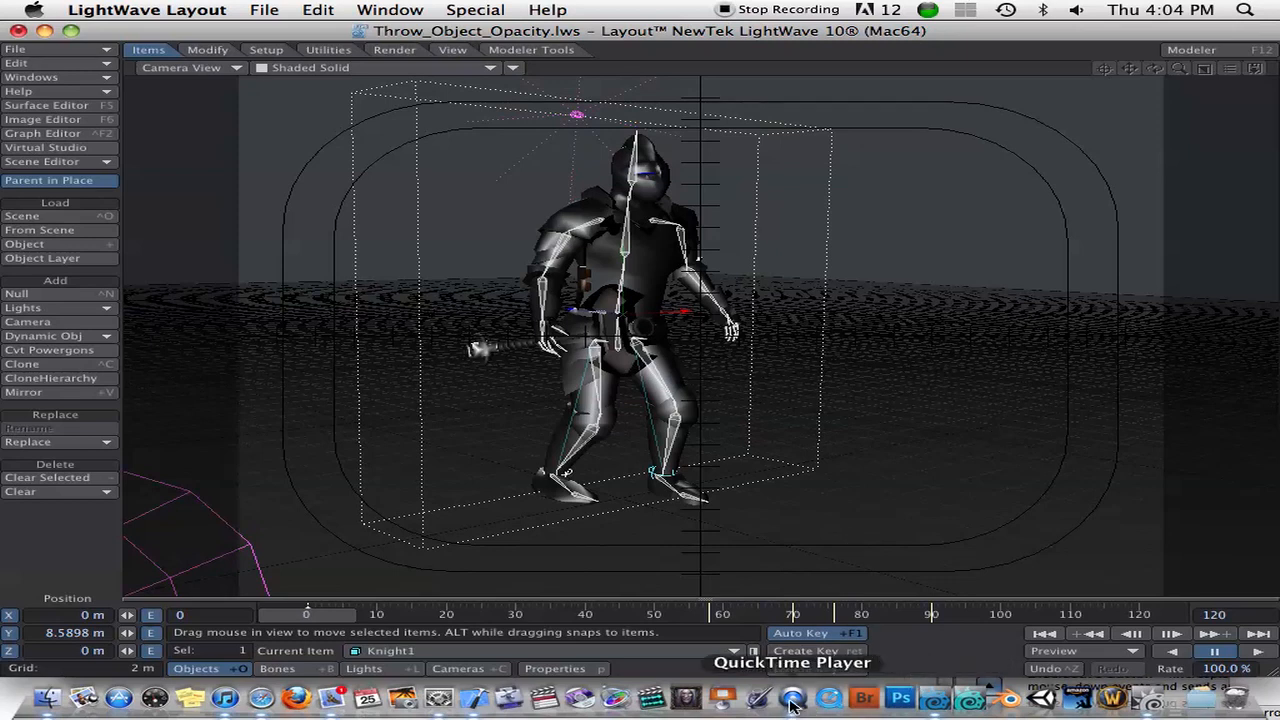